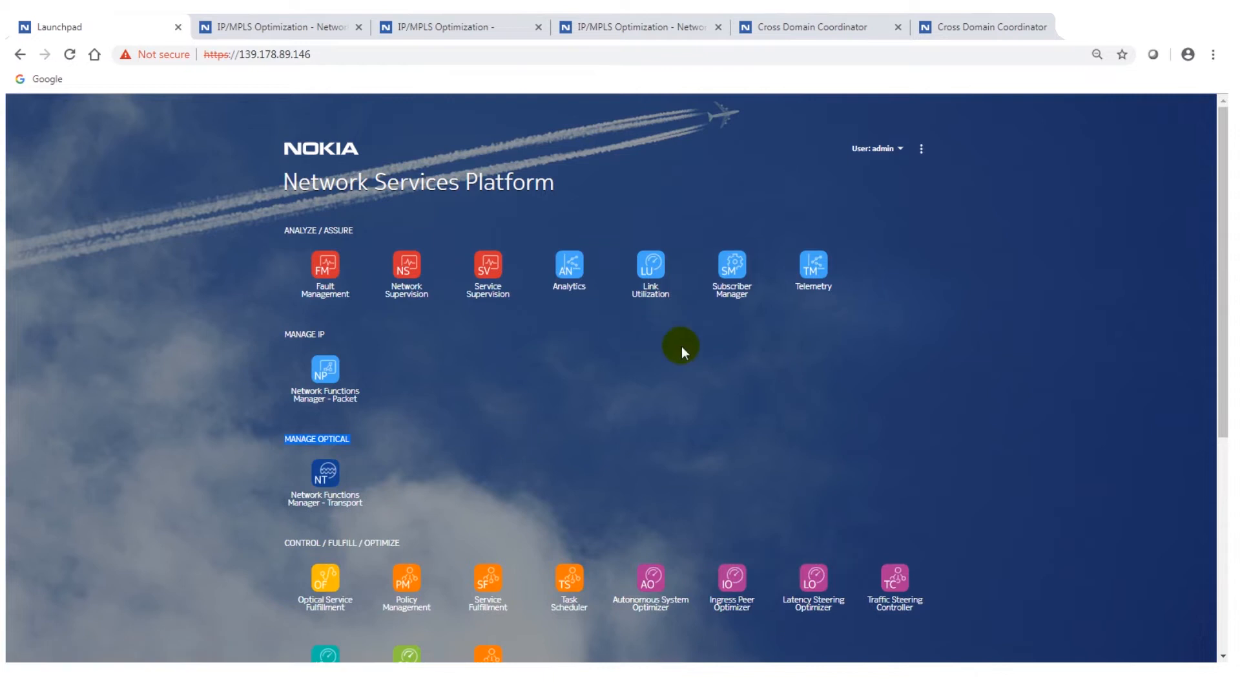
- Switch on the Cross Domain Links highlight in the Highlight Options panel
scroll(down, 3)
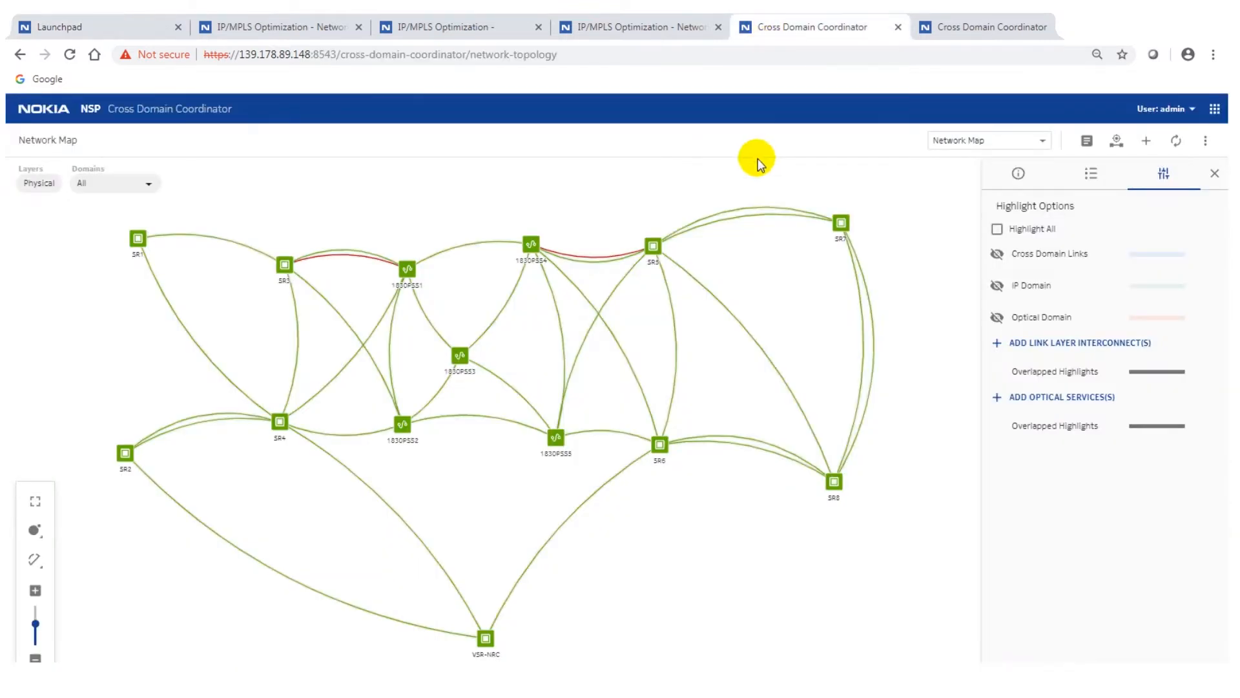
mouse_move(292, 200)
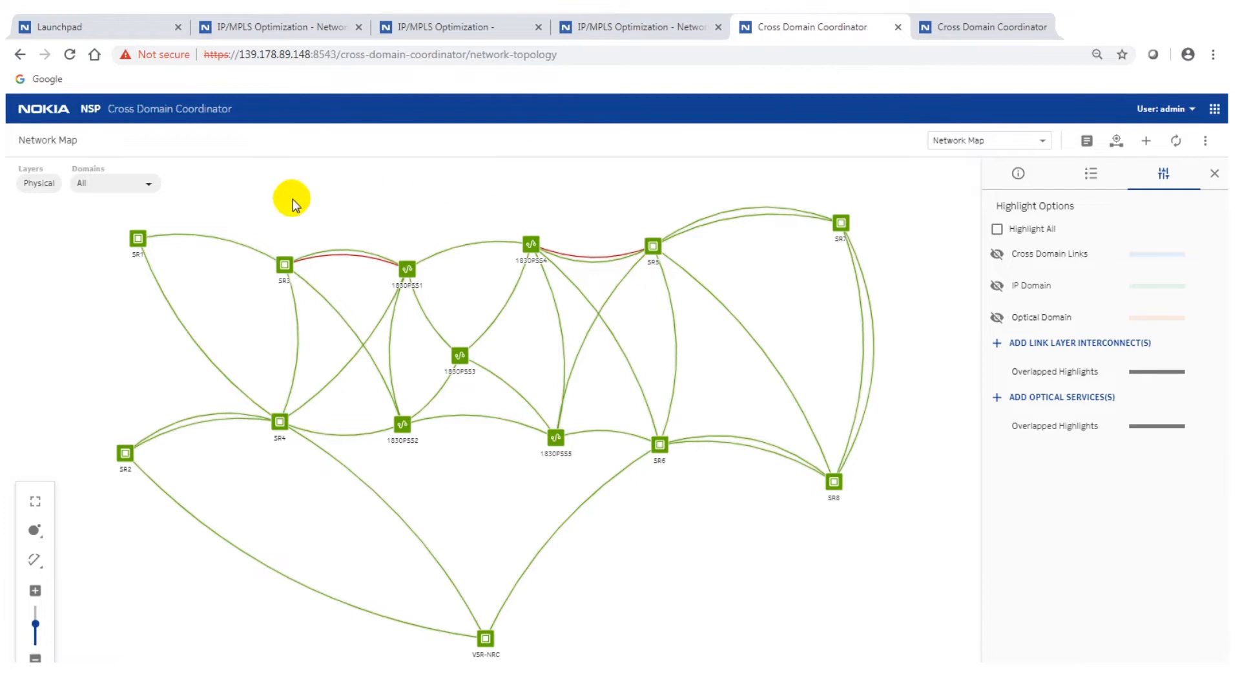
mouse_move(407, 491)
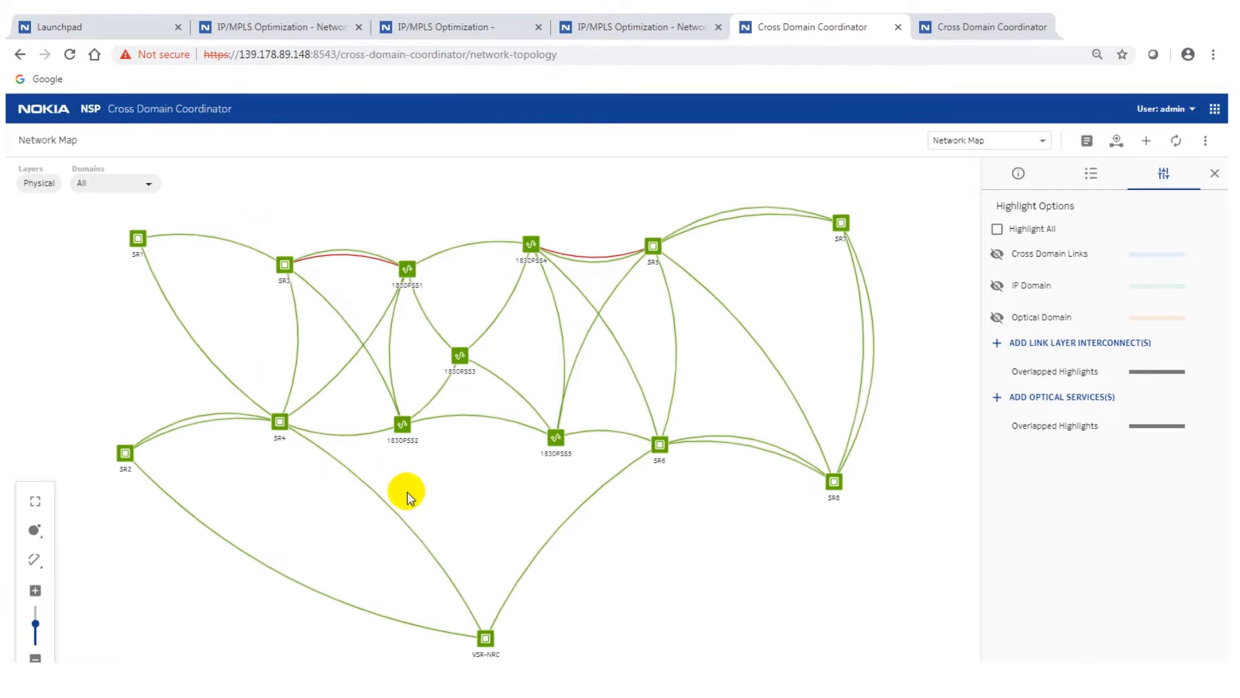
mouse_move(854, 424)
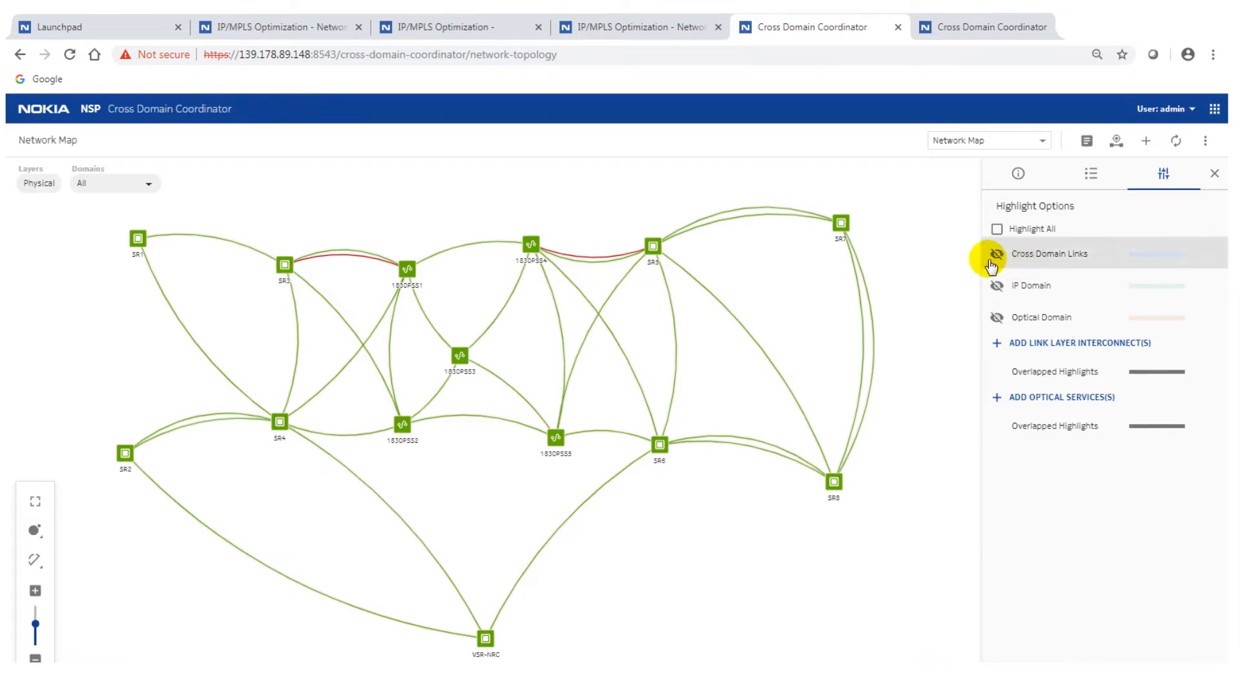
click(996, 253)
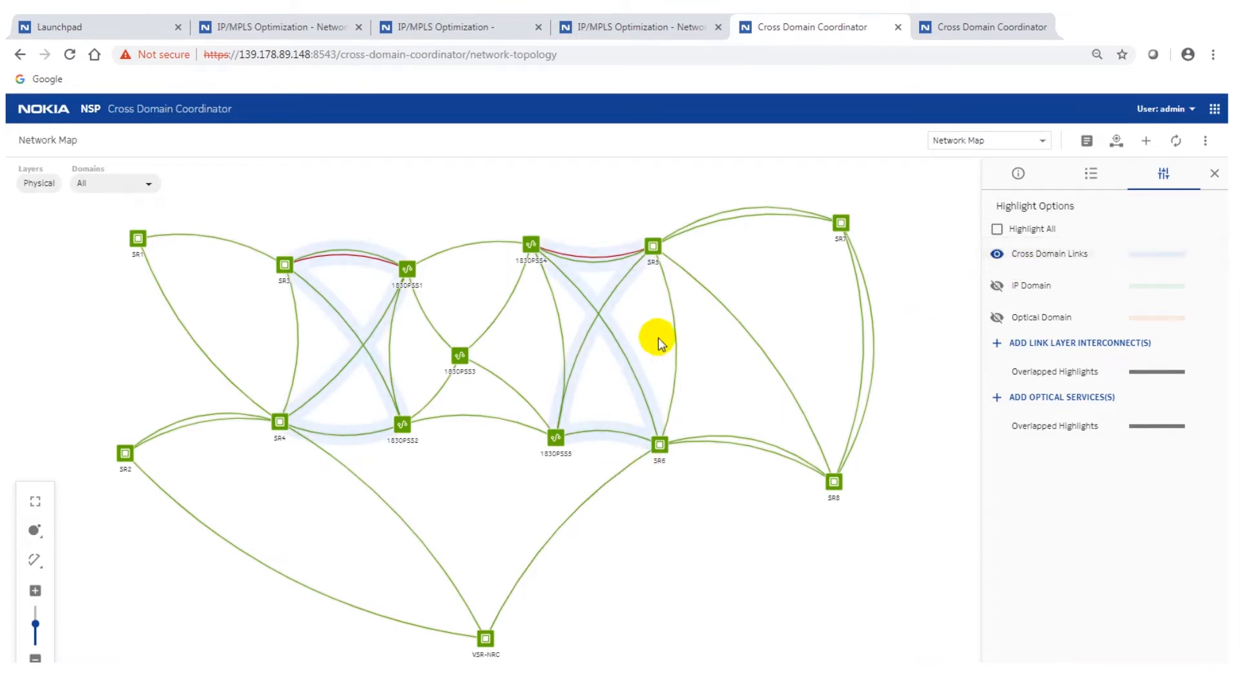
mouse_move(554, 347)
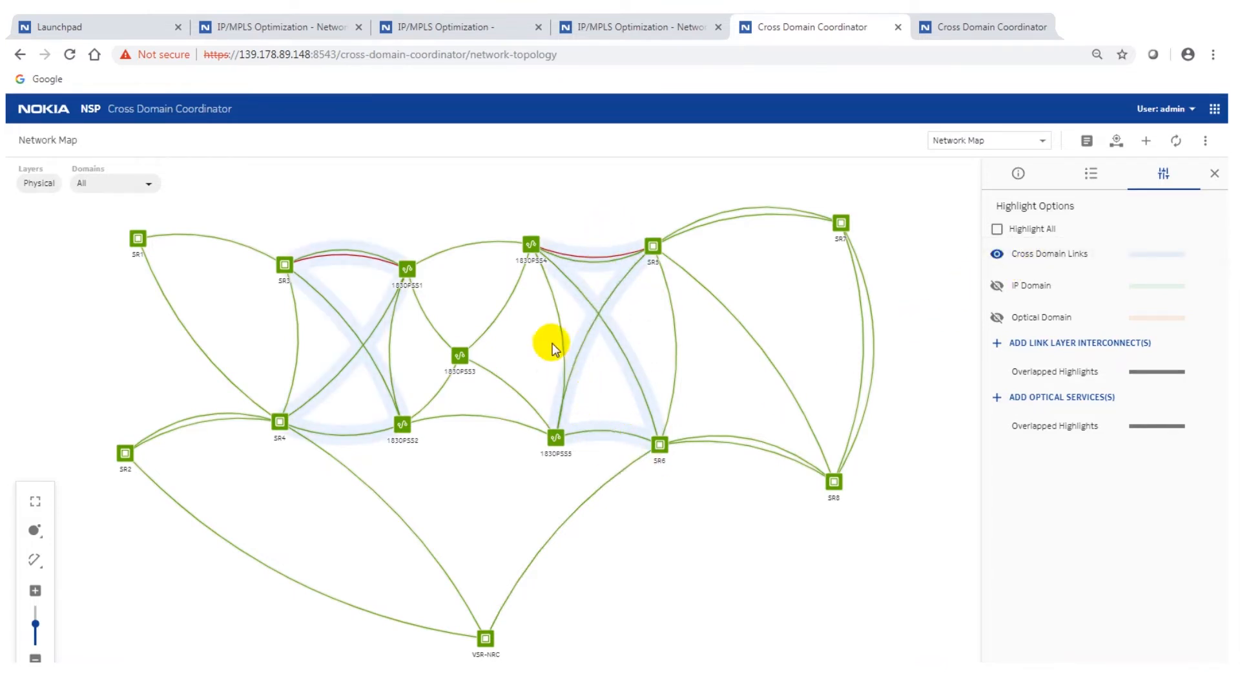
mouse_move(491, 286)
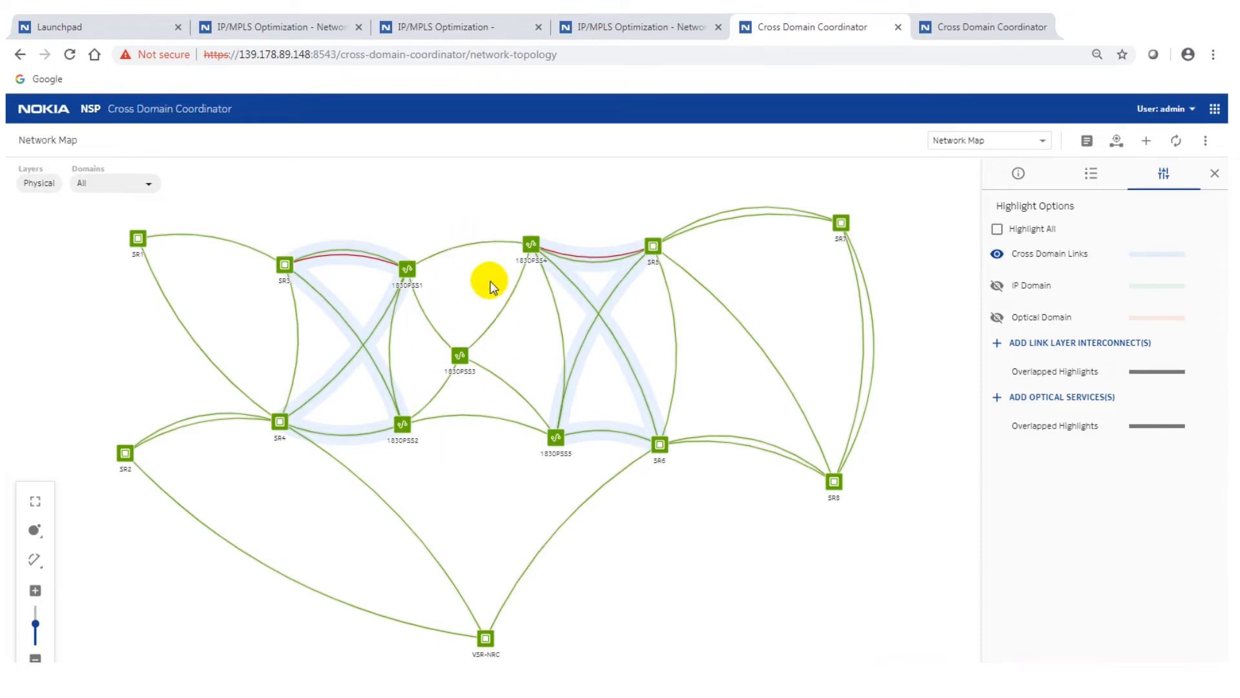
mouse_move(525, 190)
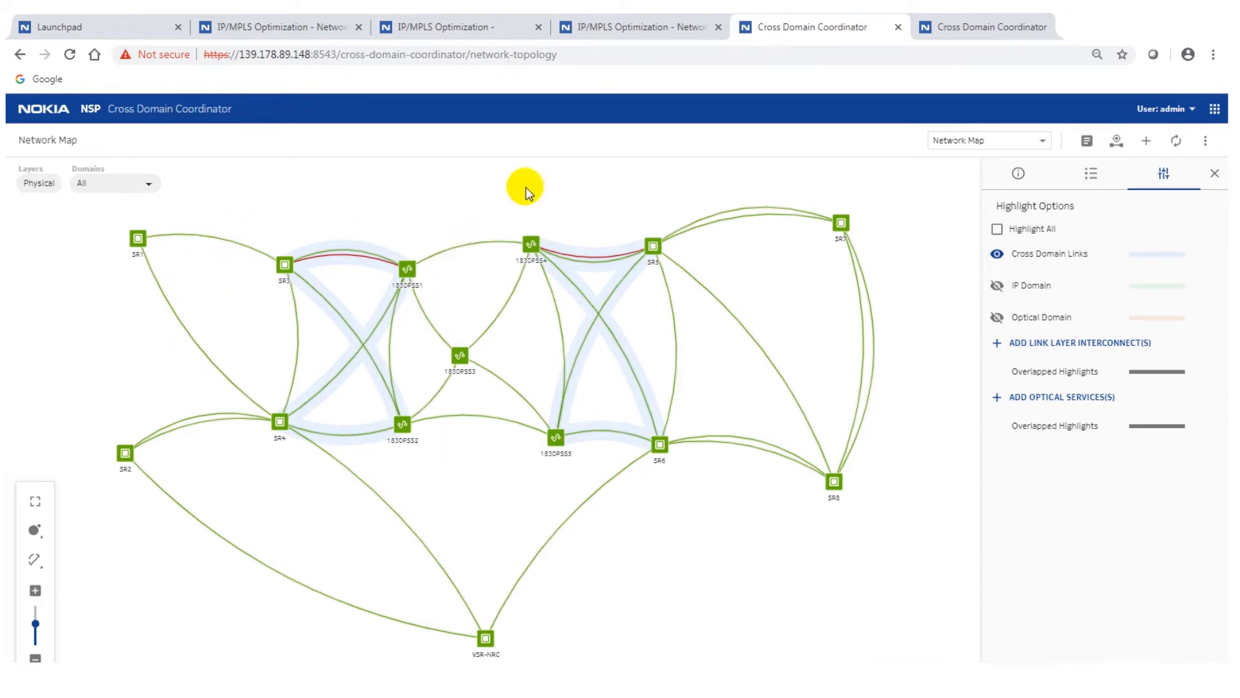
mouse_move(850, 451)
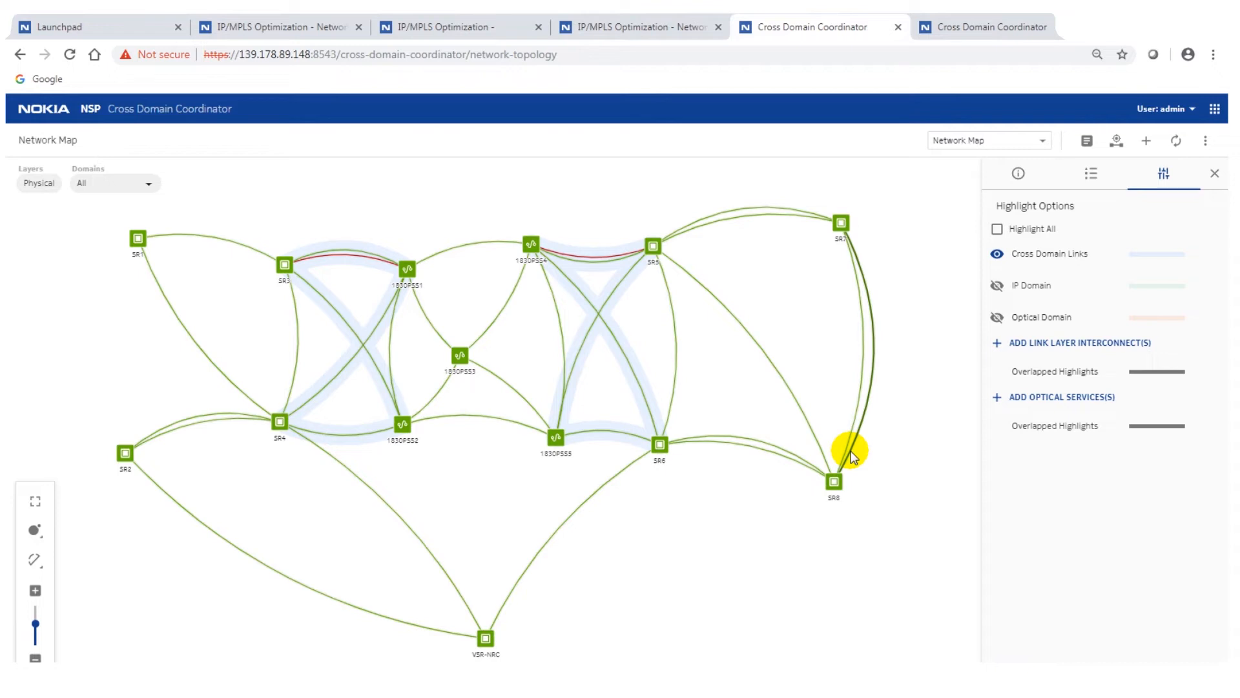
mouse_move(589, 324)
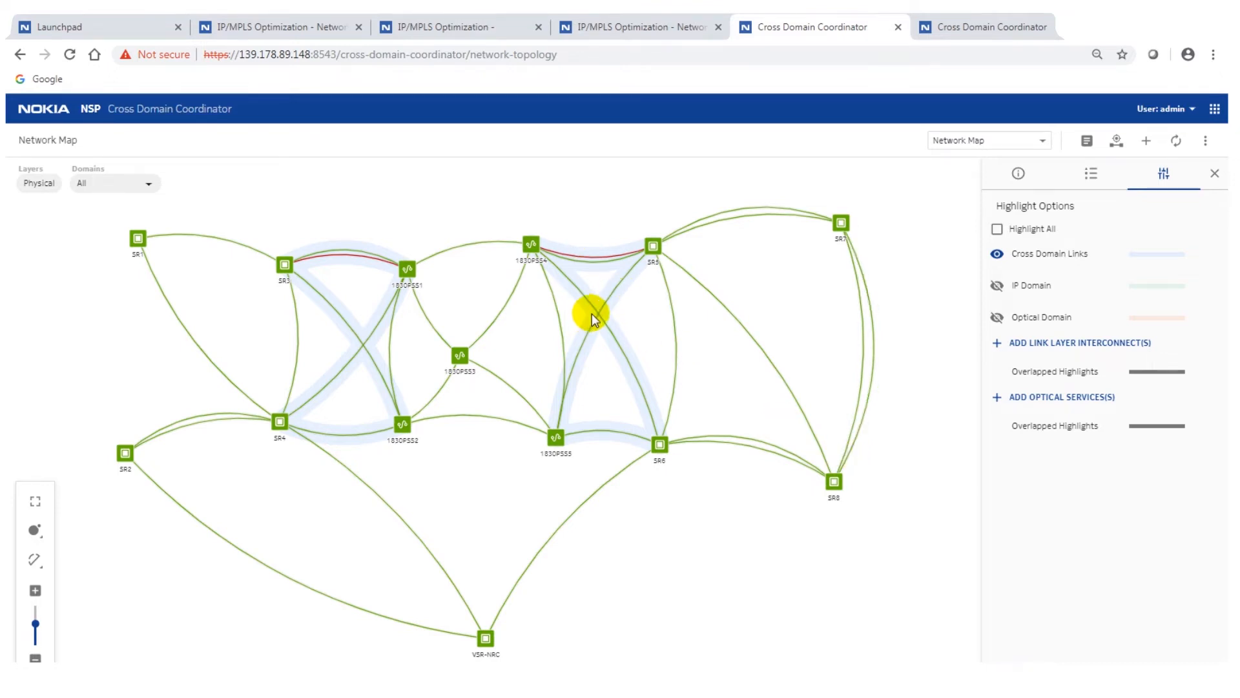
mouse_move(1116, 140)
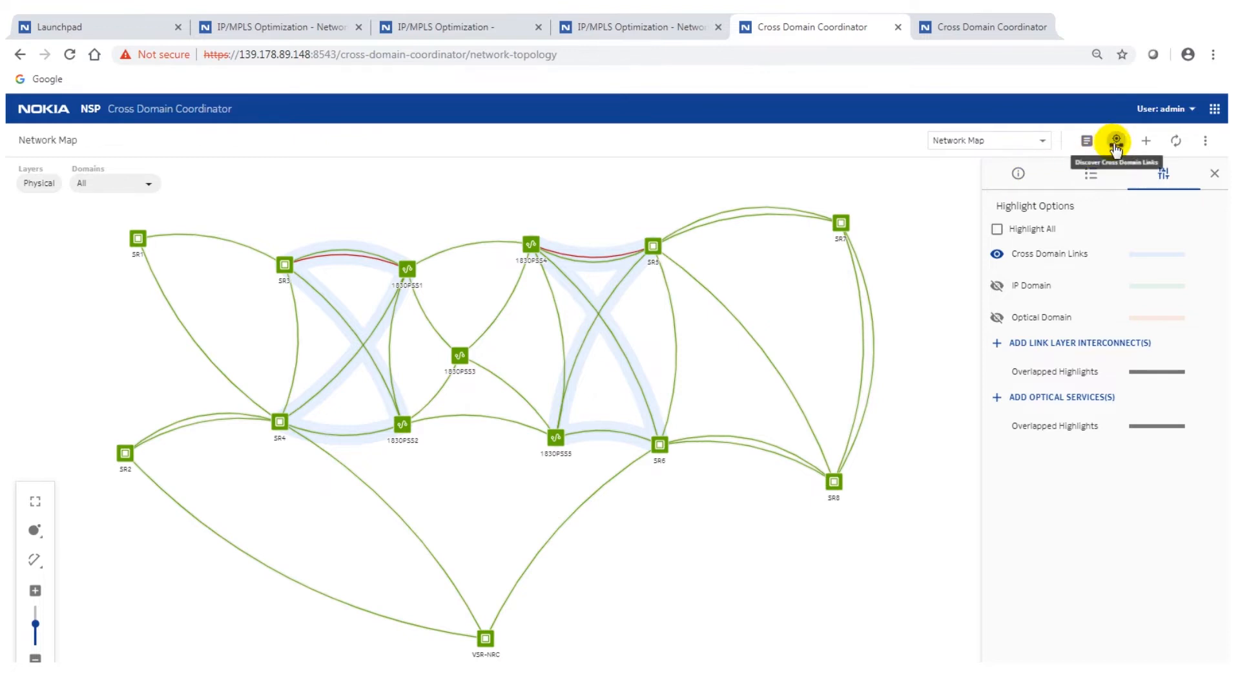
- Start Discover Cross Domain Links with Nearest Bridge and Nearest Non-TPMR methods ticked
click(1115, 140)
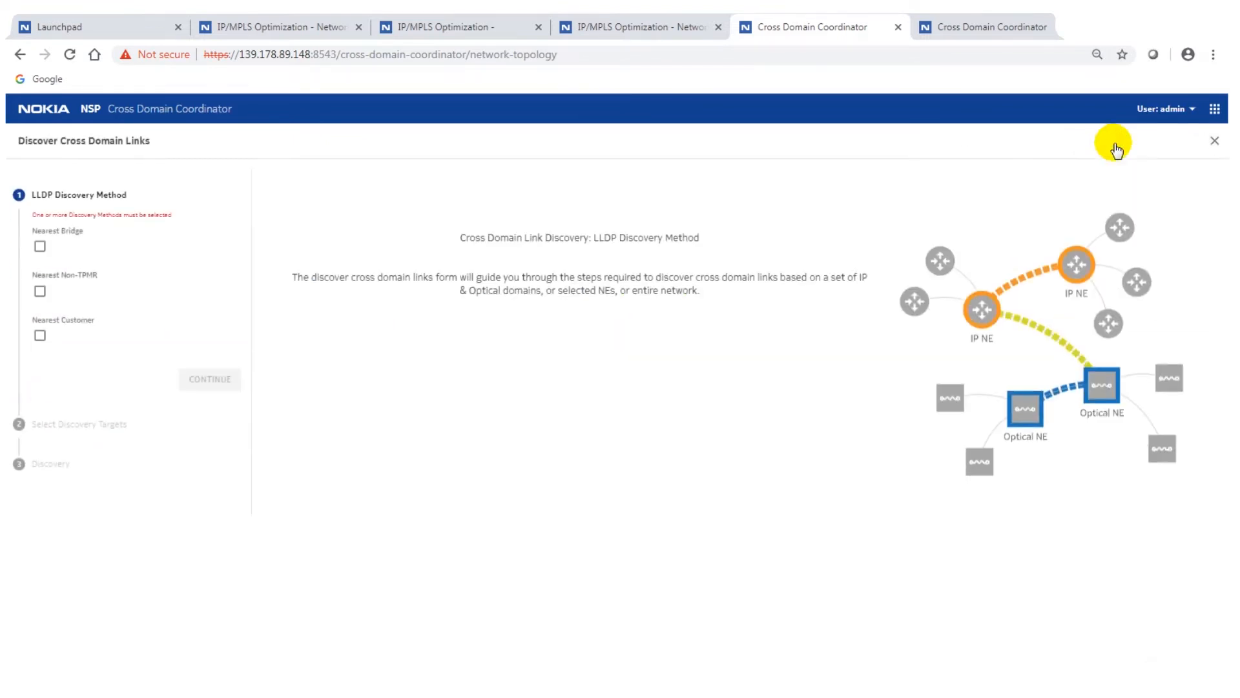
mouse_move(554, 376)
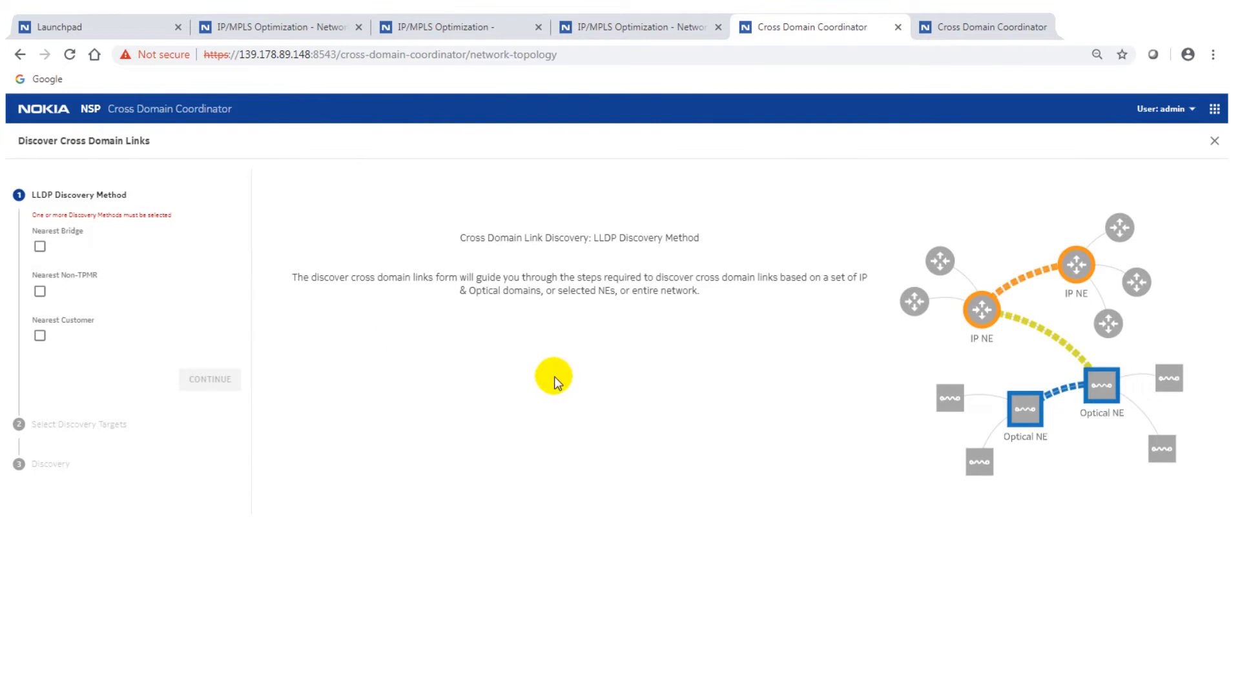
mouse_move(23, 217)
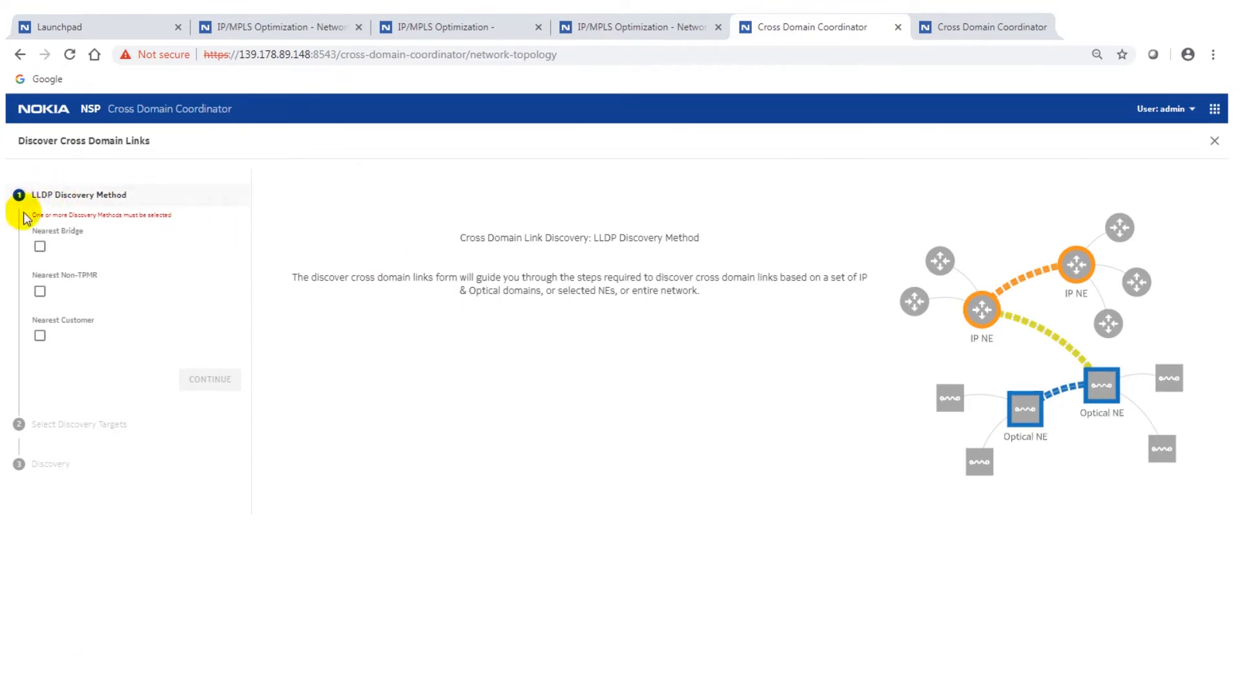
mouse_move(89, 213)
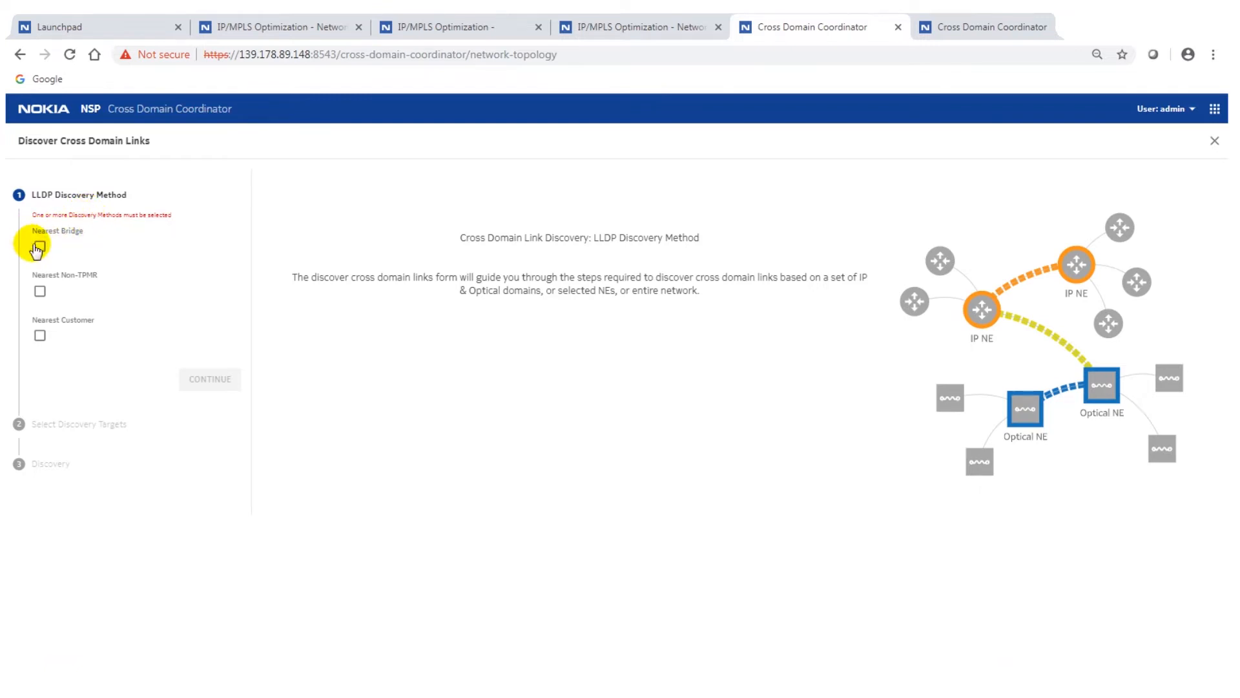
click(40, 245)
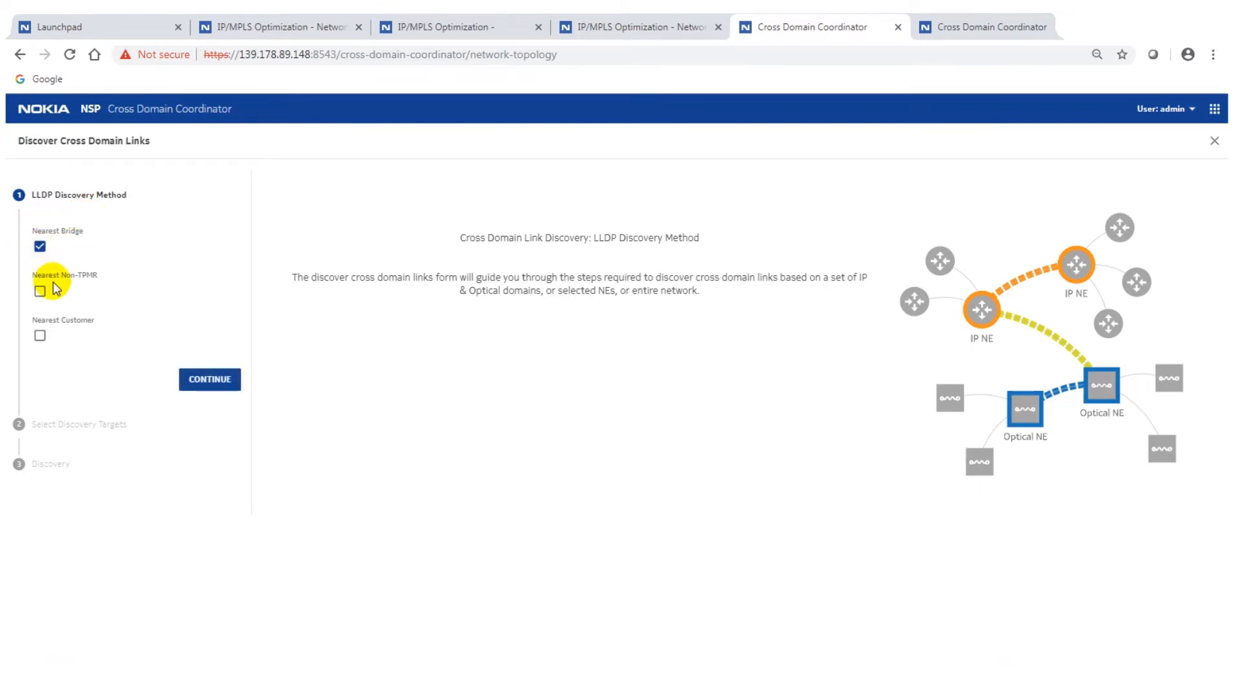
mouse_move(142, 395)
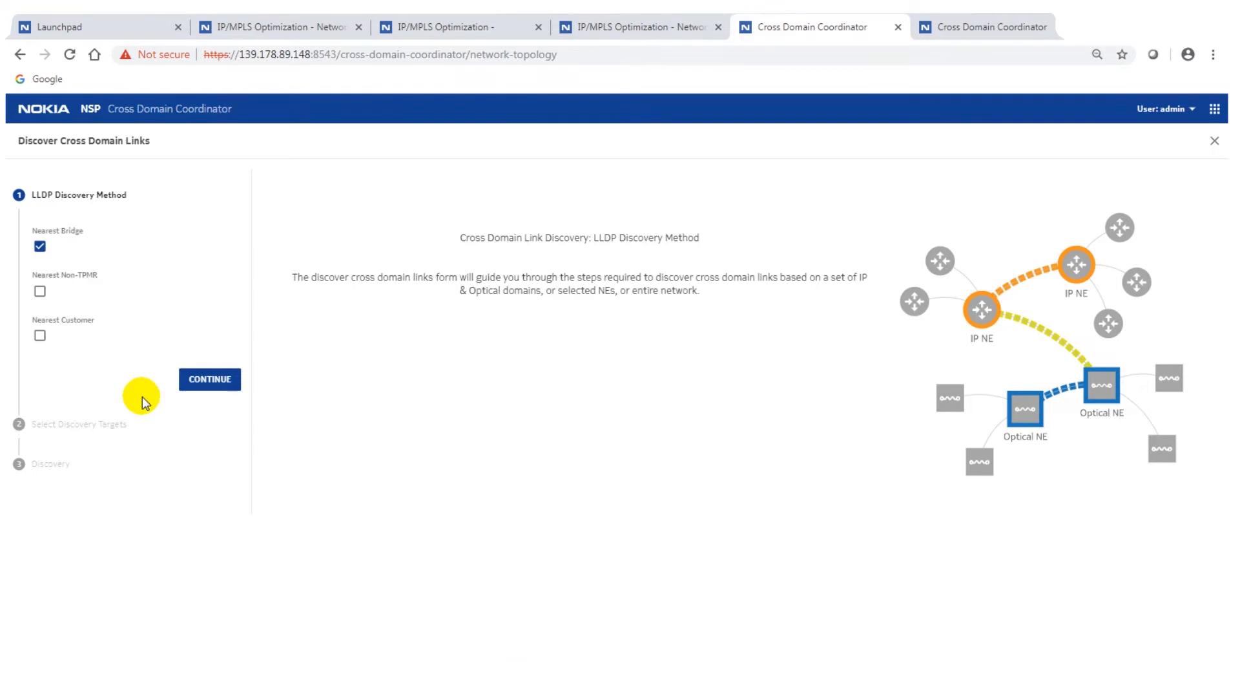
click(40, 291)
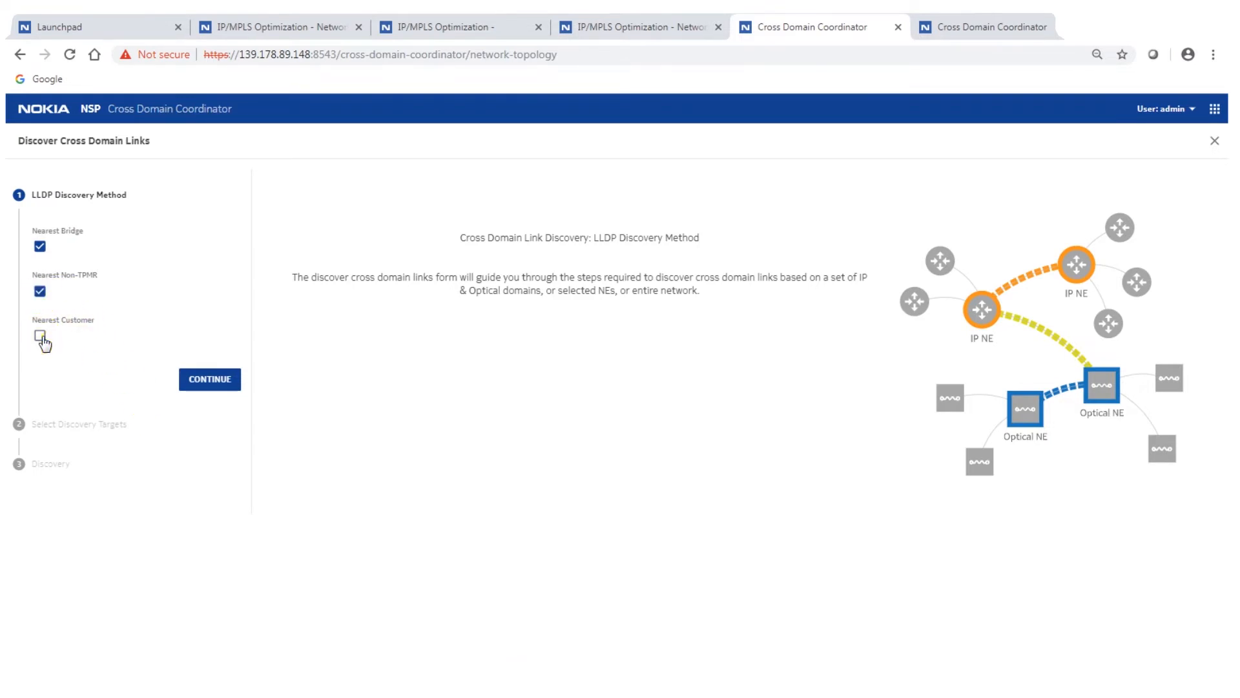
- Add Nearest Customer and set the discovery target context type to Network
click(210, 379)
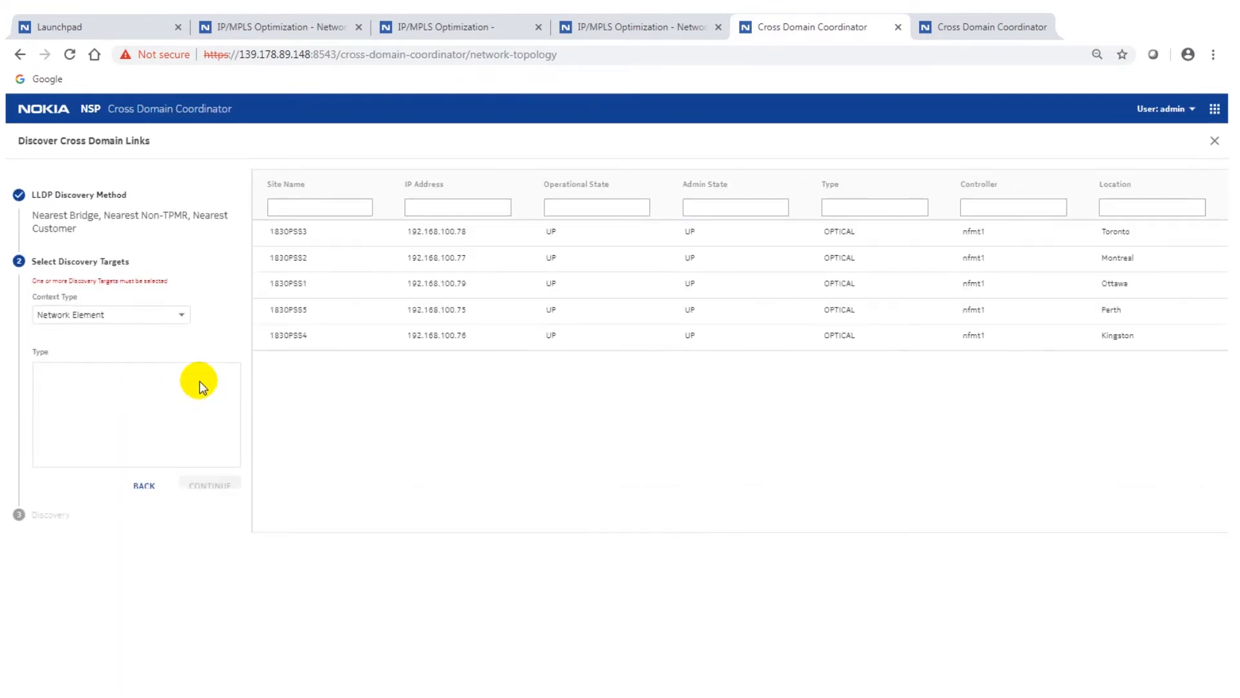
mouse_move(137, 328)
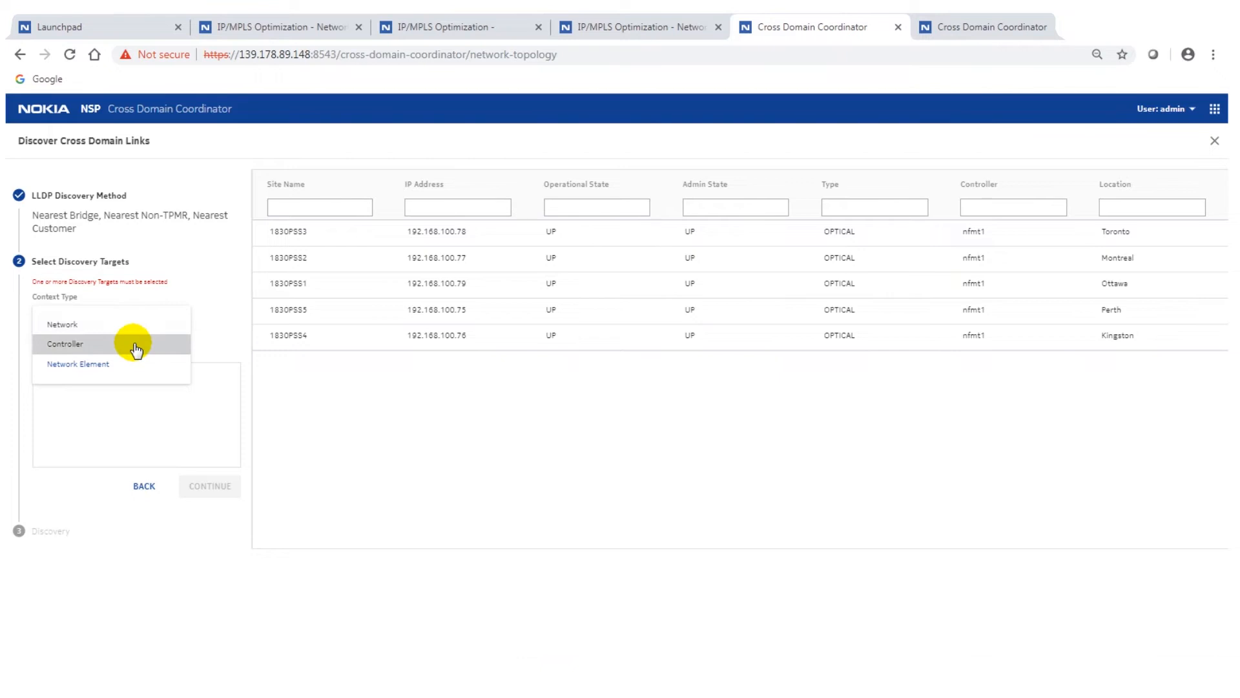
mouse_move(128, 366)
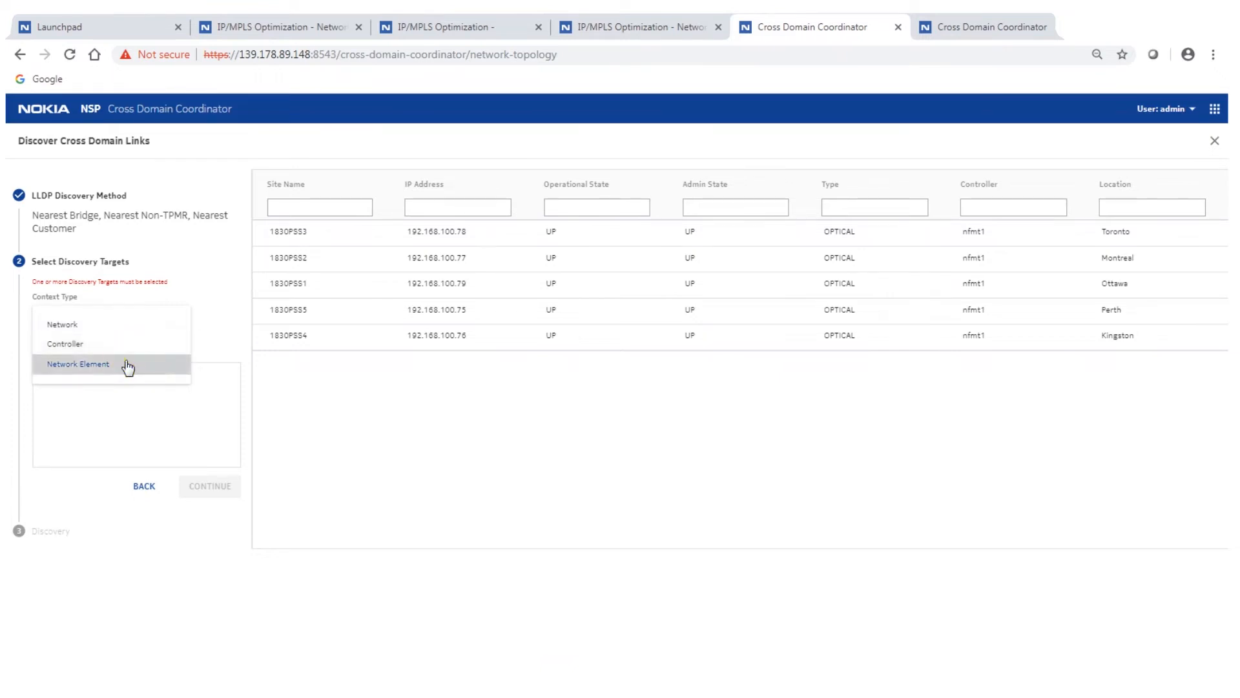
click(78, 364)
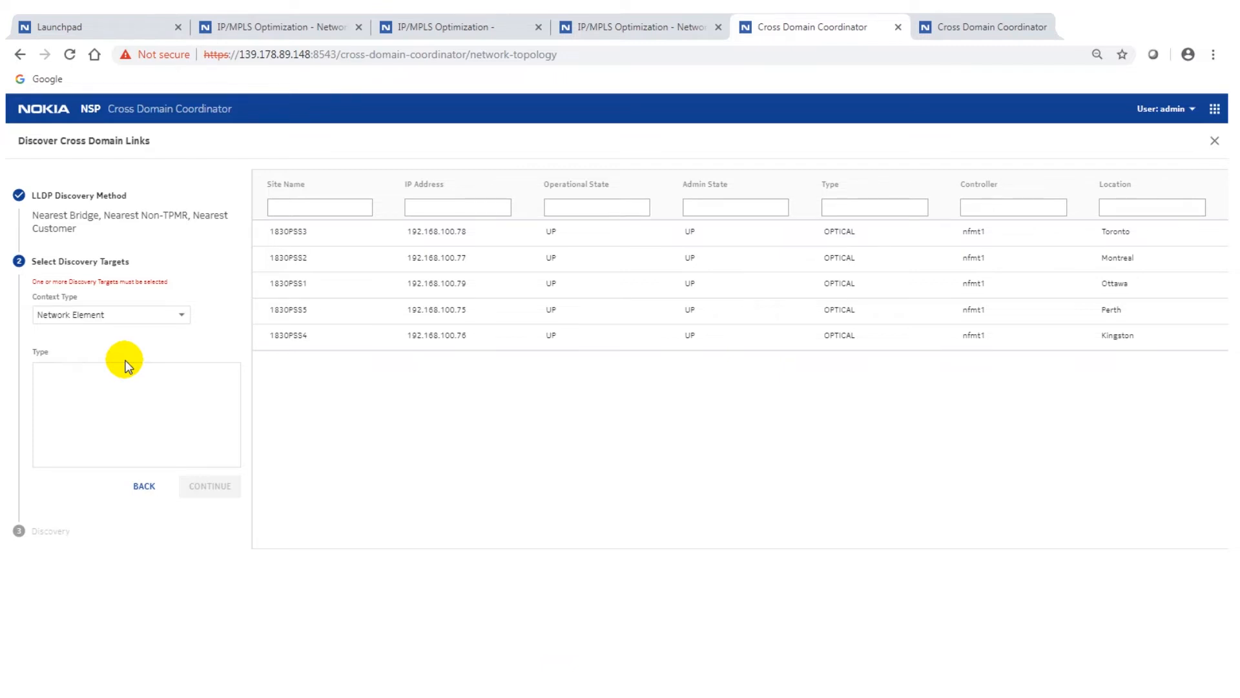
click(111, 314)
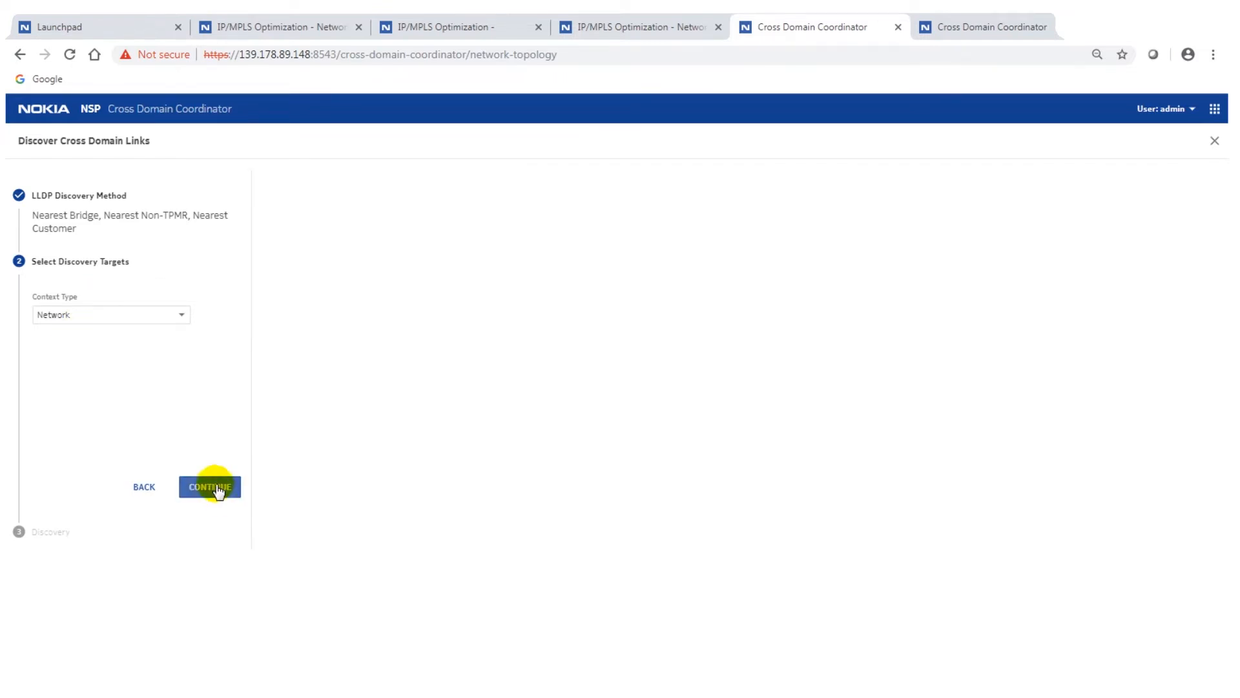
- Continue to the discovery step and start discovering cross domain links
click(210, 485)
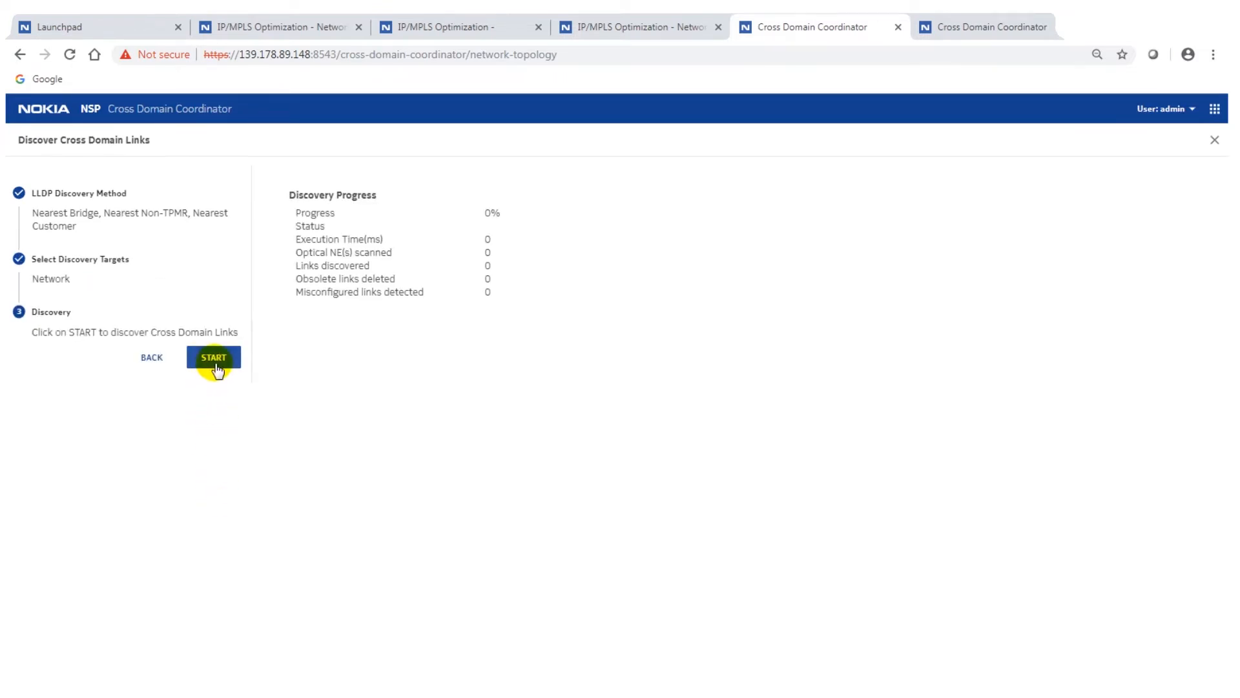
click(214, 356)
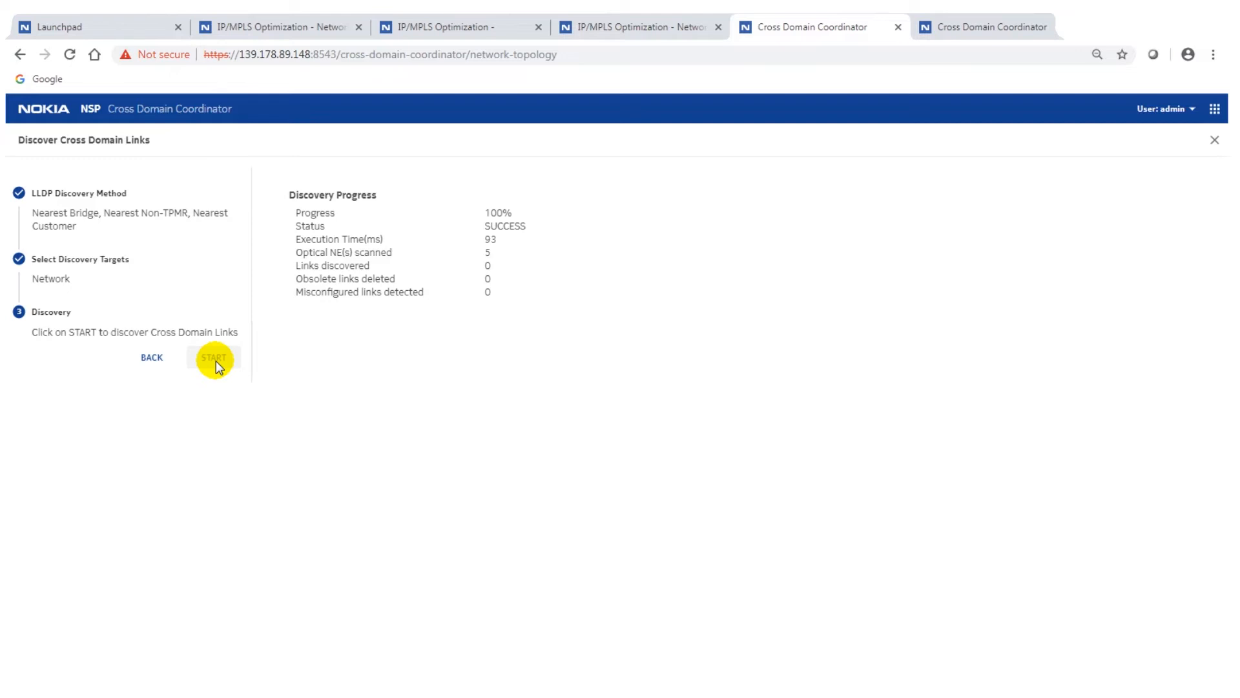
mouse_move(509, 323)
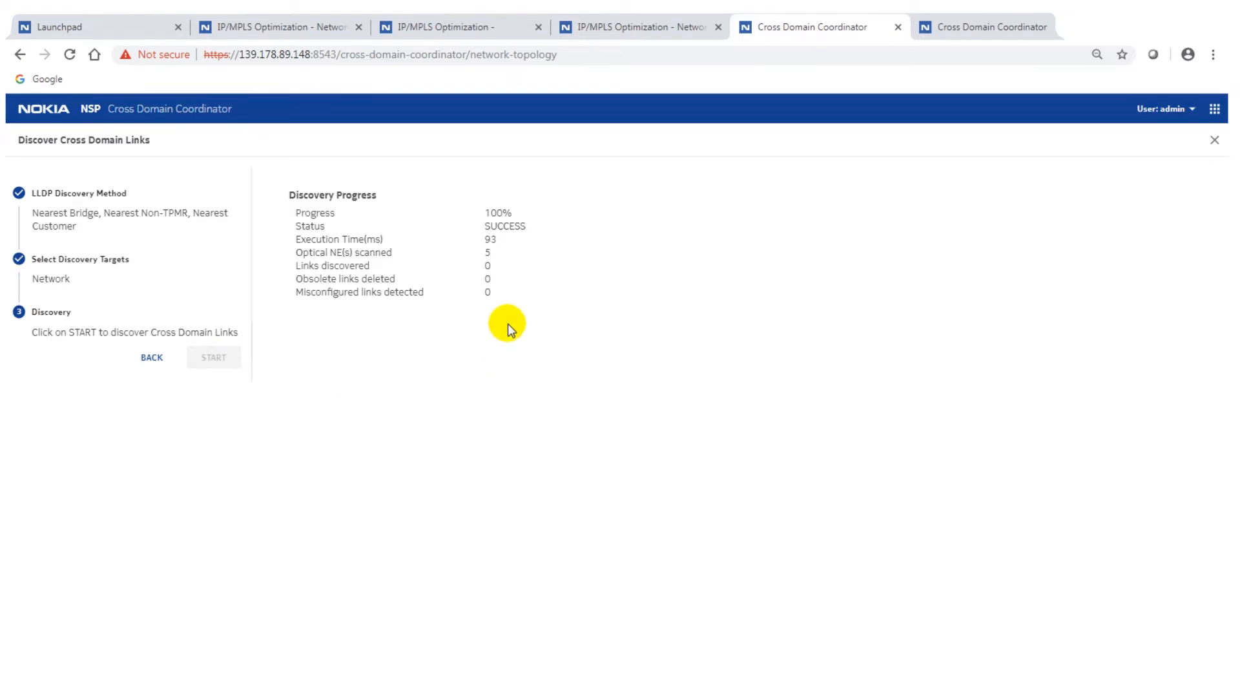
mouse_move(391, 309)
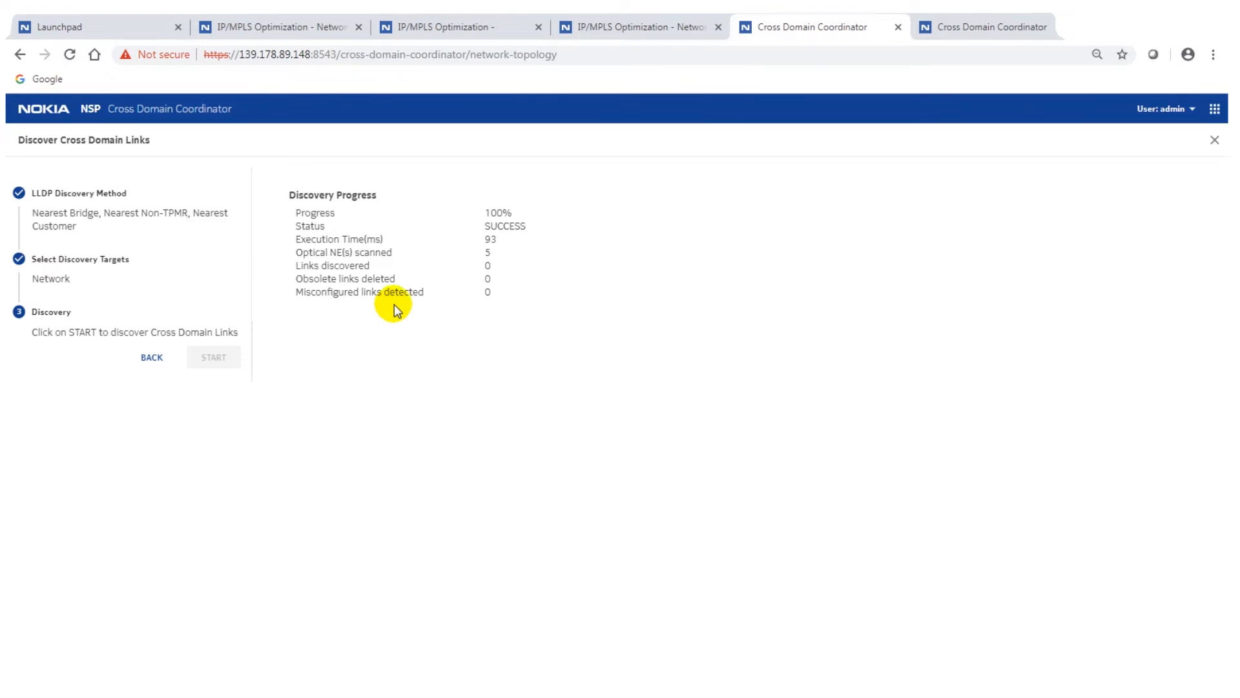
mouse_move(397, 332)
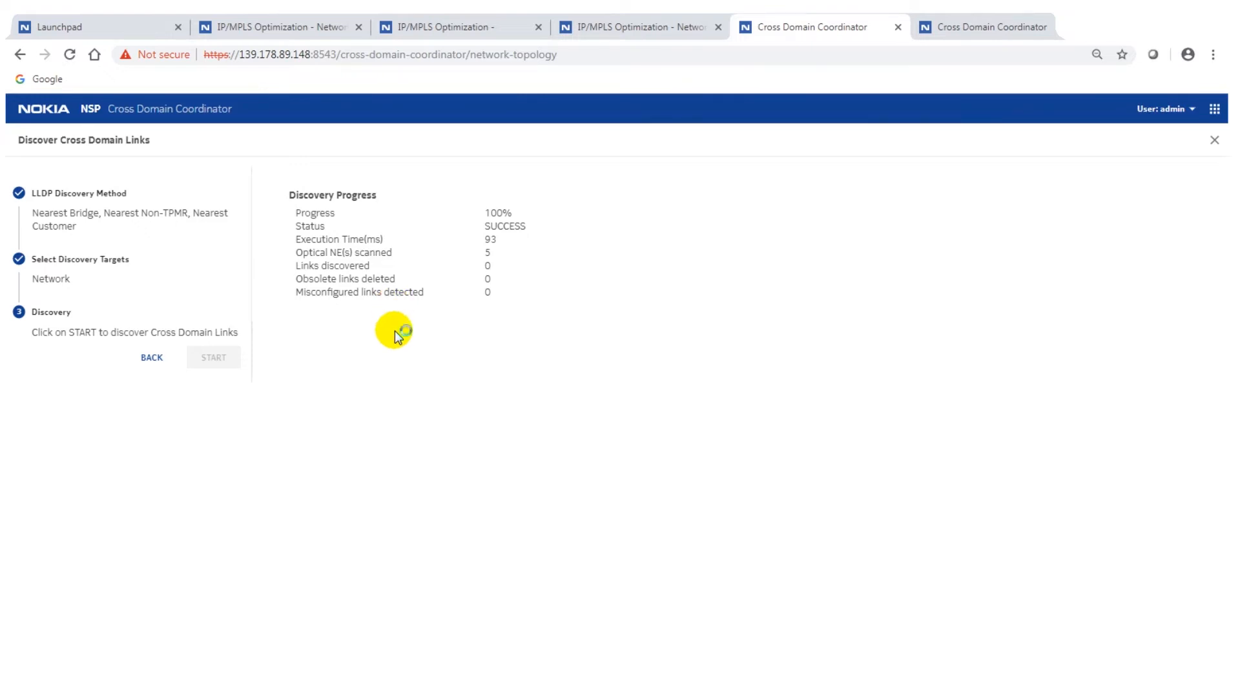
mouse_move(395, 331)
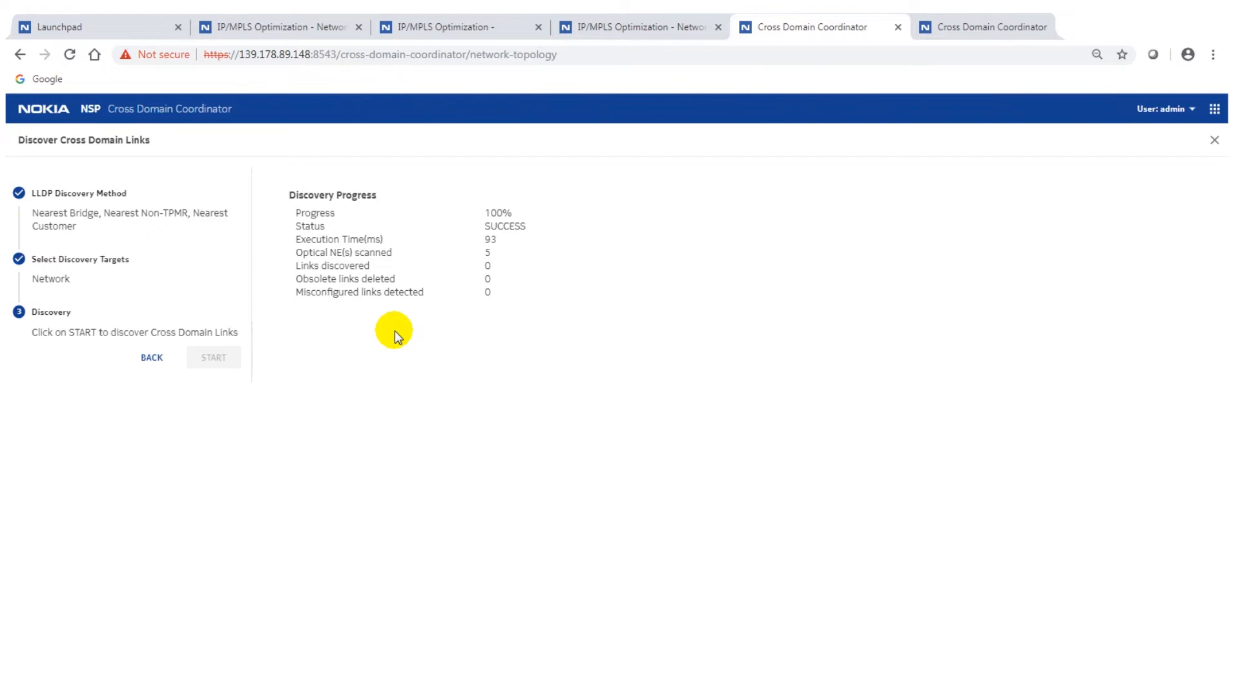
mouse_move(1215, 108)
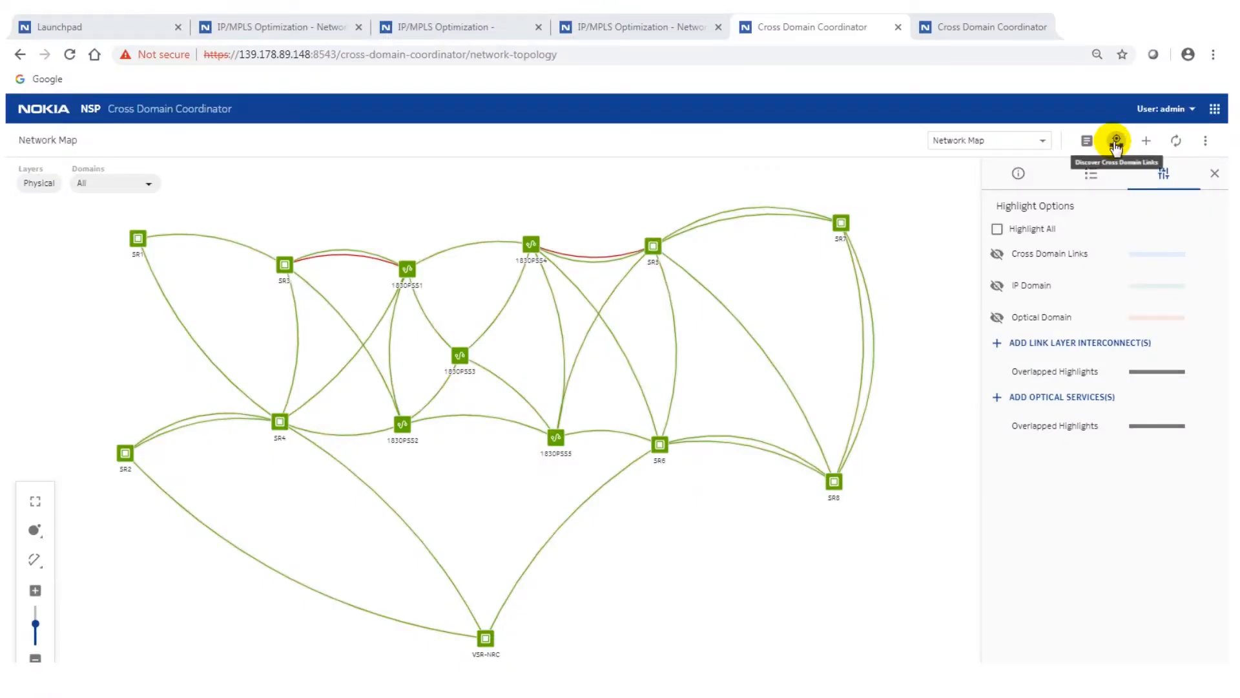
- Scope the diversity analysis to Link Layer Interconnects and continue to the analysis step
click(1116, 140)
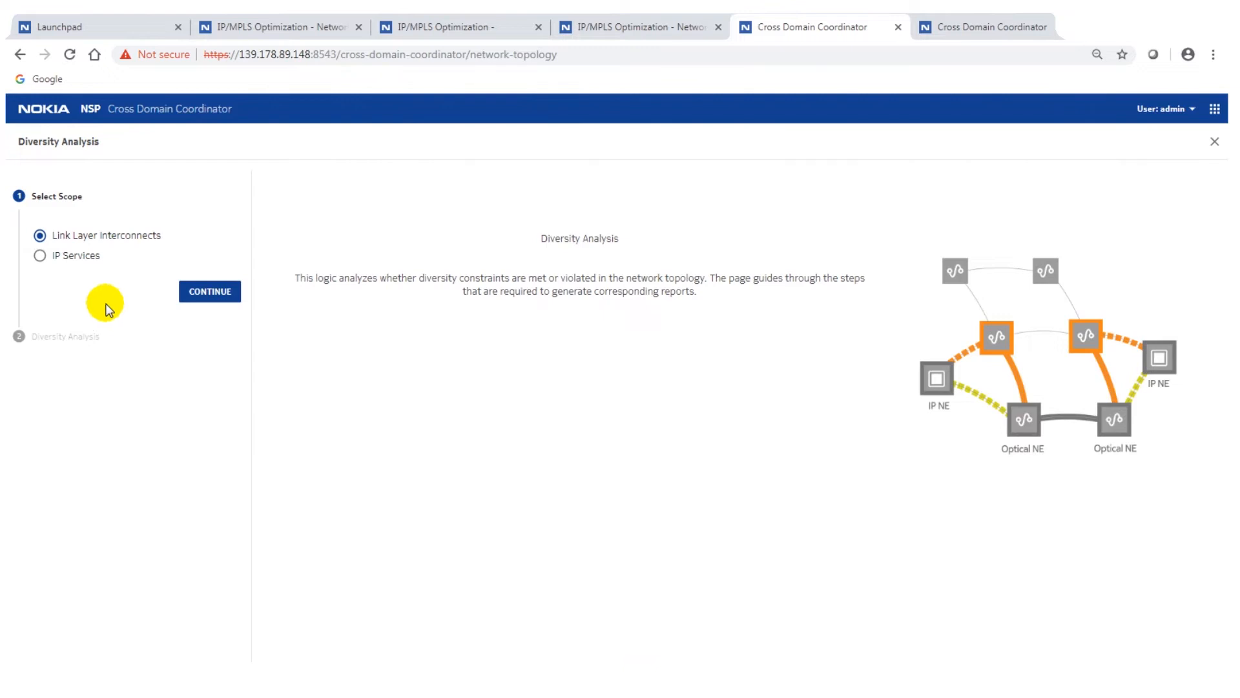
click(40, 255)
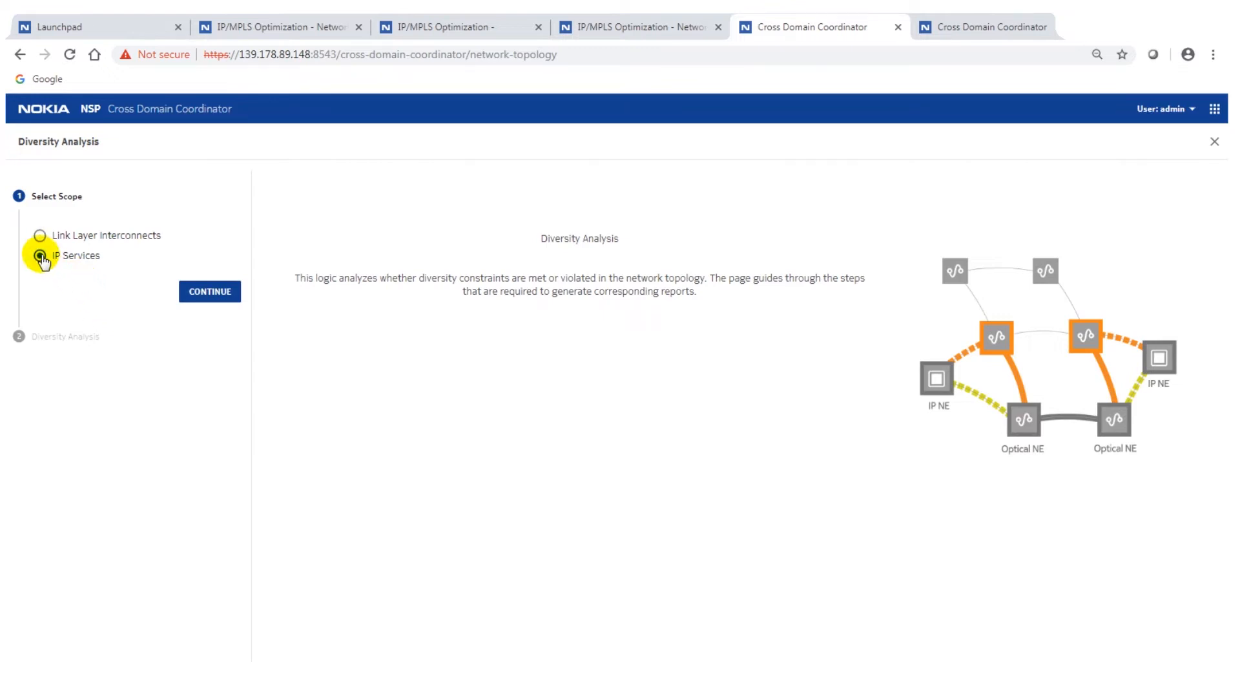
click(40, 235)
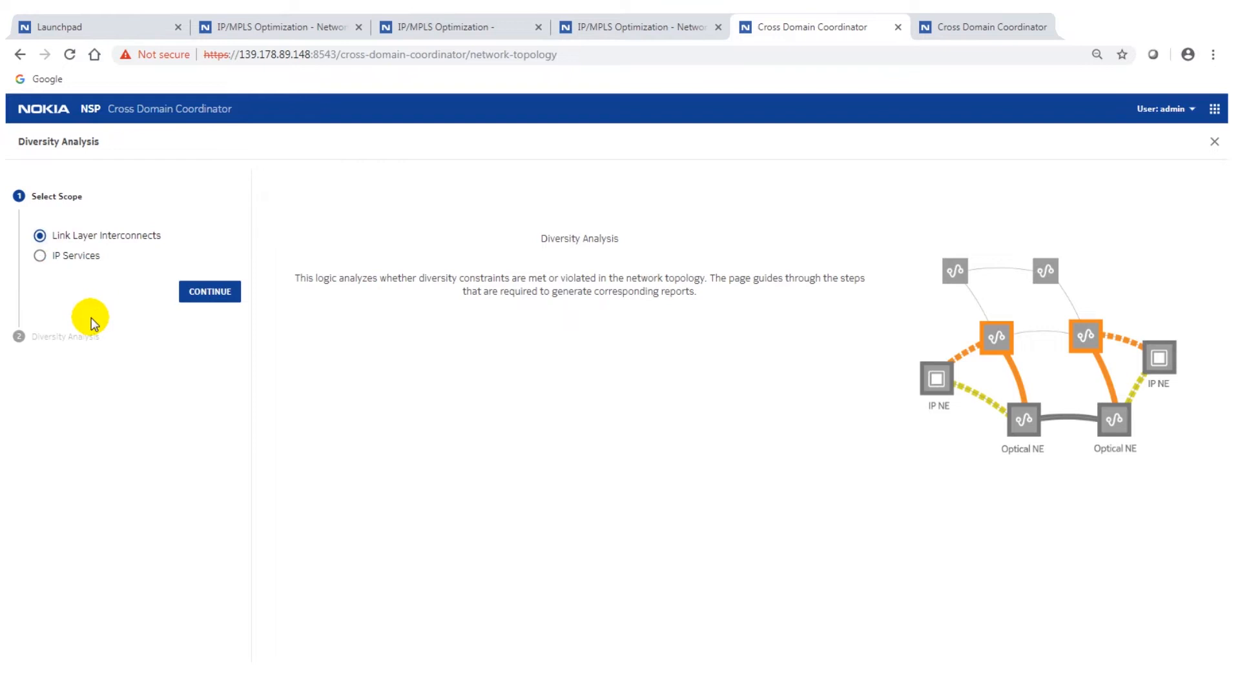
mouse_move(107, 305)
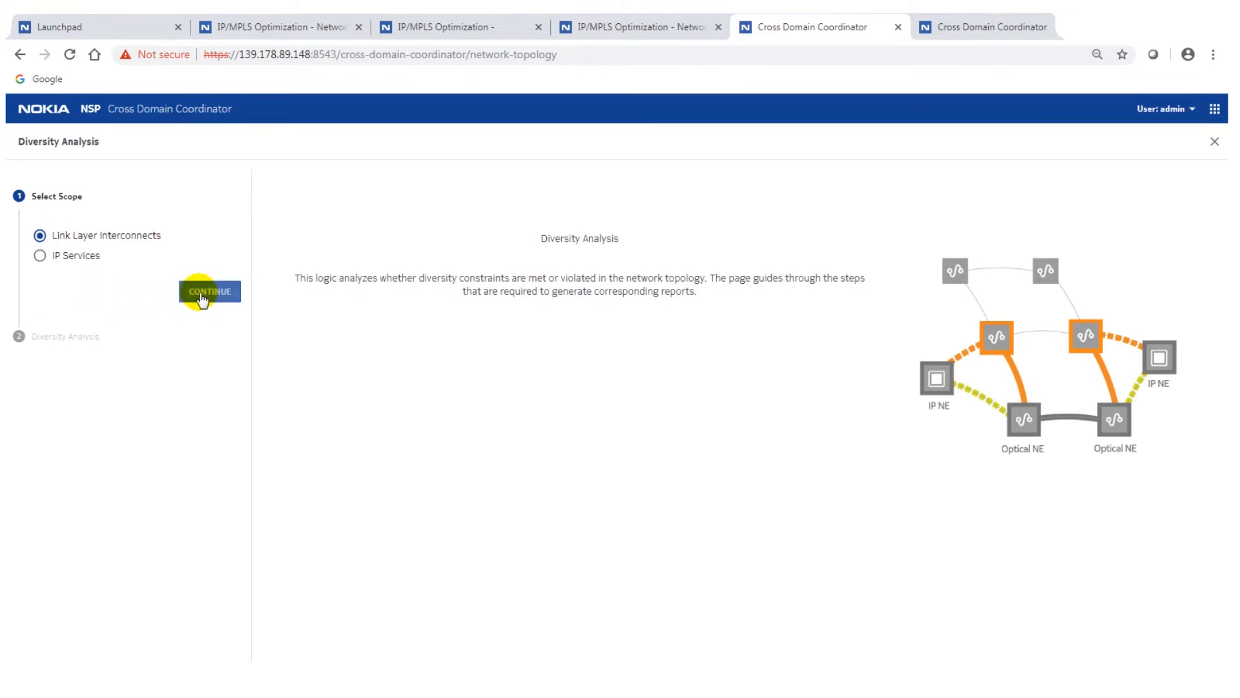
click(209, 290)
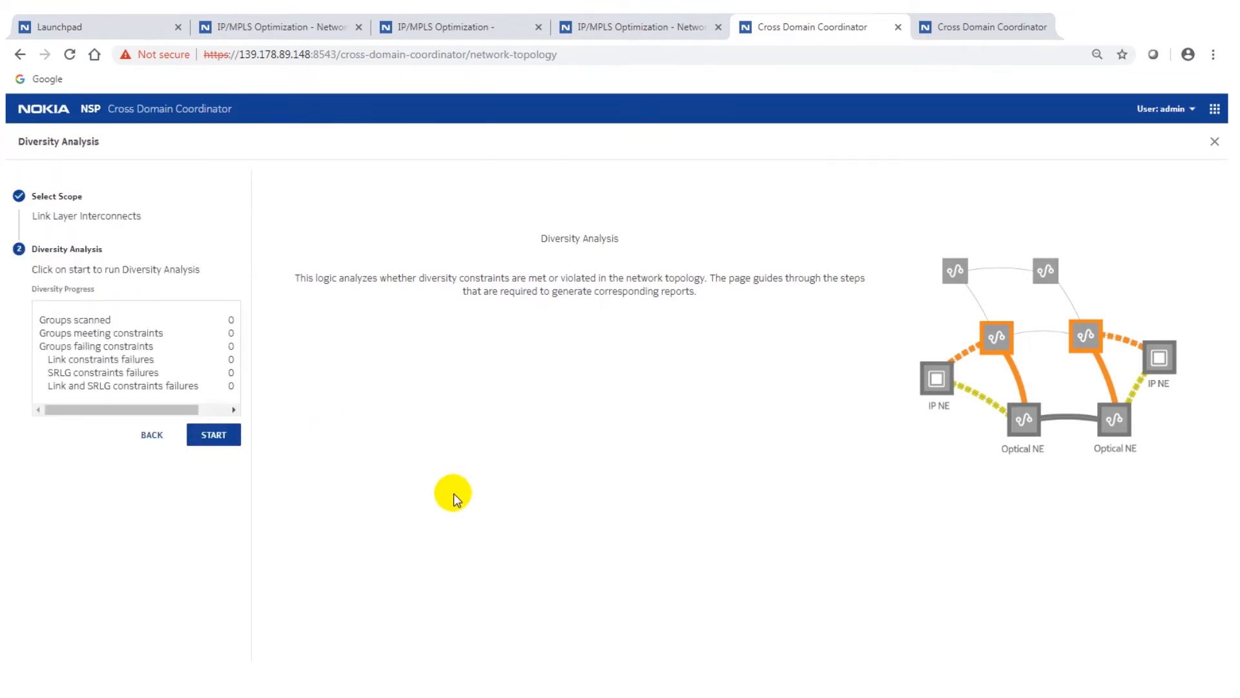
mouse_move(291, 520)
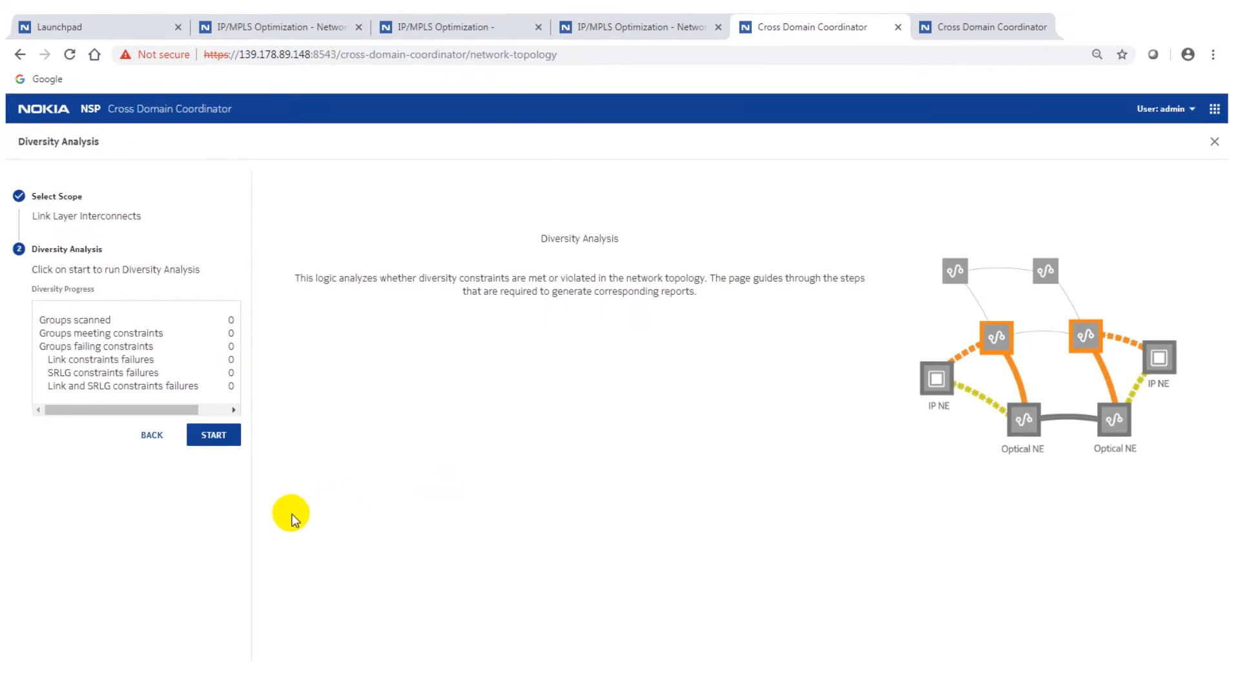
- Run the diversity analysis, revealing group myLLI failing its Strict Diverse constraints
click(213, 434)
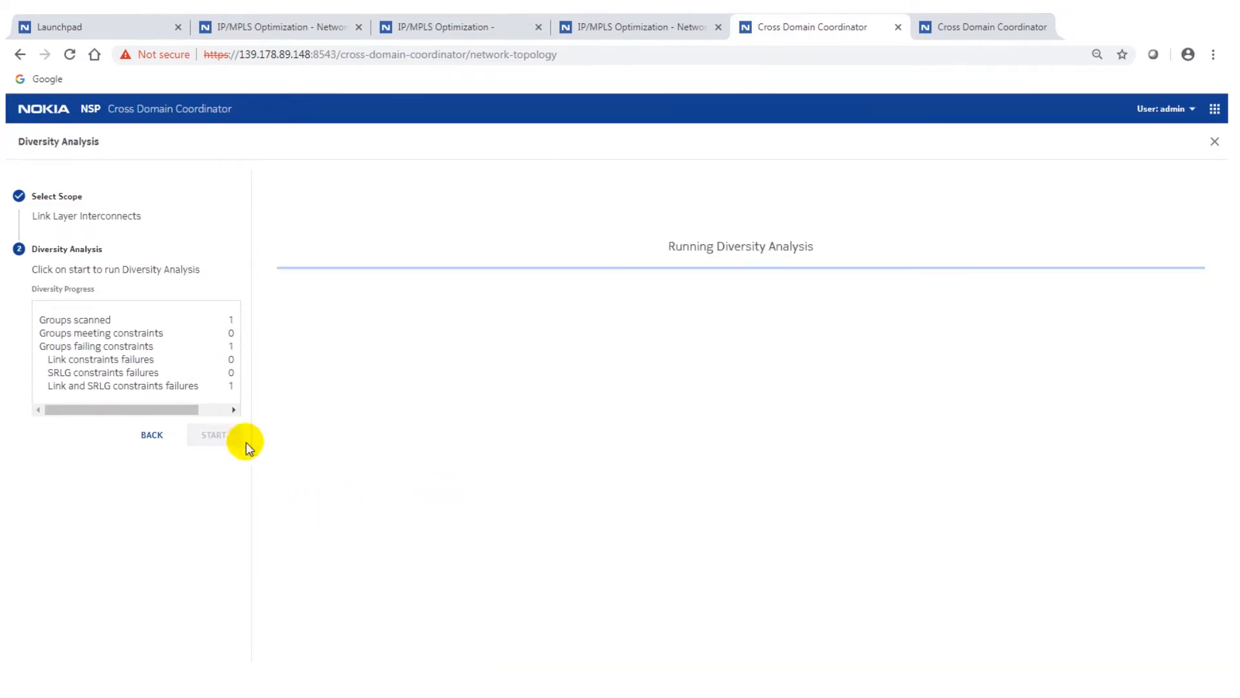
click(212, 434)
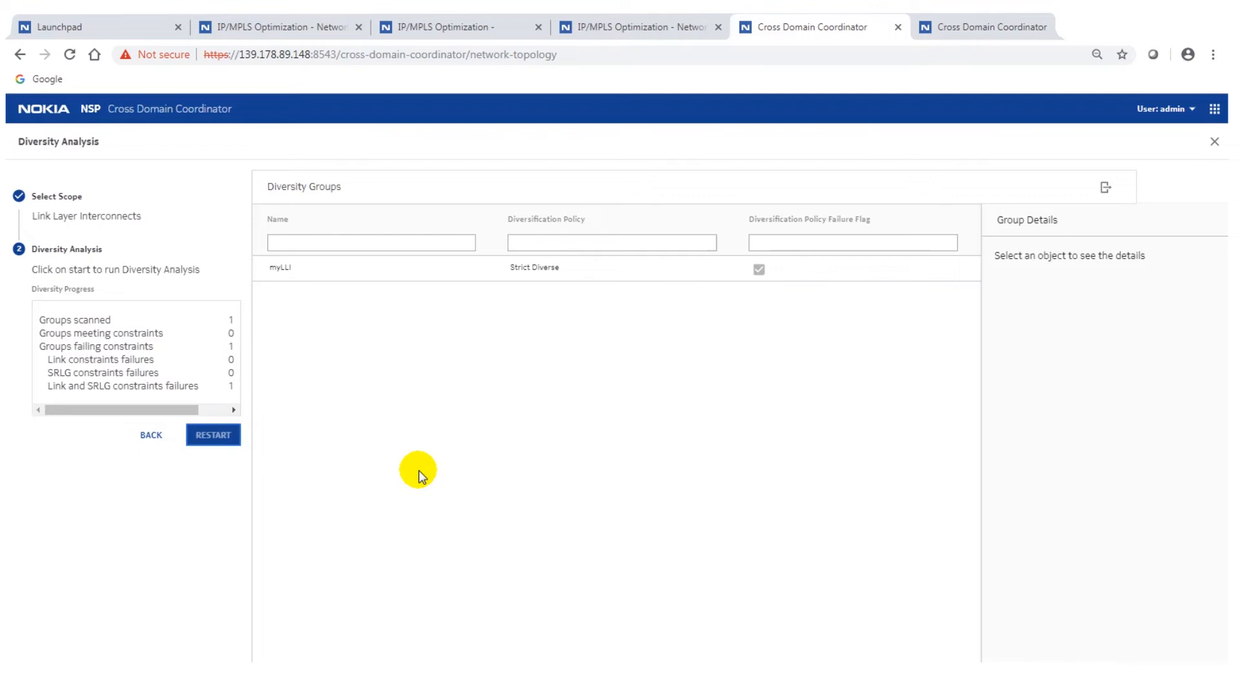
mouse_move(415, 299)
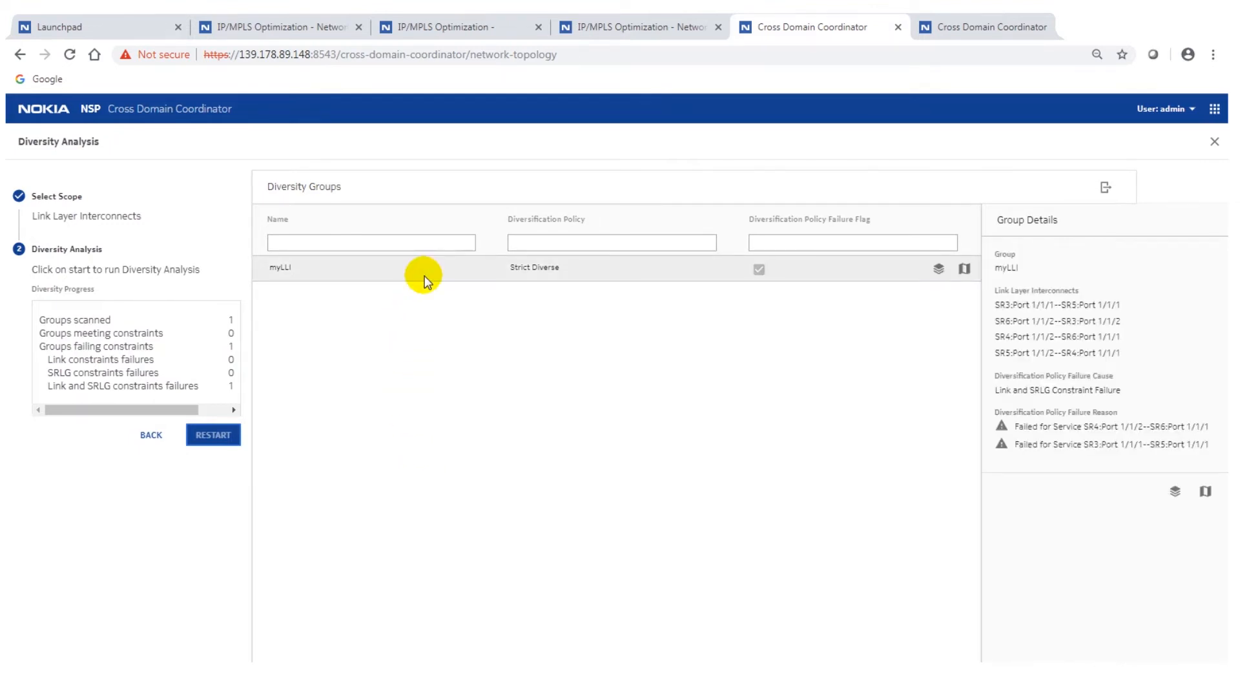
mouse_move(721, 238)
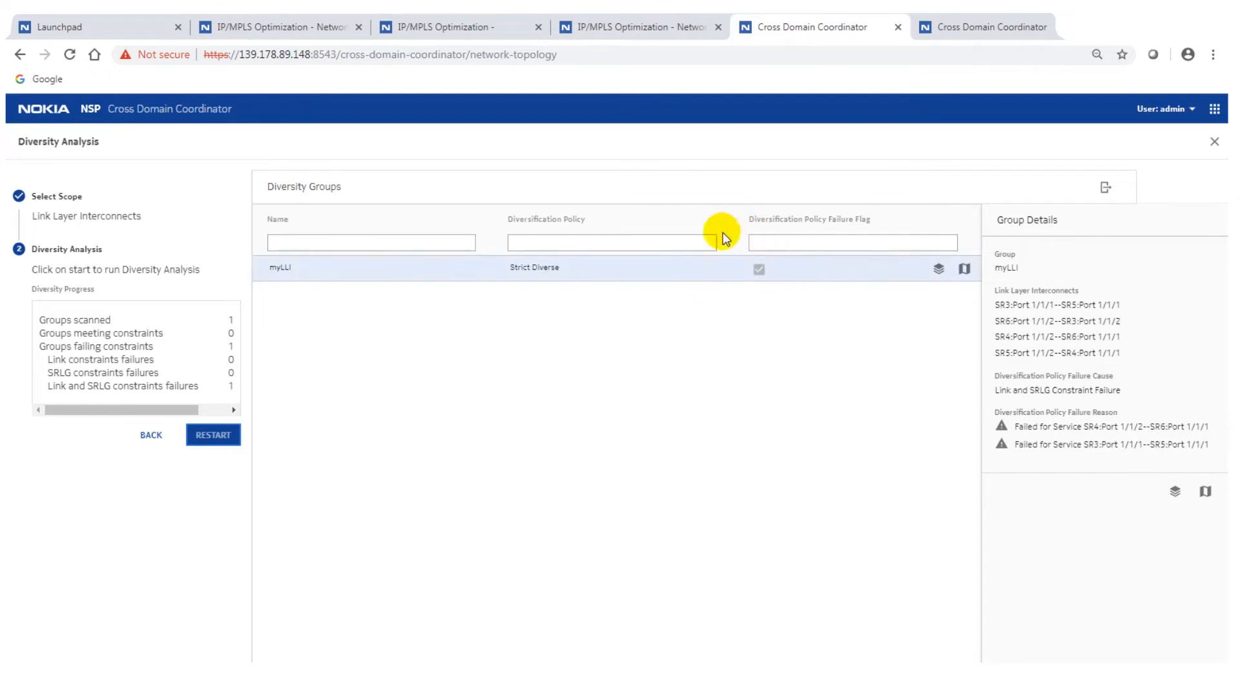
mouse_move(878, 518)
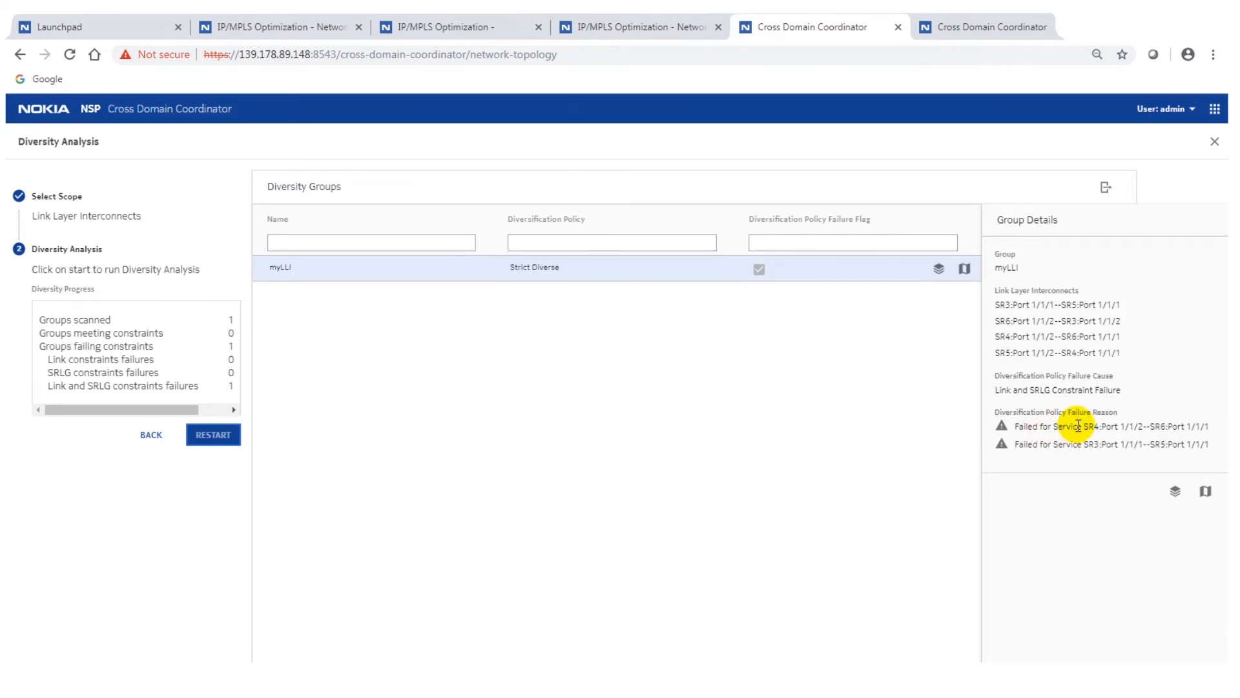
mouse_move(1204, 495)
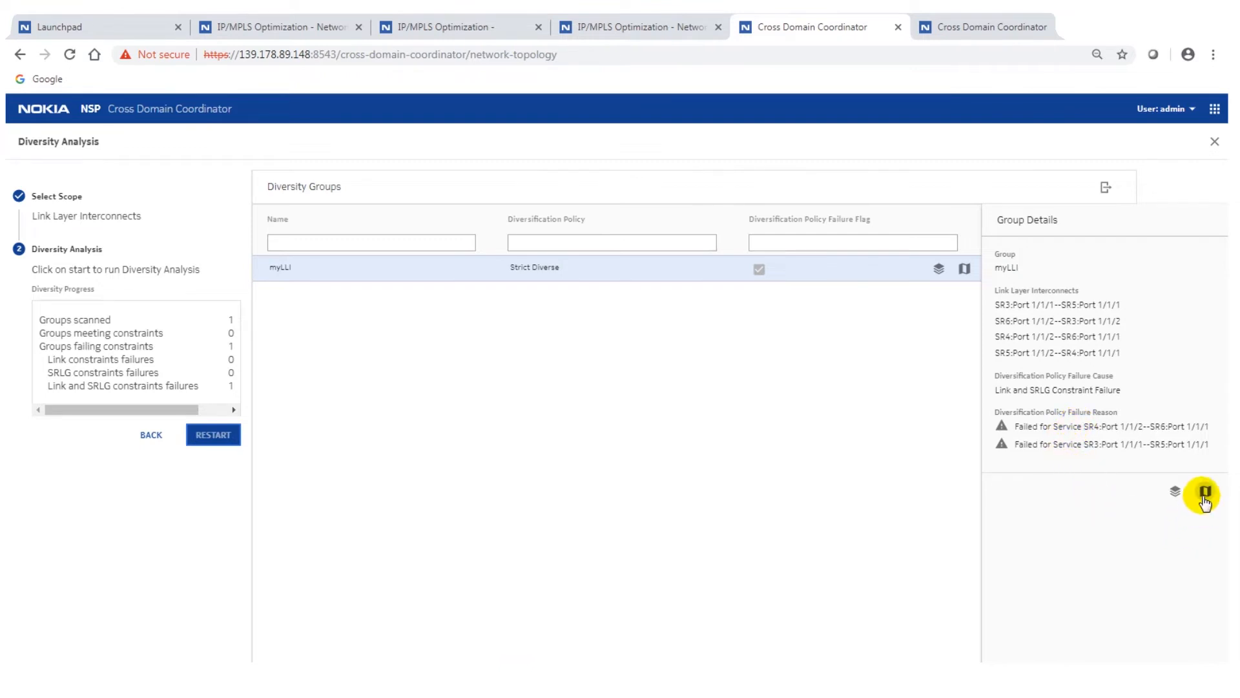
- Identify all four myLLI link layer interconnects on the network map in distinct colours
click(1203, 491)
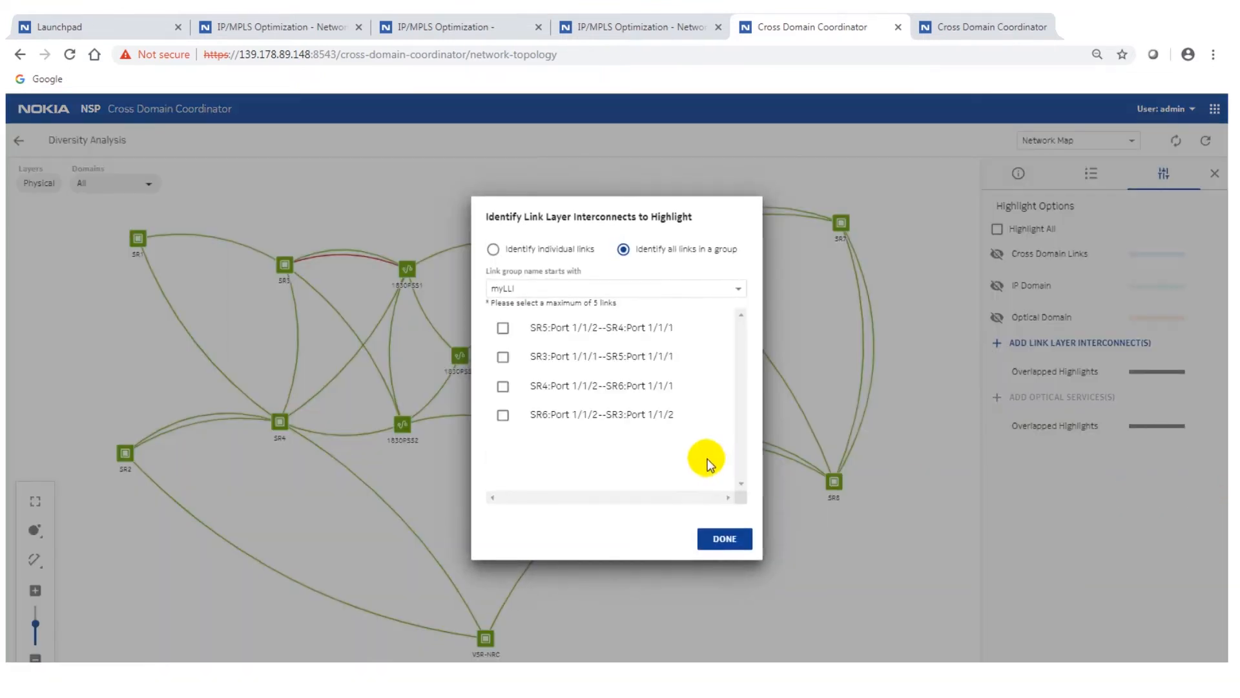
click(502, 327)
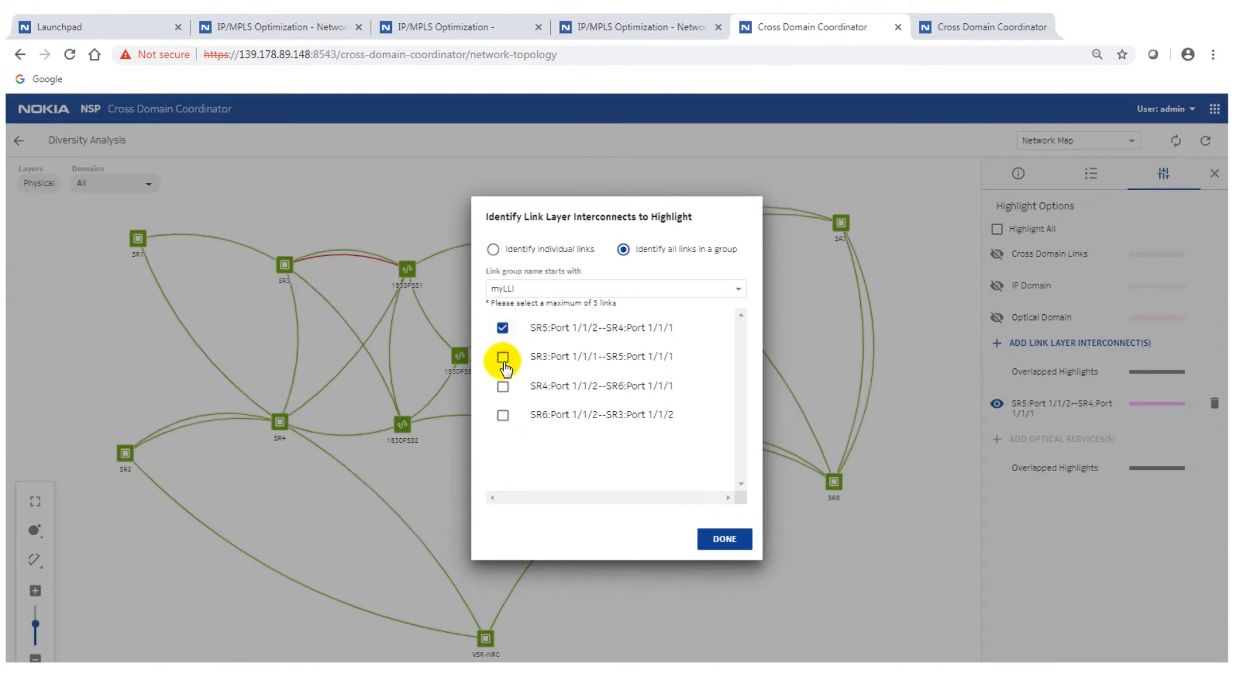
click(502, 357)
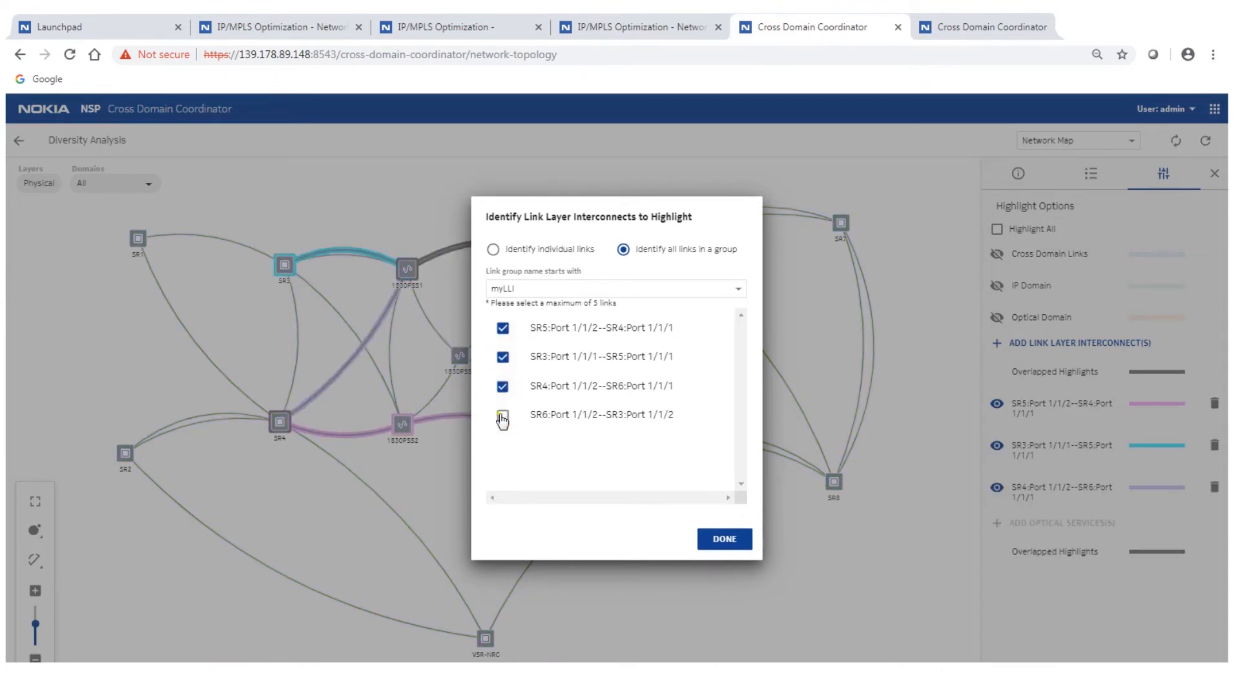
click(724, 537)
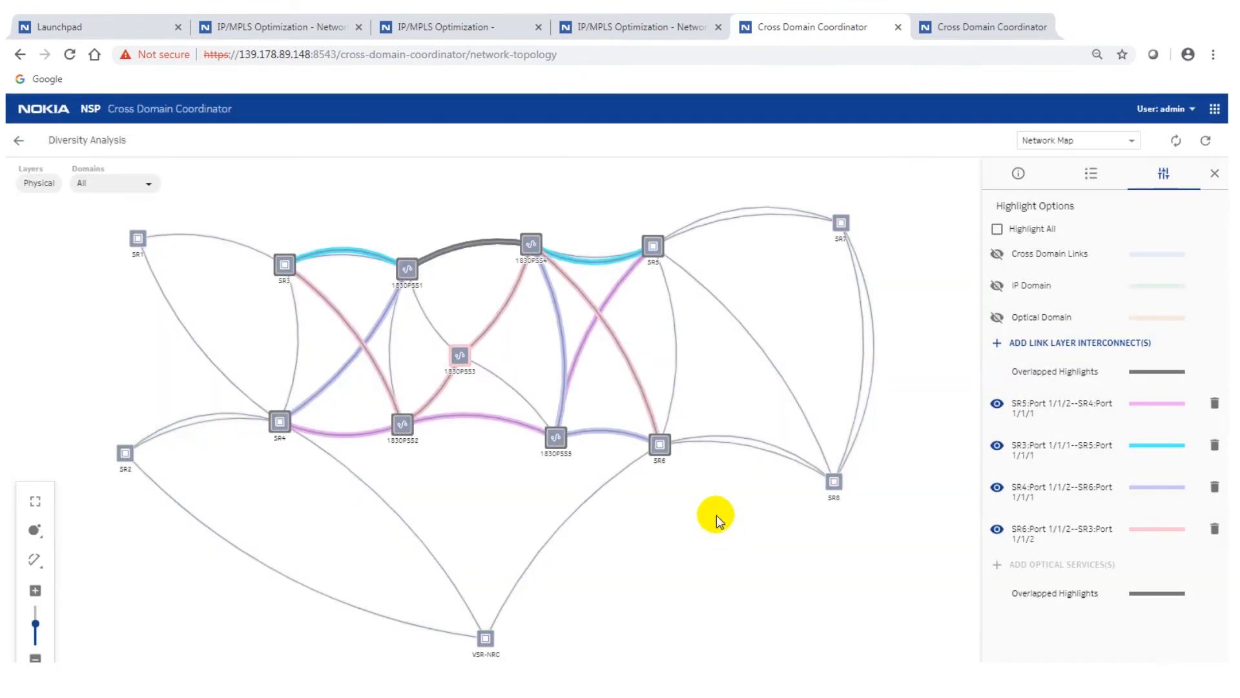
mouse_move(150, 168)
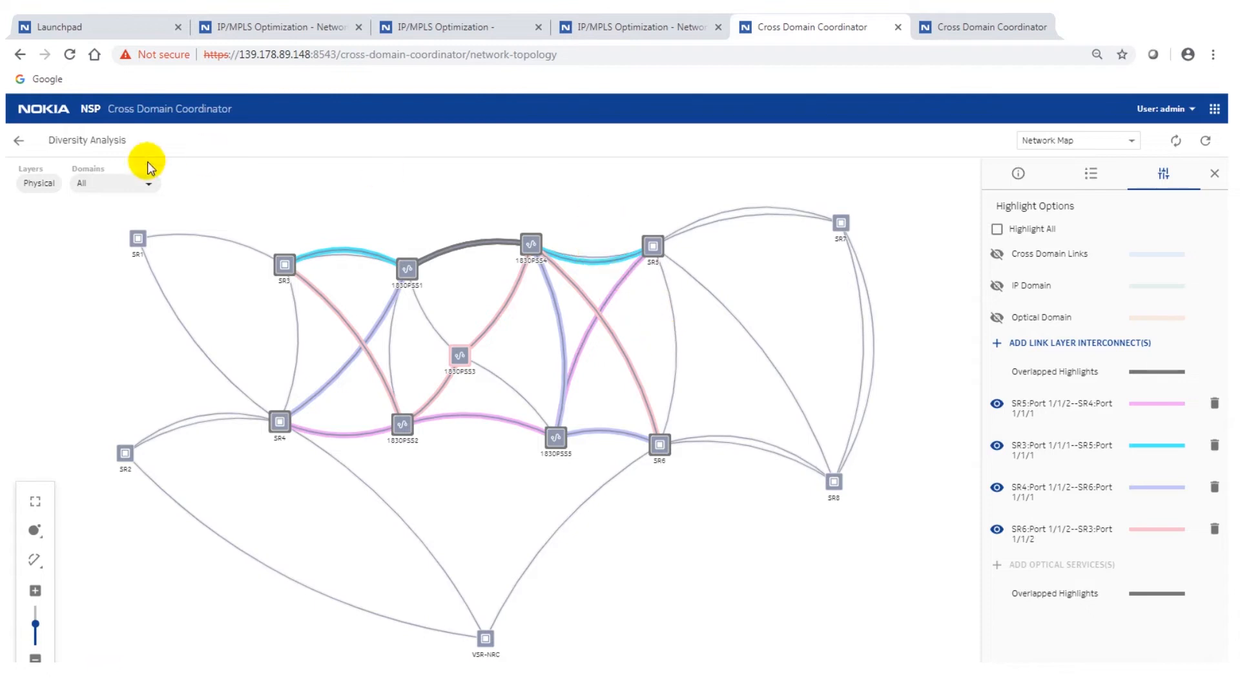
mouse_move(473, 258)
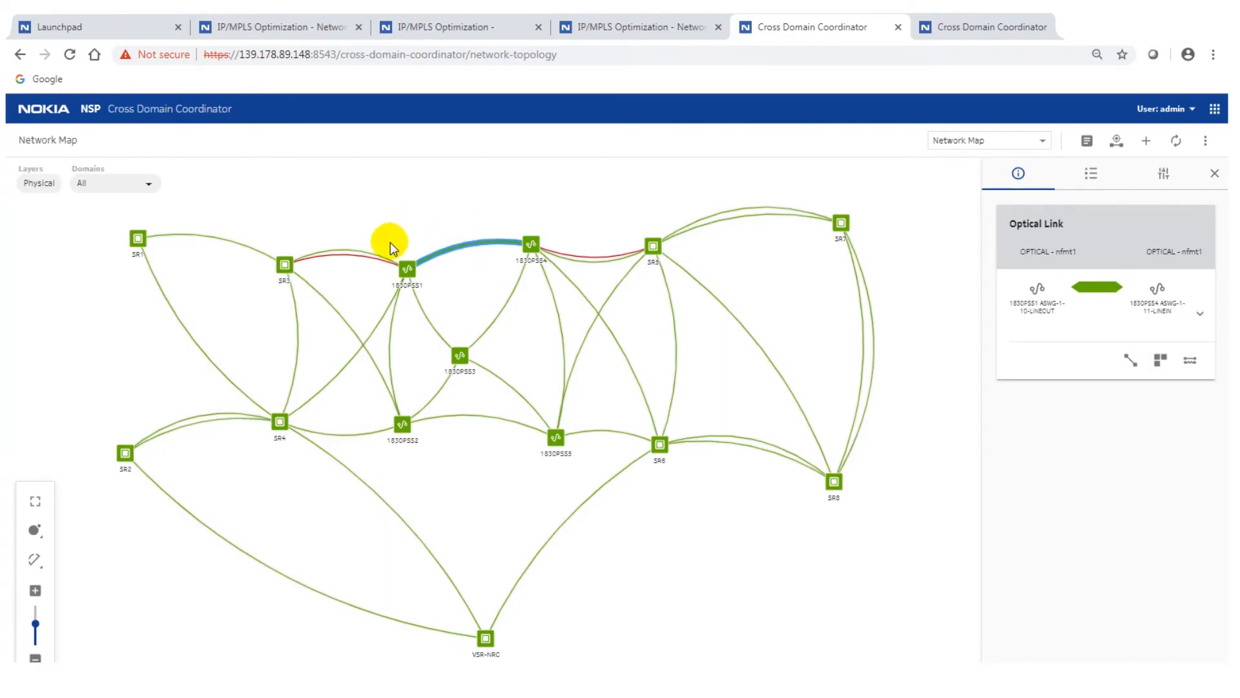
mouse_move(480, 250)
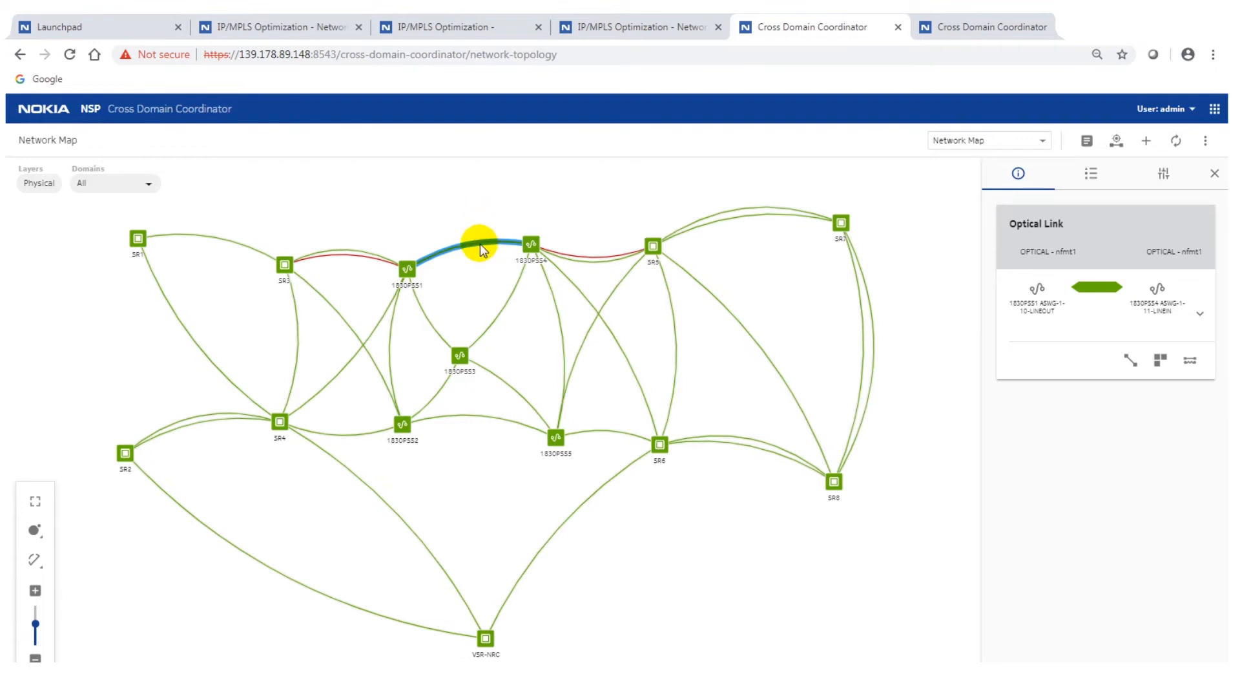
mouse_move(464, 242)
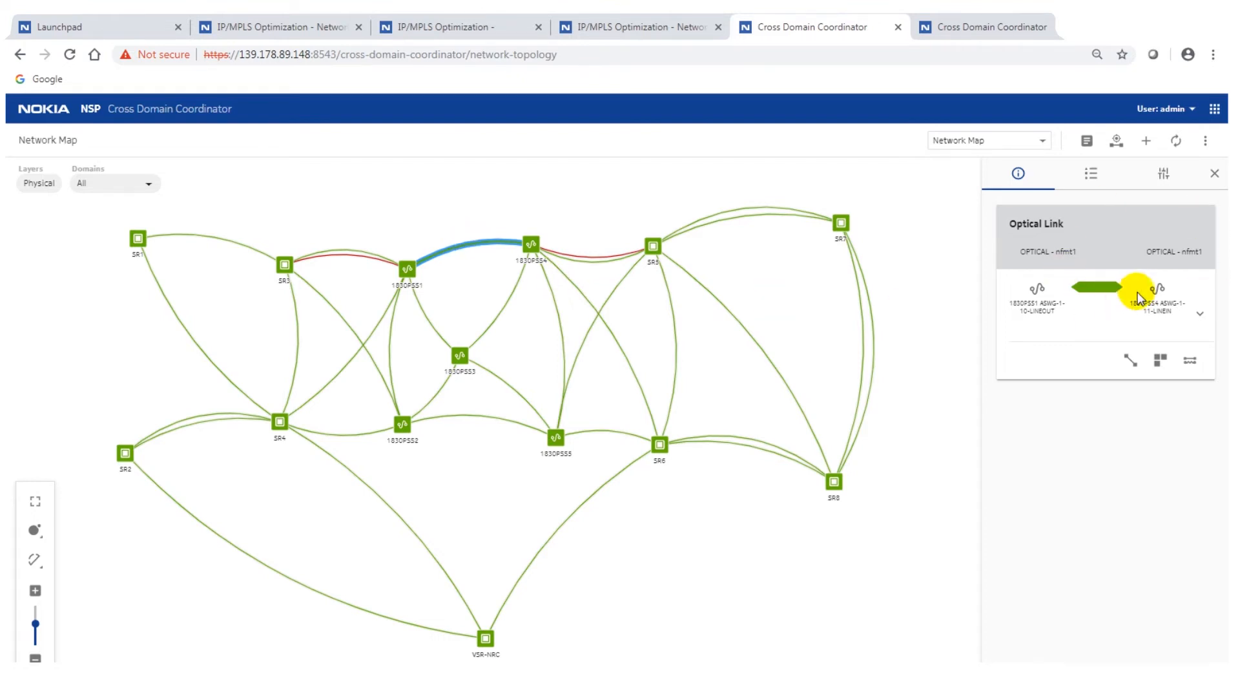
mouse_move(1140, 435)
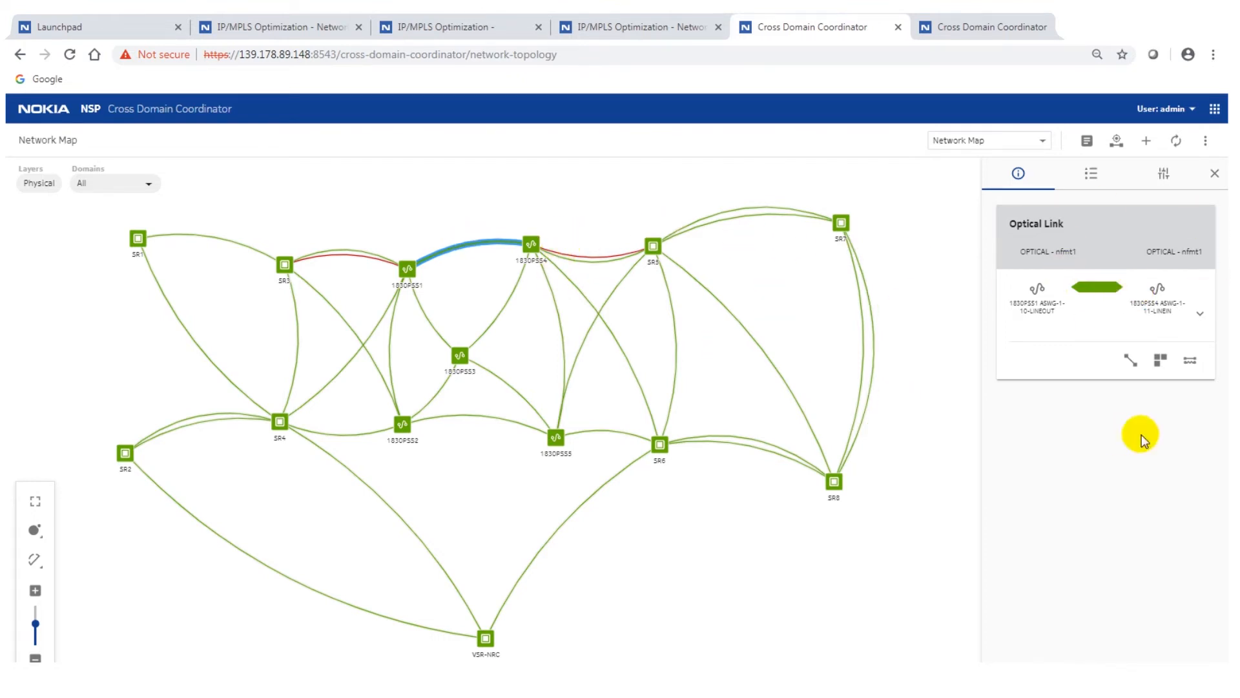
mouse_move(1190, 361)
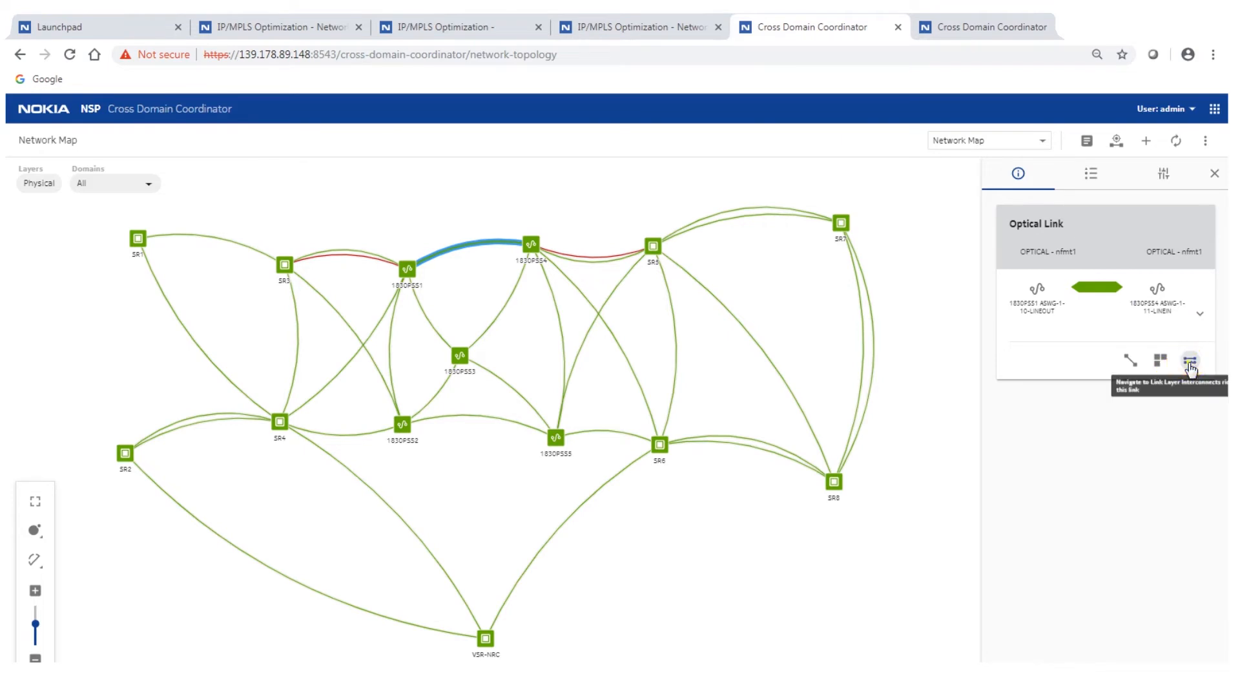
- List interconnects riding over the optical link and view the SR4–SR6 interconnect's layered view
click(1190, 361)
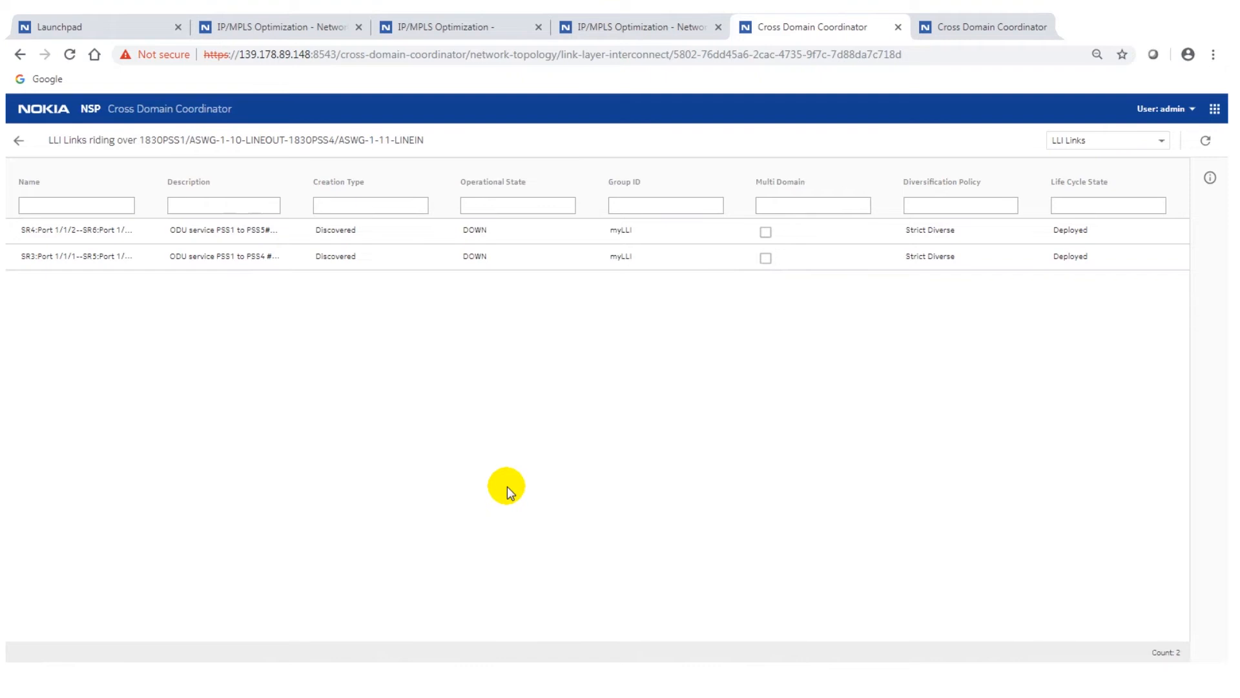
mouse_move(434, 247)
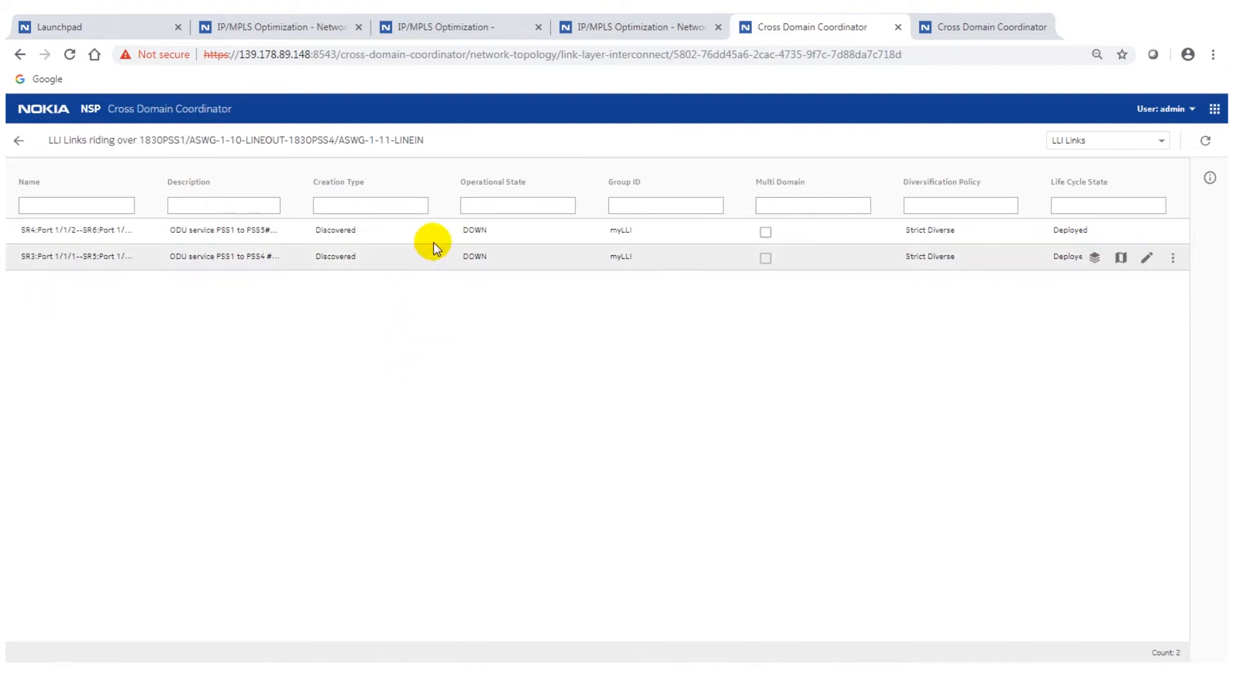
mouse_move(845, 230)
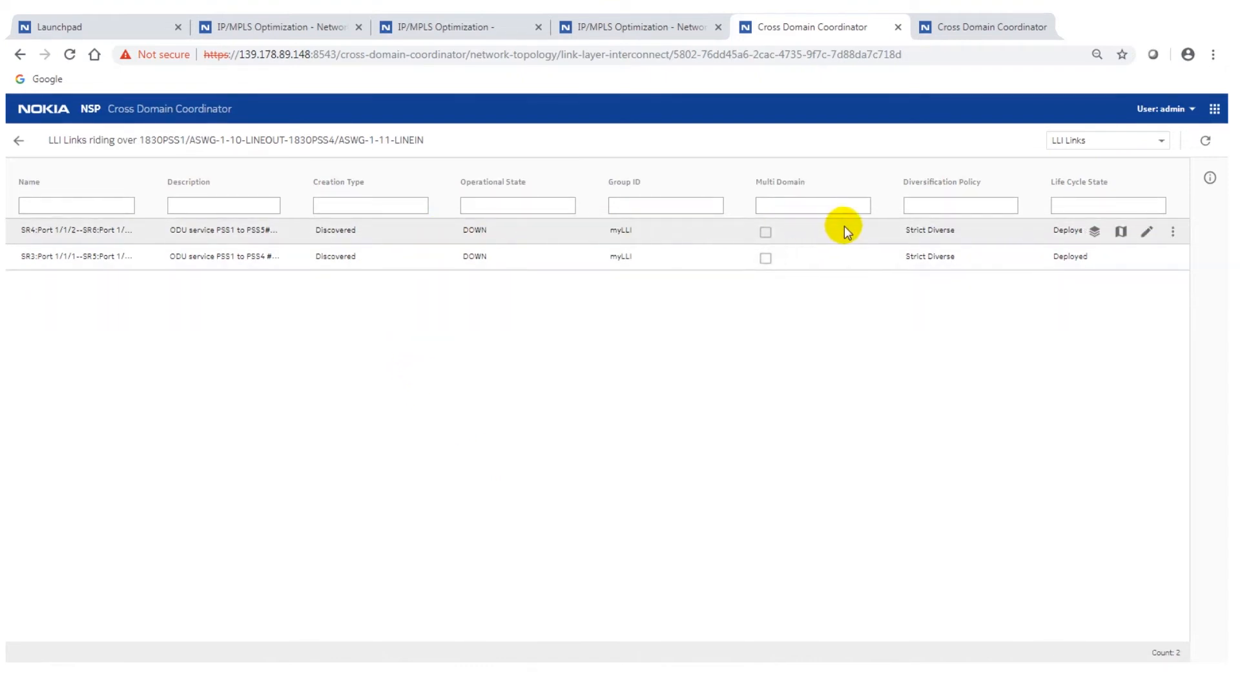
click(1095, 230)
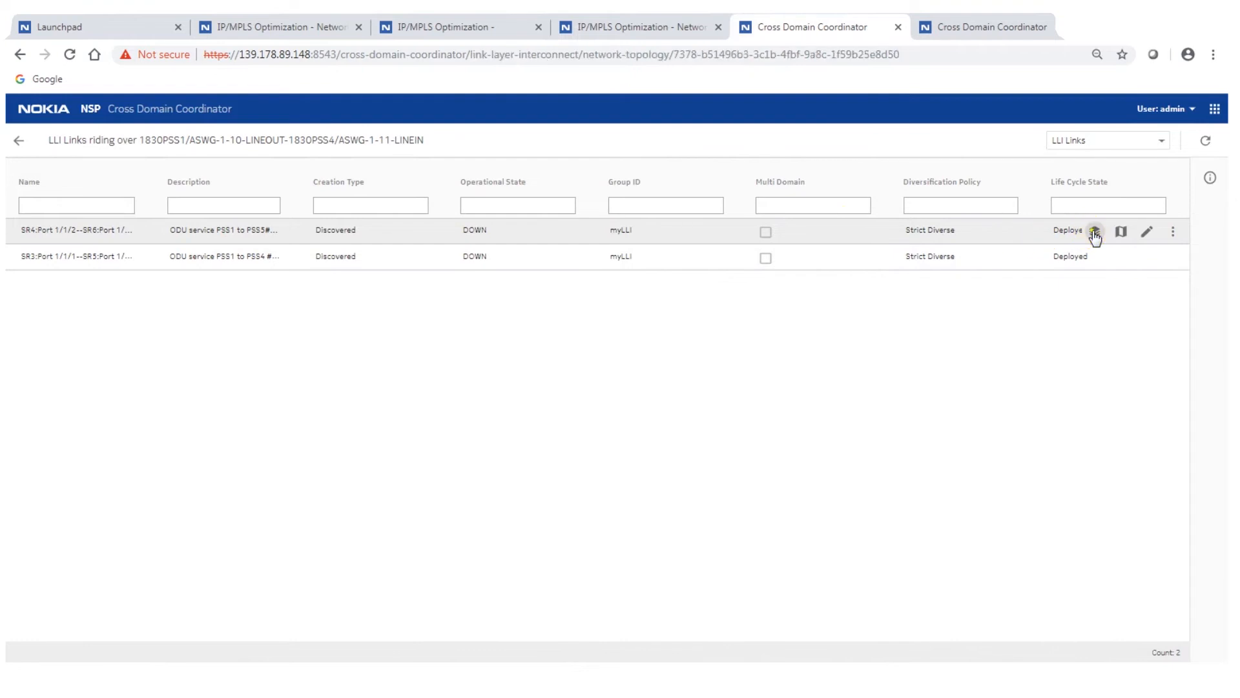
click(1122, 230)
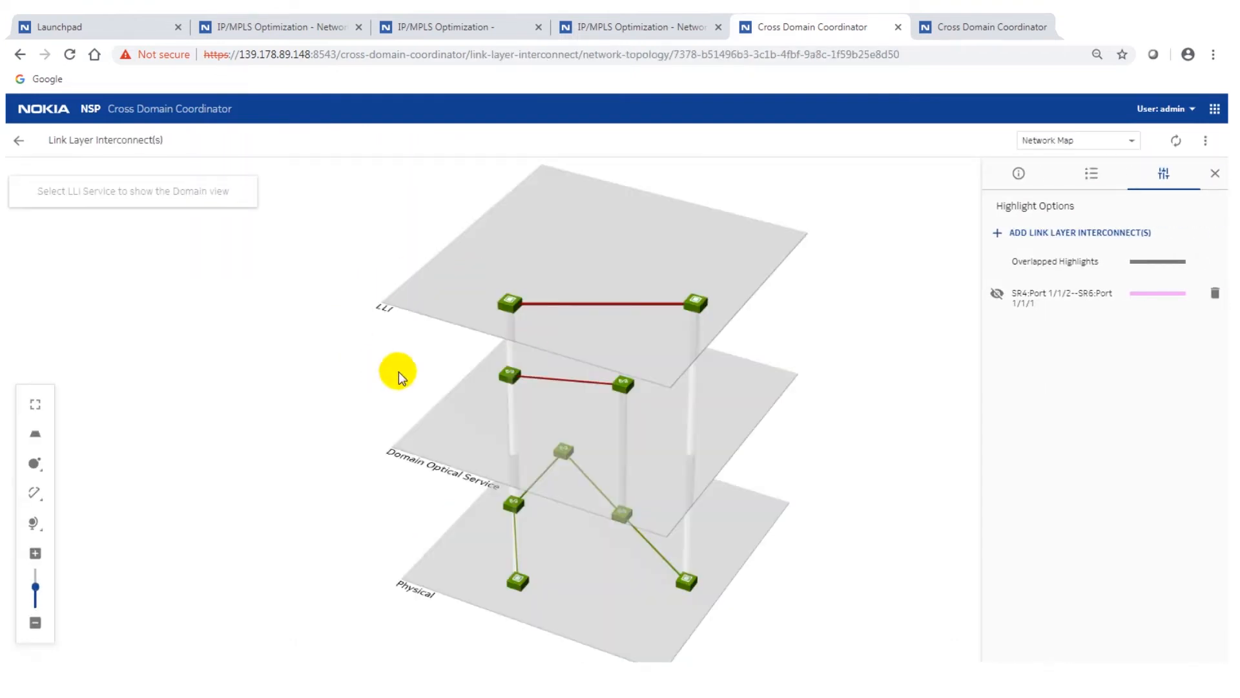
mouse_move(406, 450)
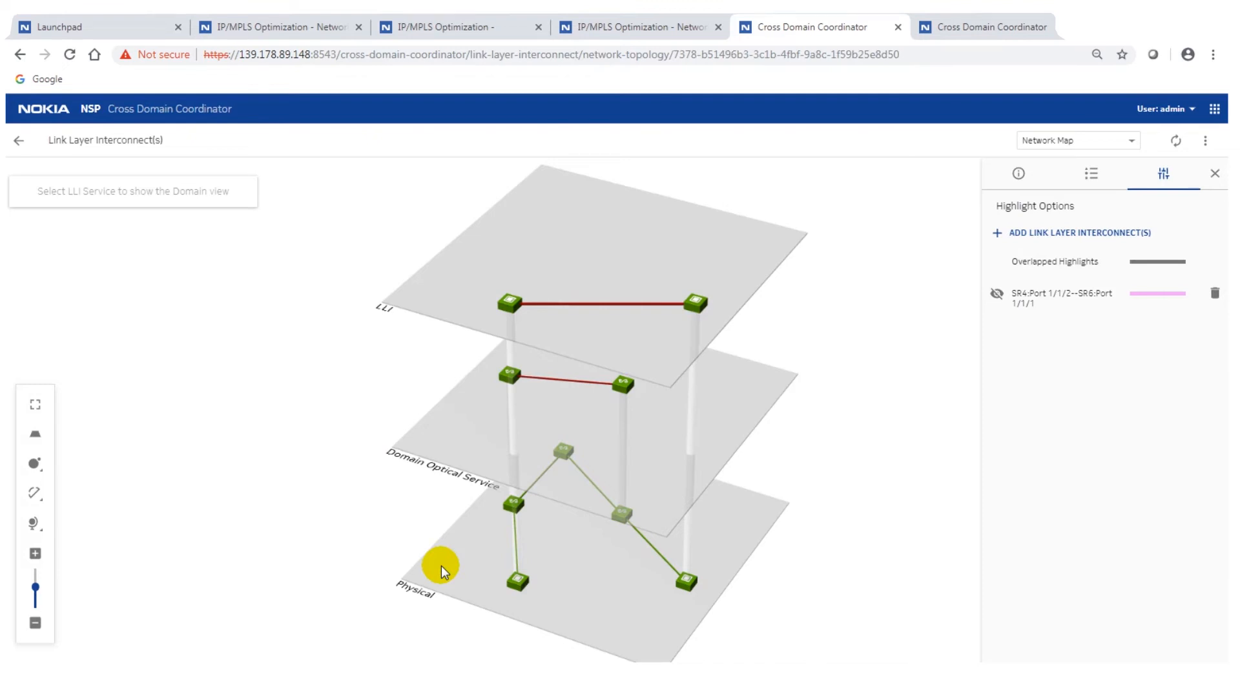
mouse_move(585, 451)
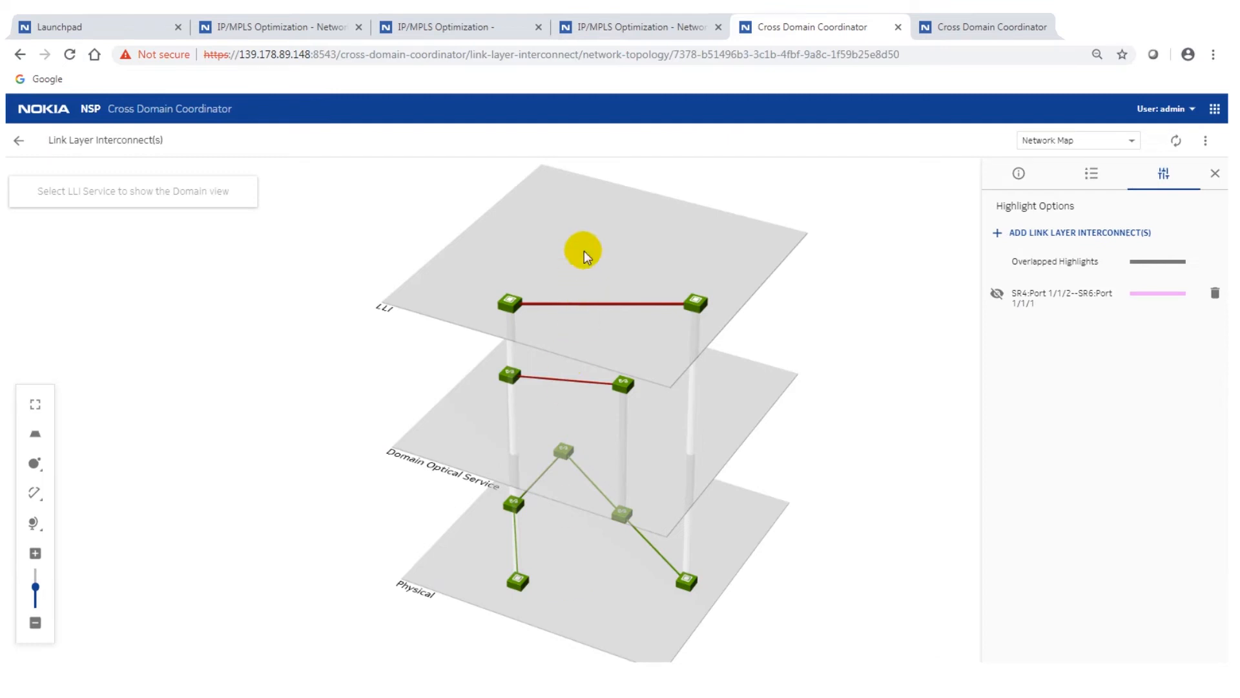
mouse_move(26, 174)
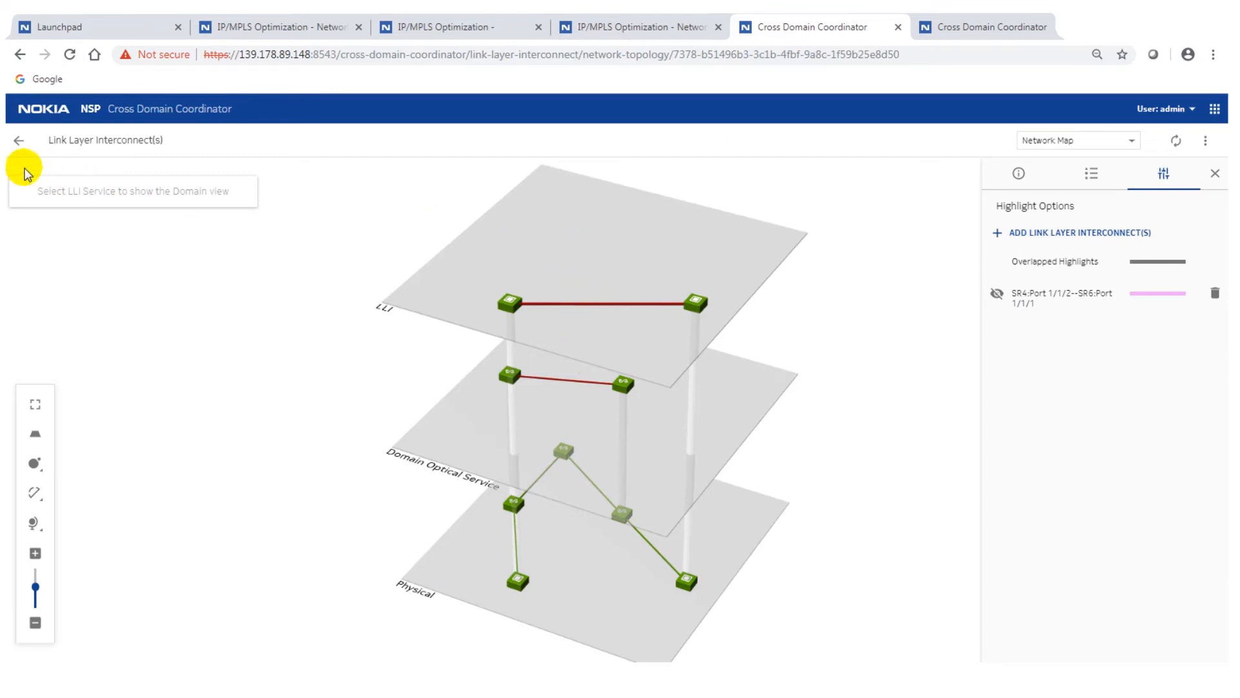
- Return to the full Link Layer Interconnect list and bring up the view selector
click(19, 140)
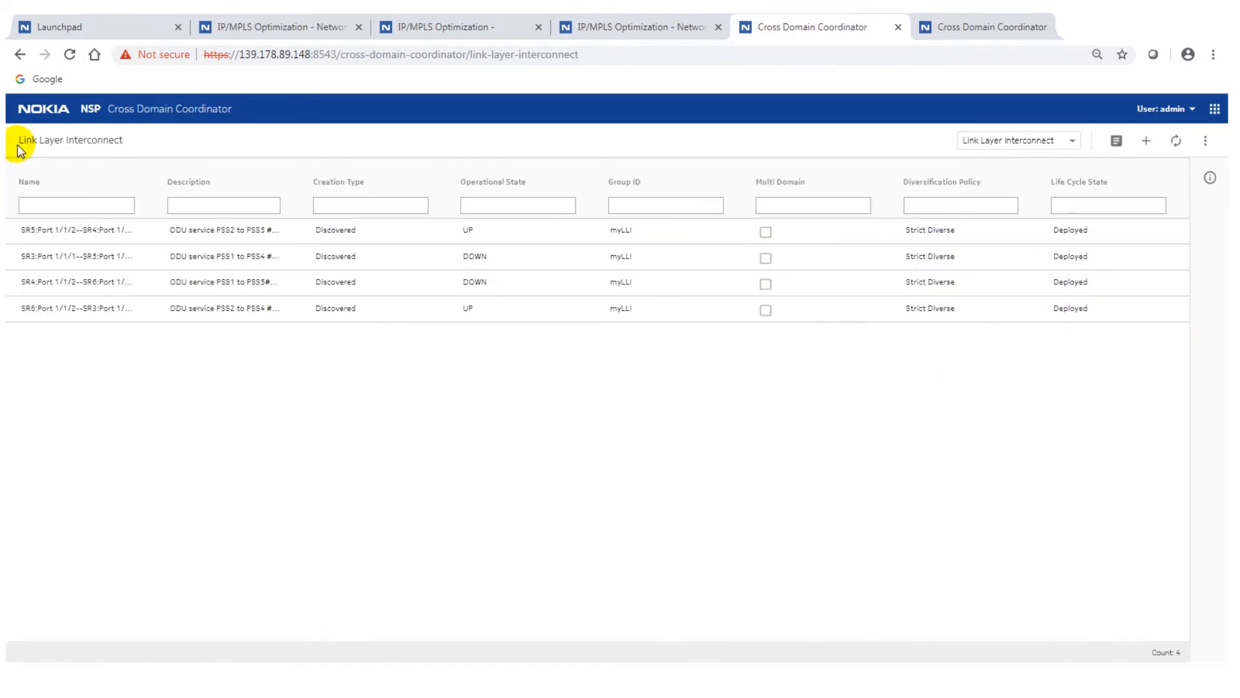
click(1073, 140)
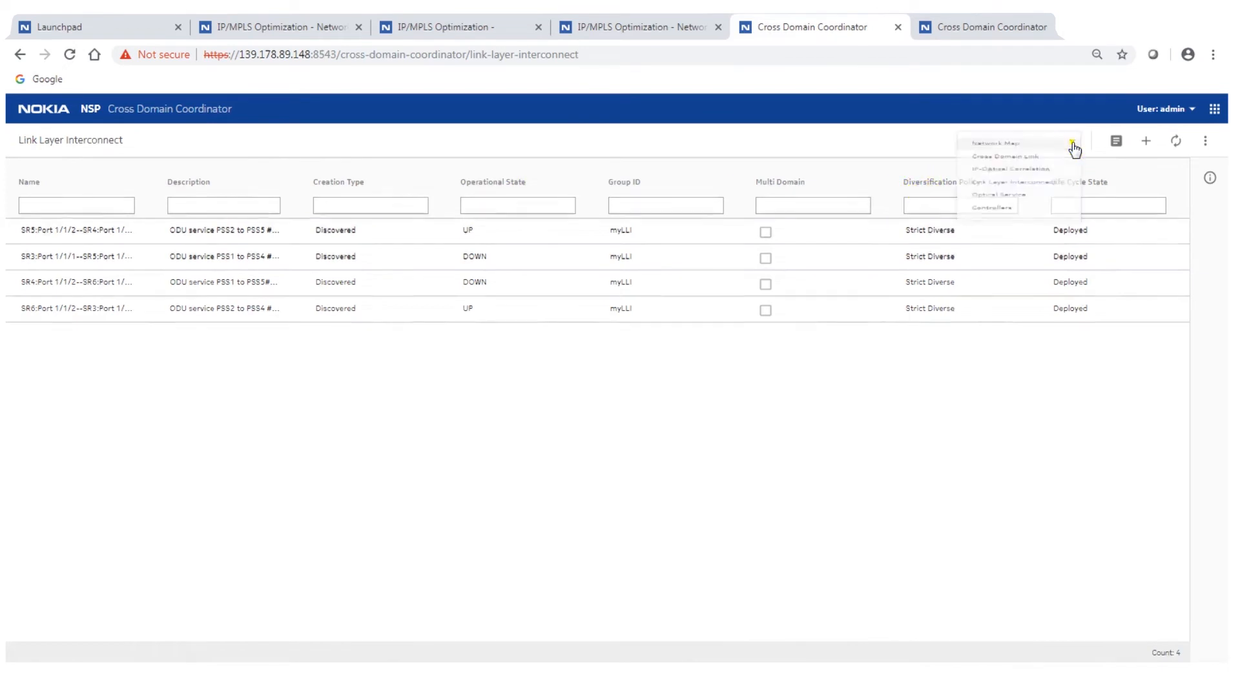
- Show IP services riding over the 1830PSS1–1830PSS4 link and trace ab_test_Eline's path on the map
click(996, 143)
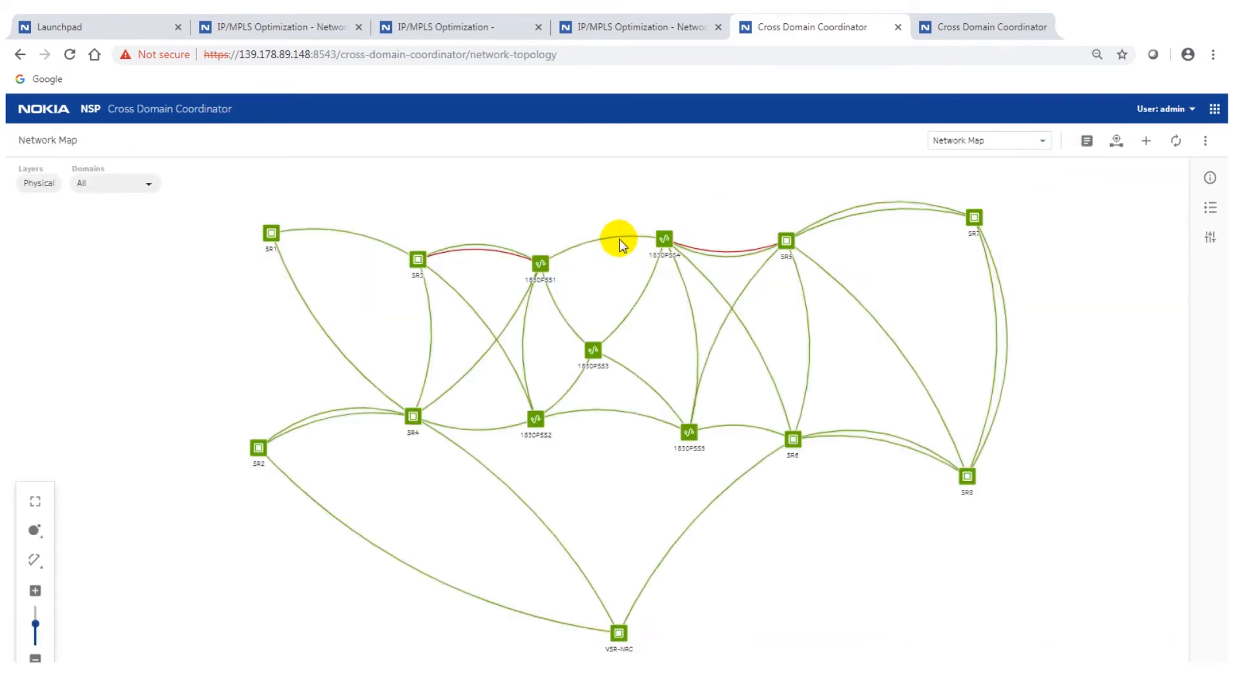
click(601, 242)
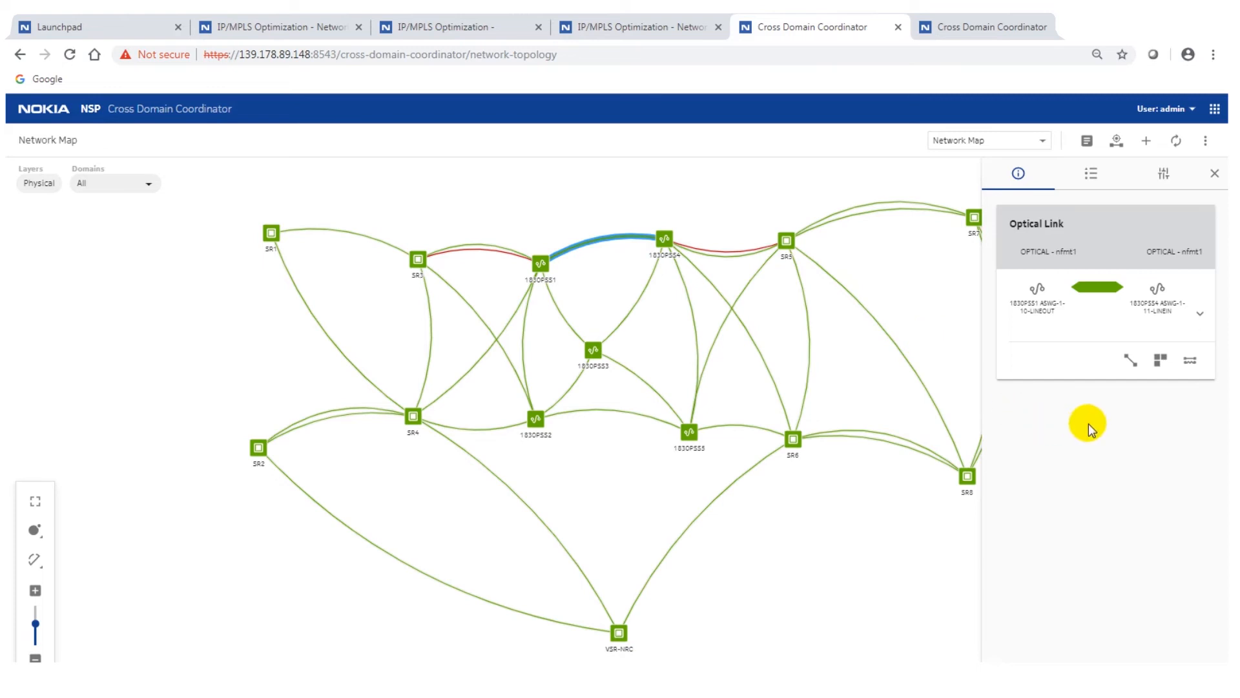
mouse_move(1160, 362)
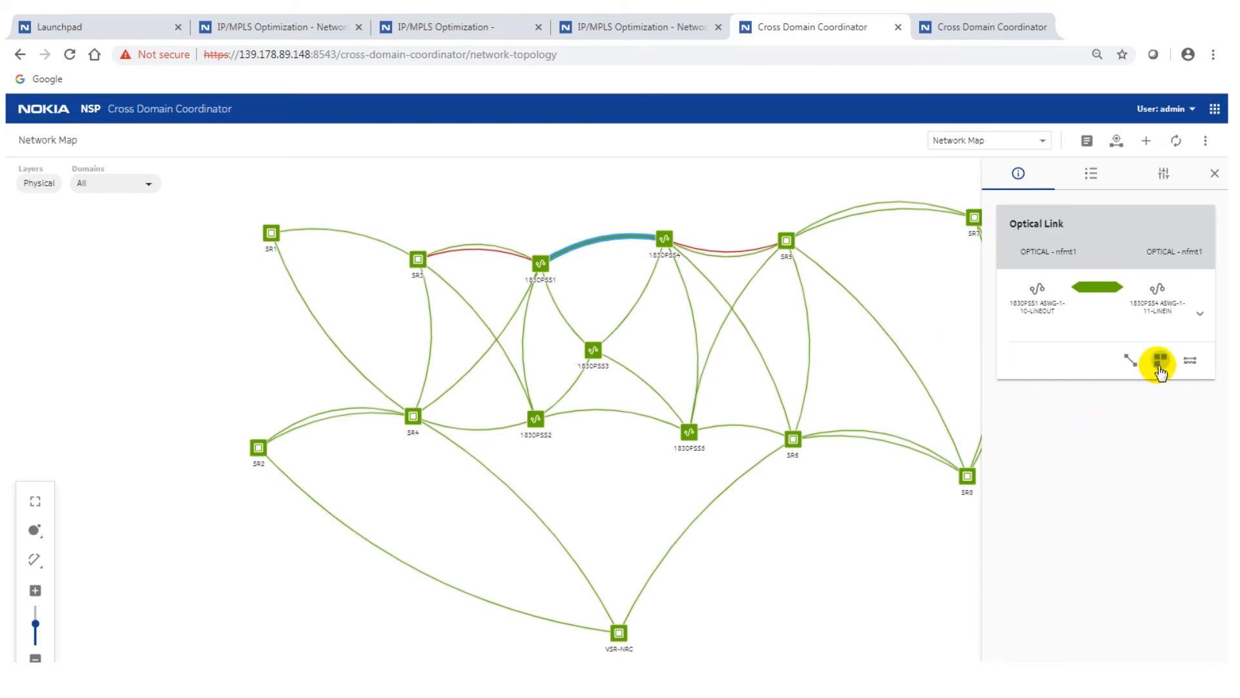
click(1157, 364)
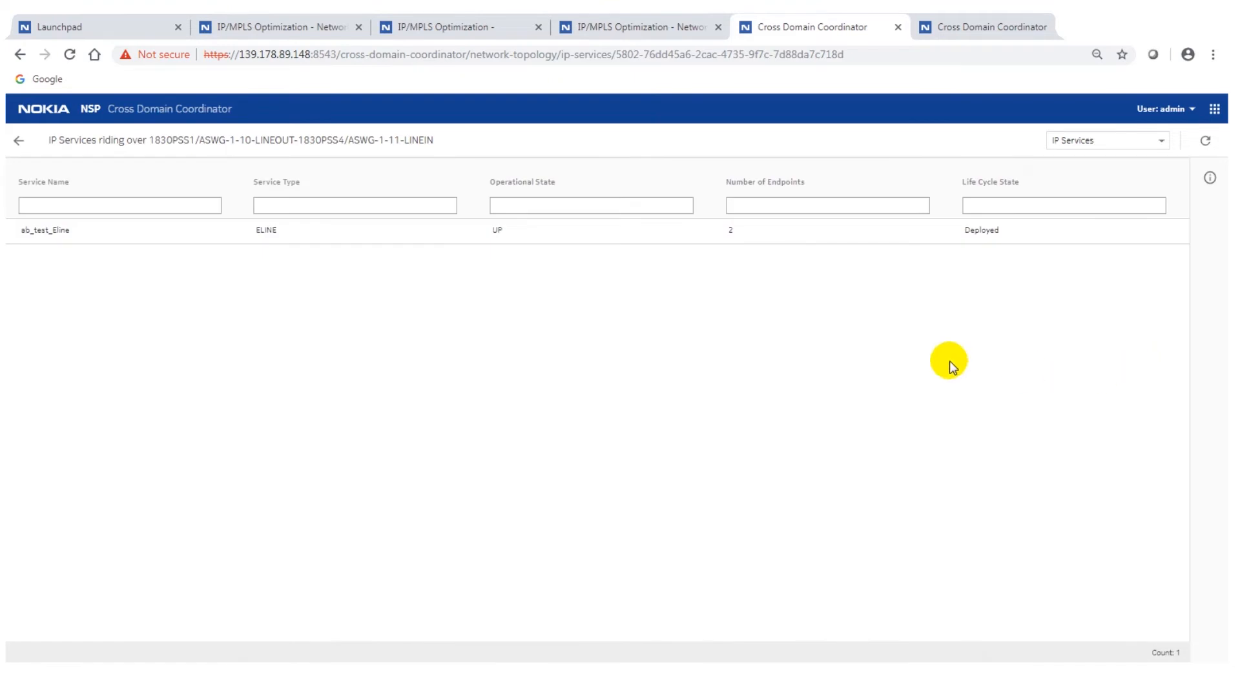
mouse_move(576, 242)
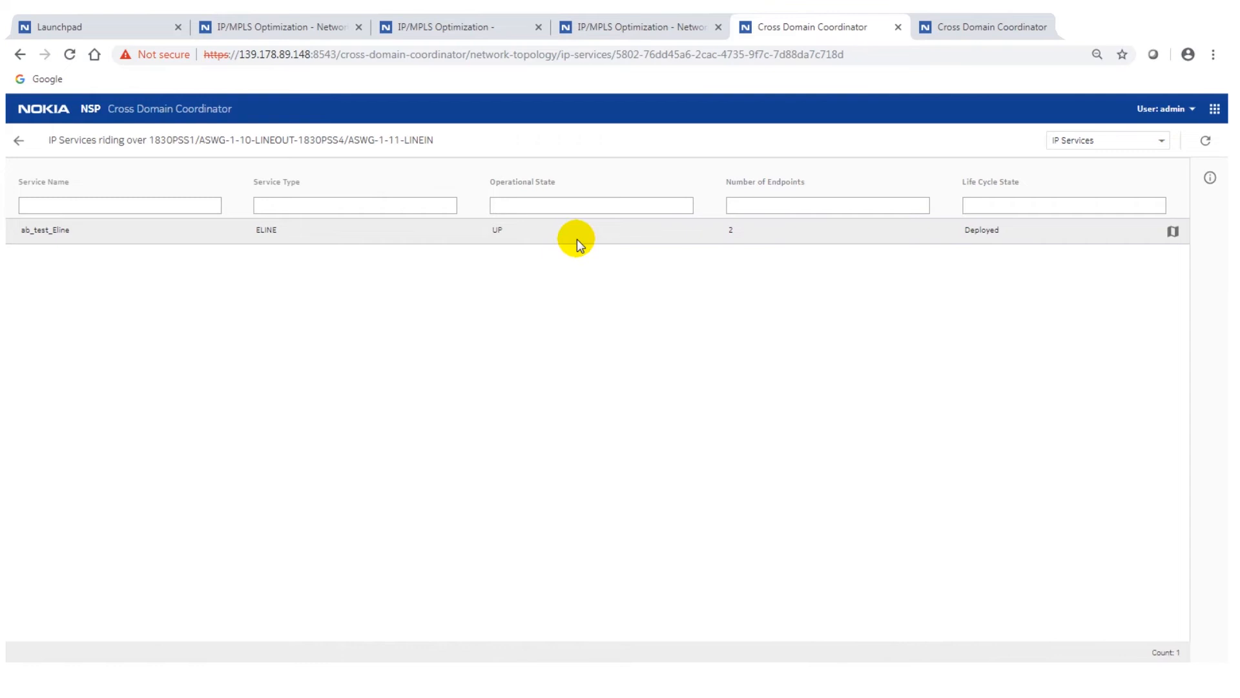
mouse_move(1171, 231)
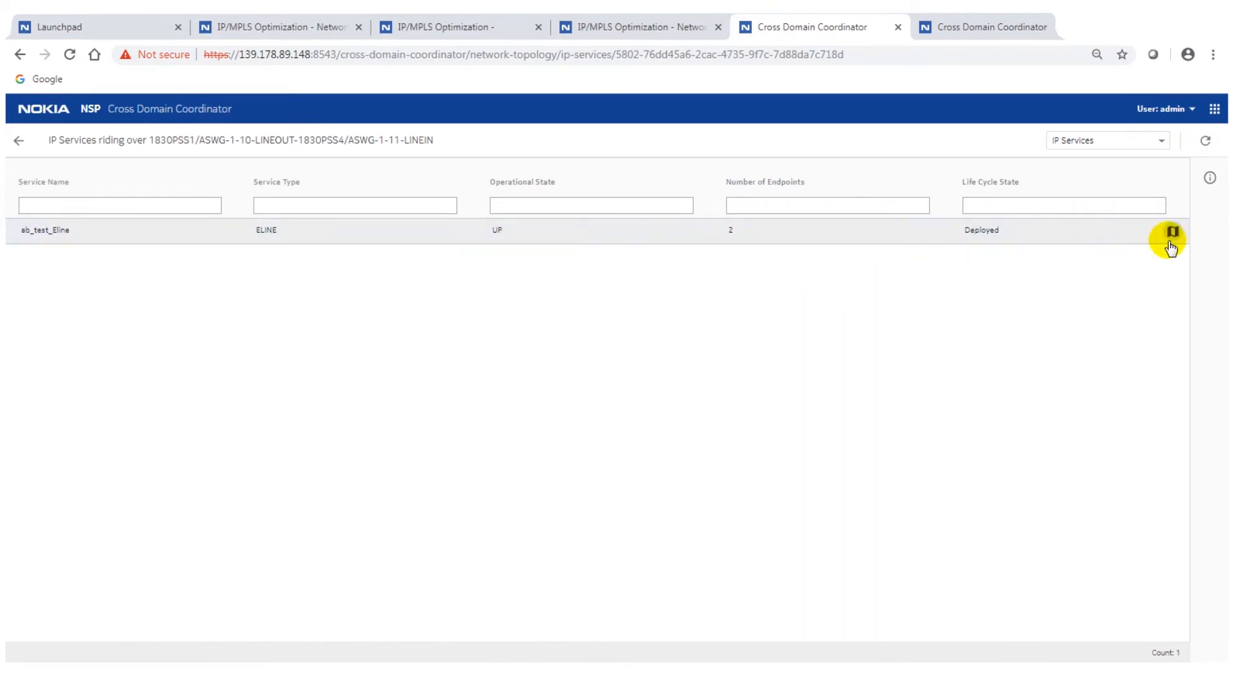
click(1172, 231)
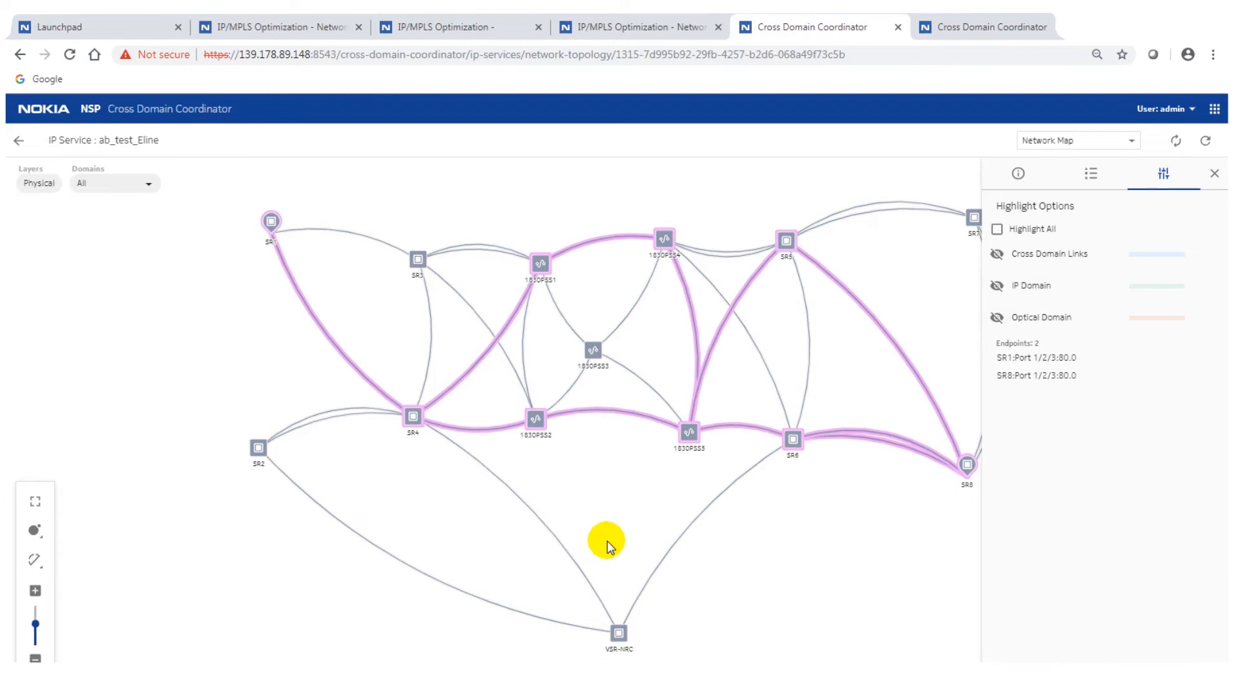
mouse_move(639, 544)
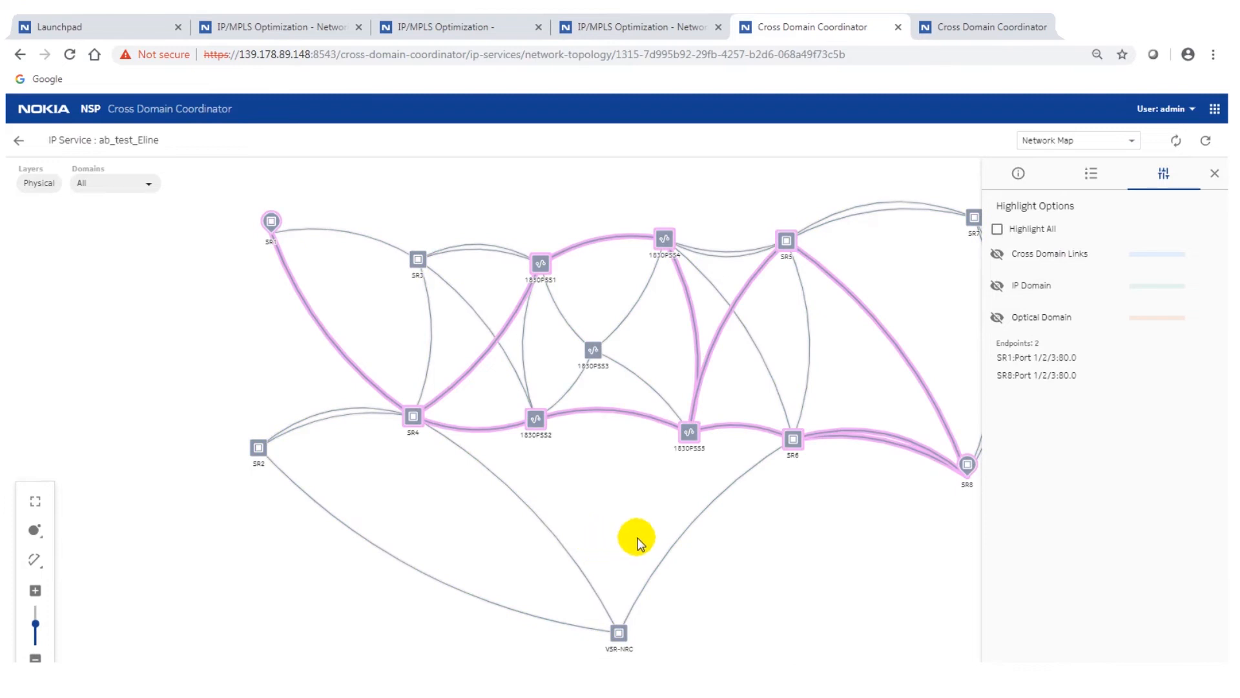
mouse_move(429, 462)
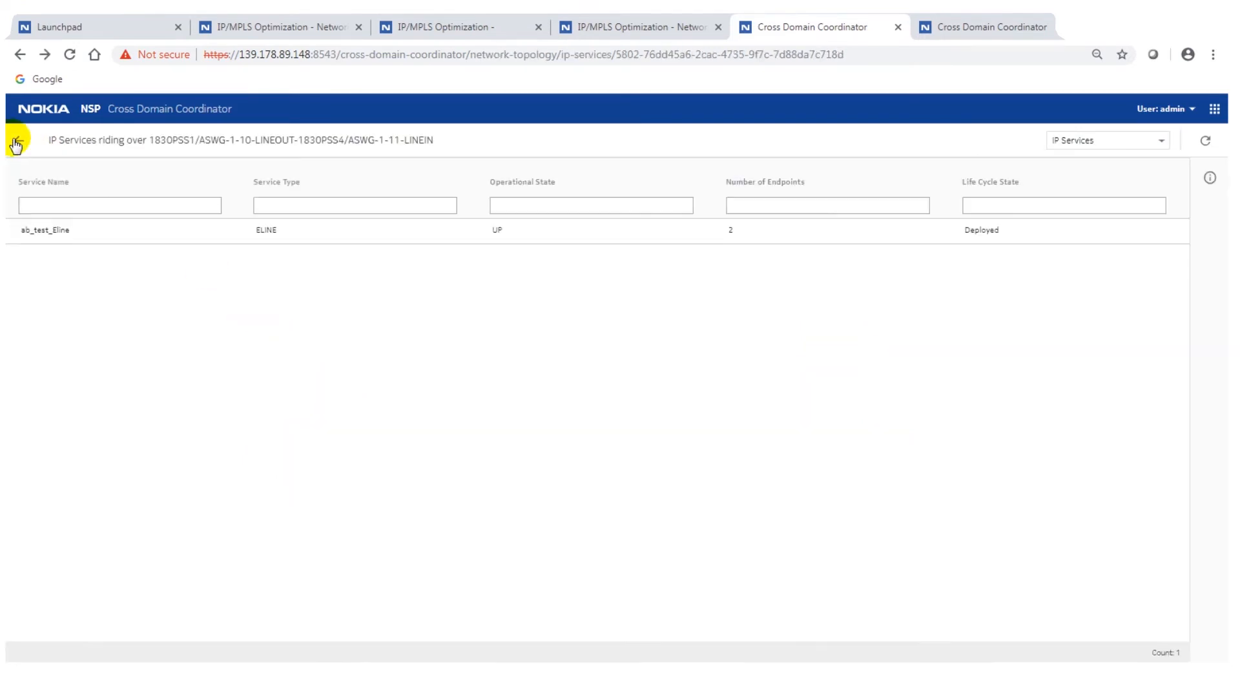
- List the IGP links riding over the 1830PSS1–1830PSS4 optical link with SRLG and latency
click(14, 139)
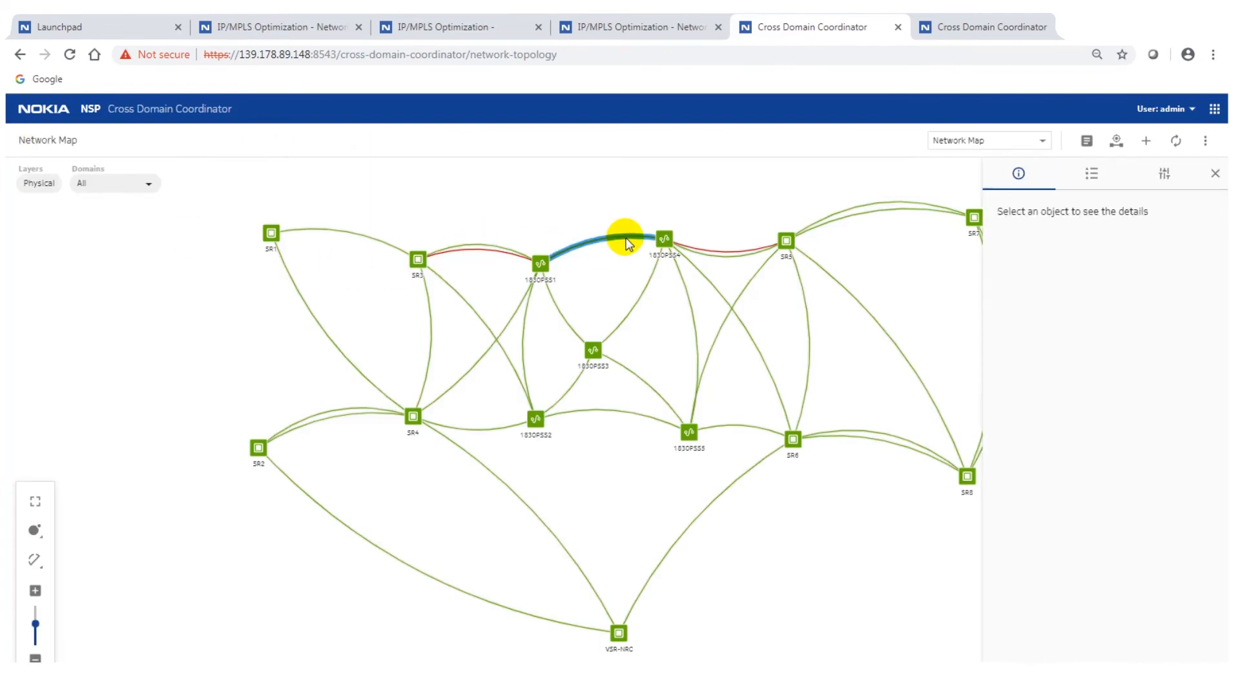
click(625, 241)
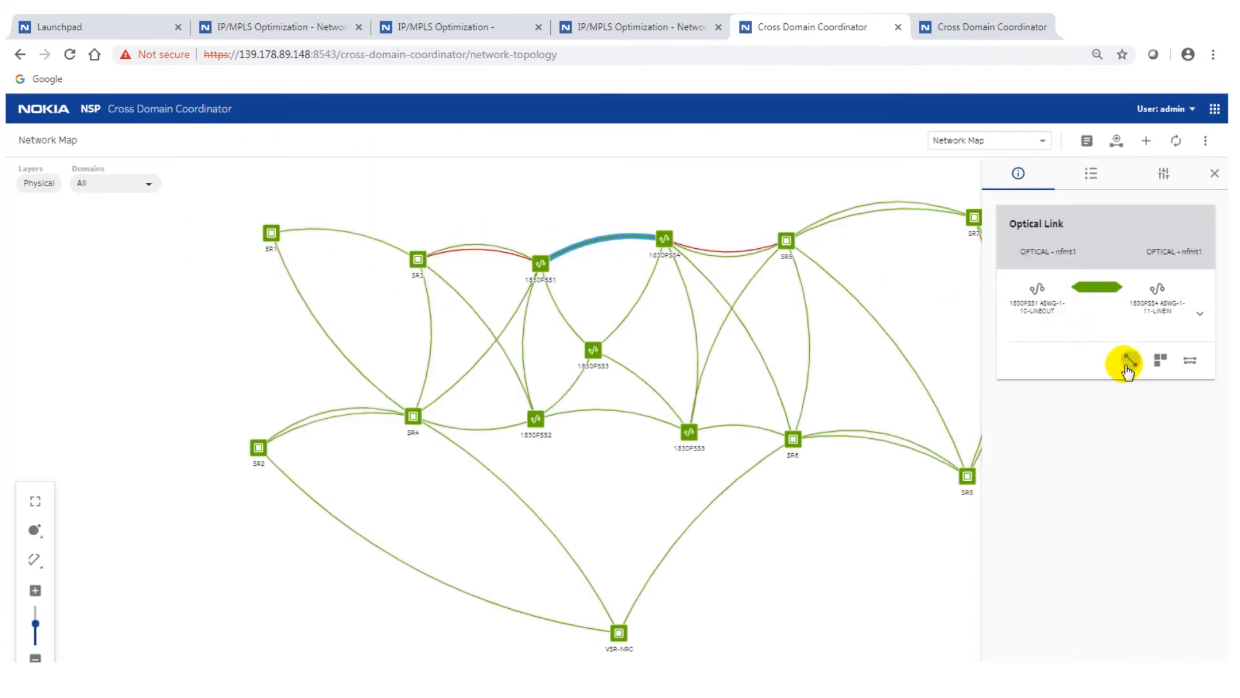
click(1125, 362)
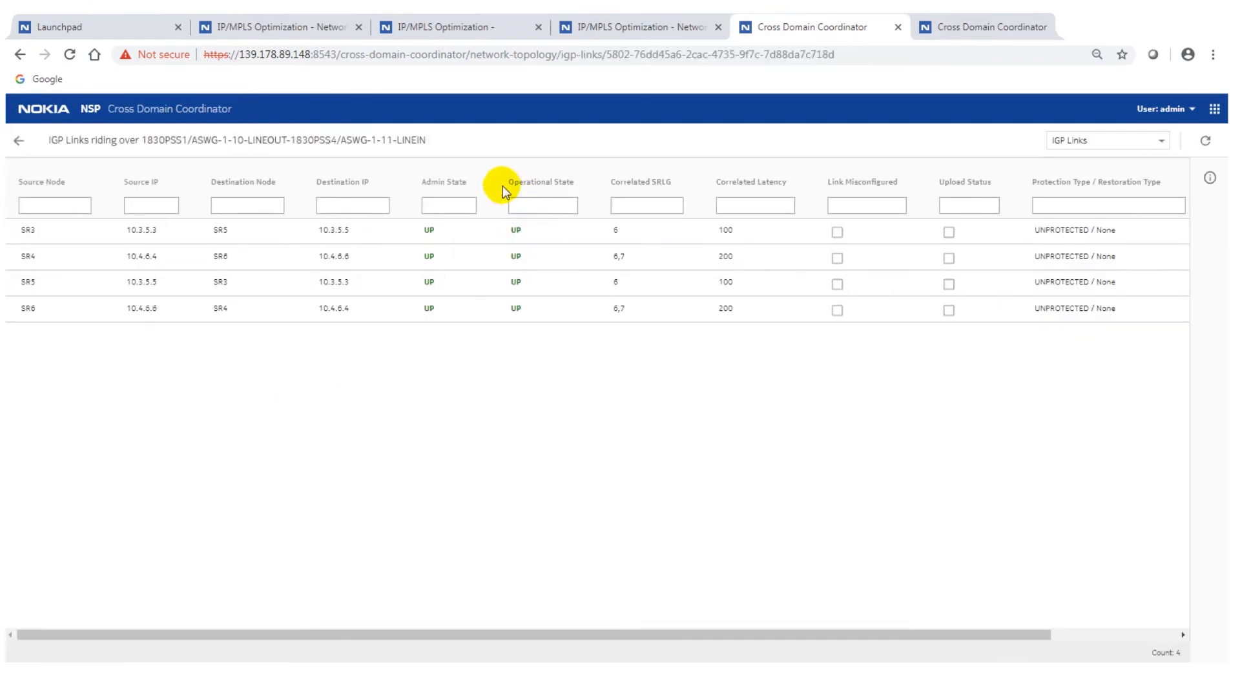
mouse_move(372, 240)
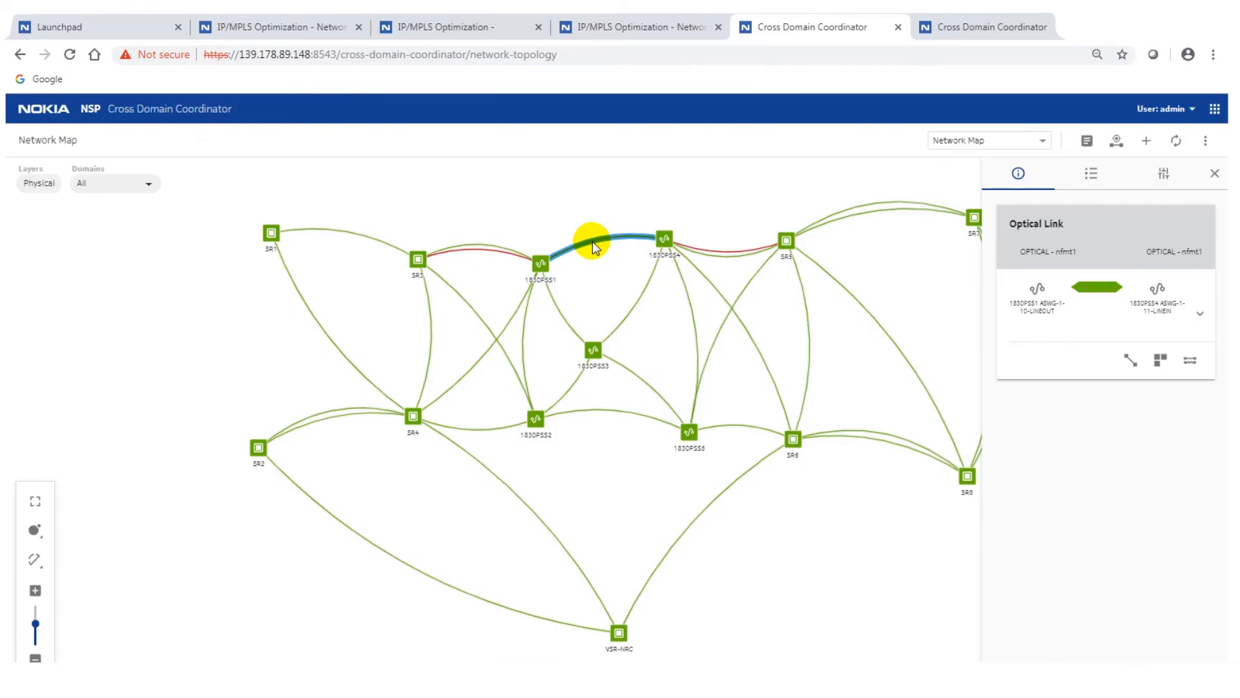
mouse_move(615, 283)
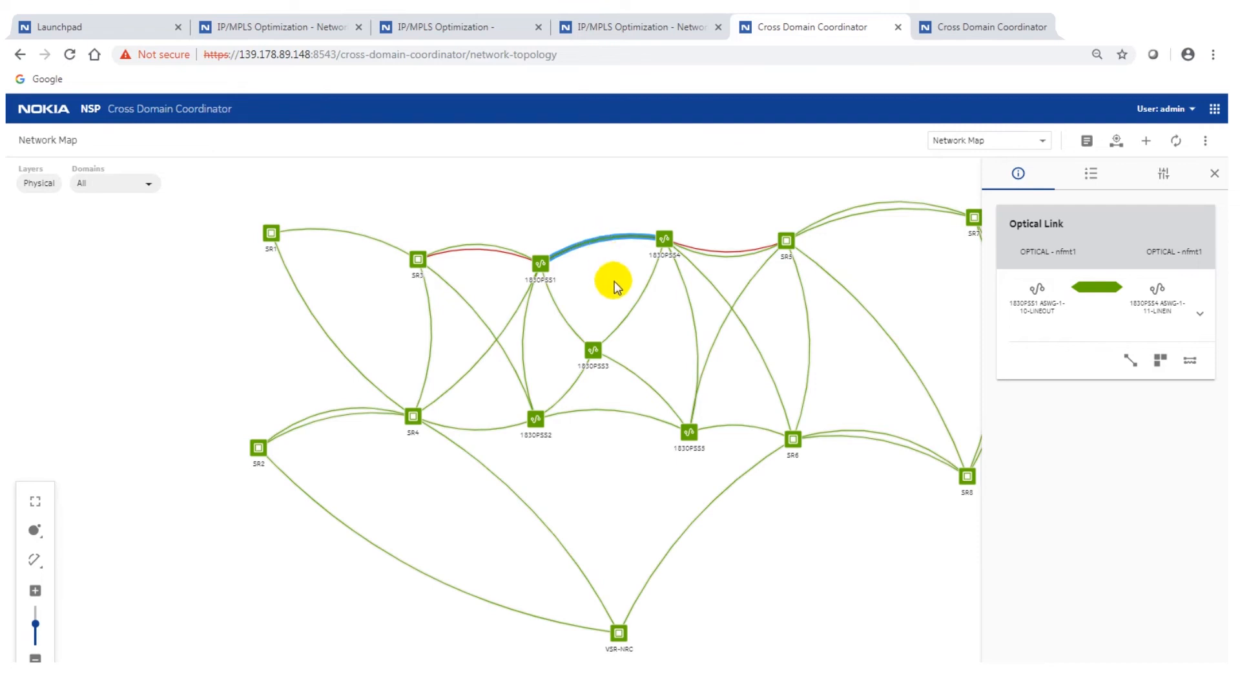
mouse_move(1131, 358)
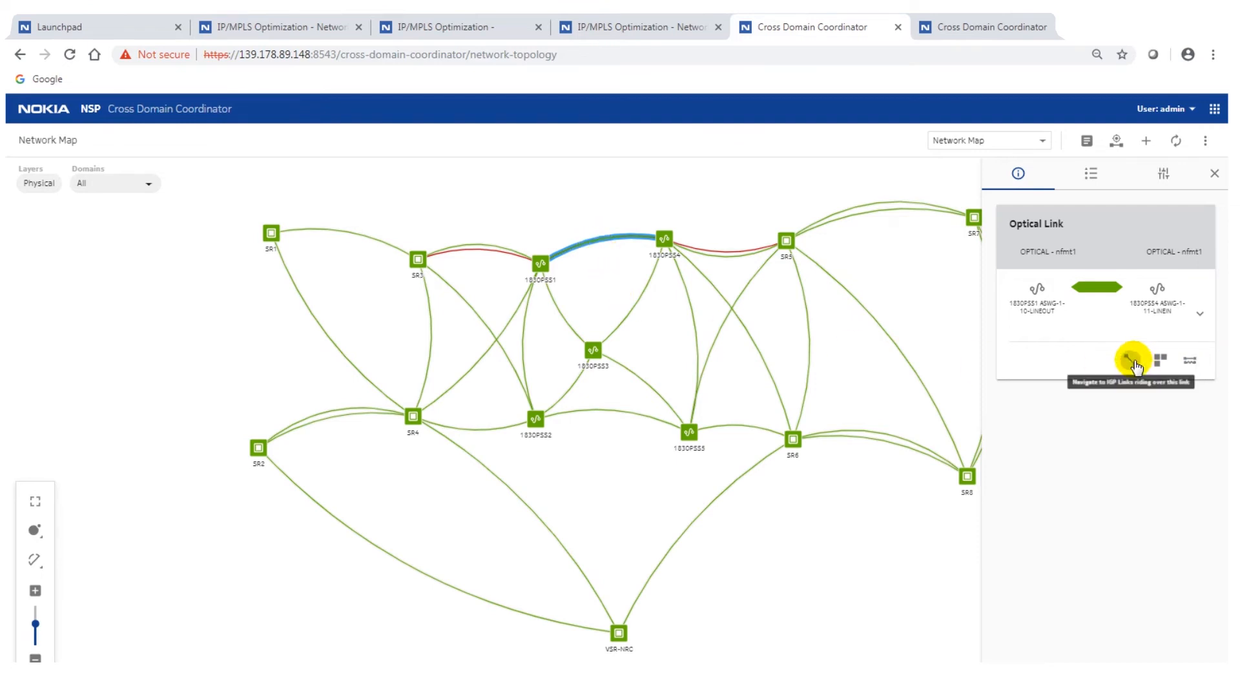
click(1133, 360)
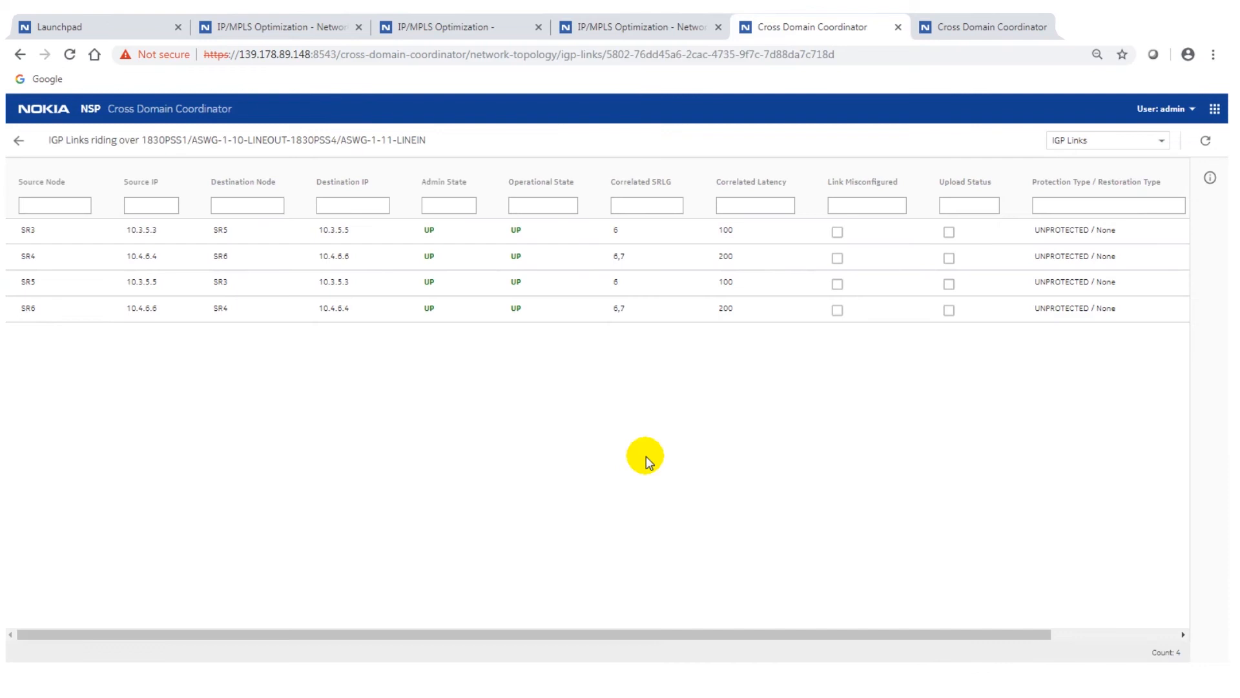
mouse_move(484, 244)
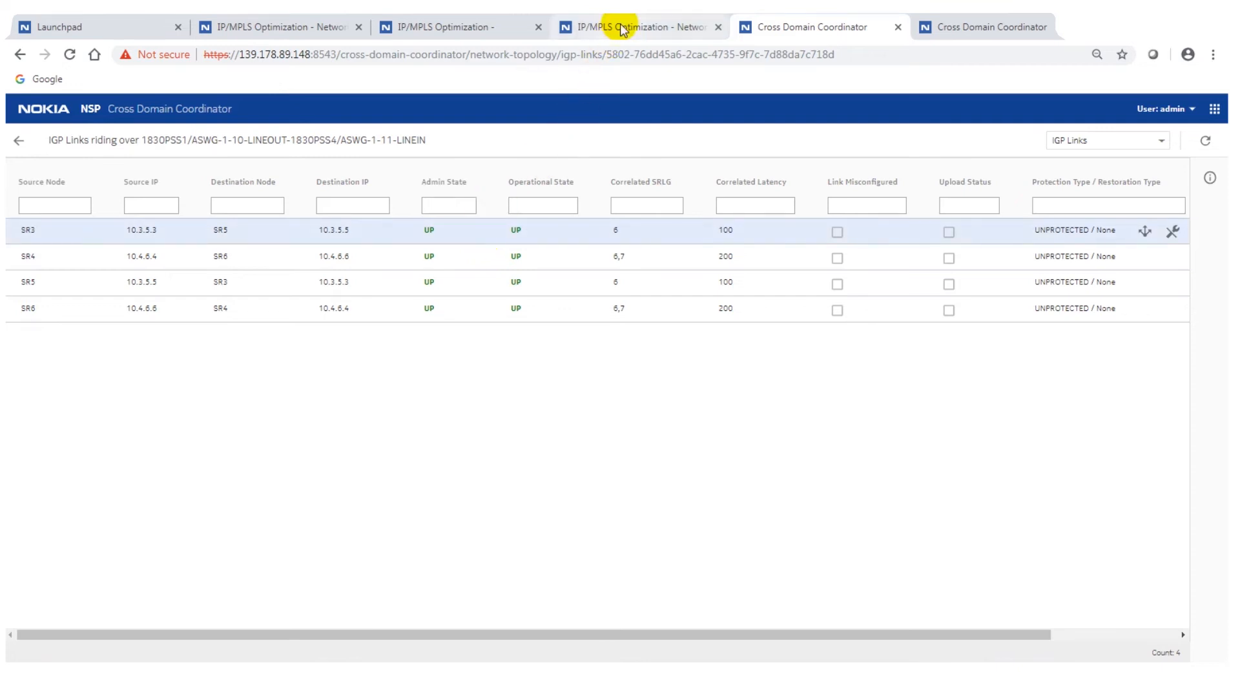
- Switch to the IP/MPLS Optimization tab showing the toSR7 and toSR8 LSP paths highlighted
click(641, 26)
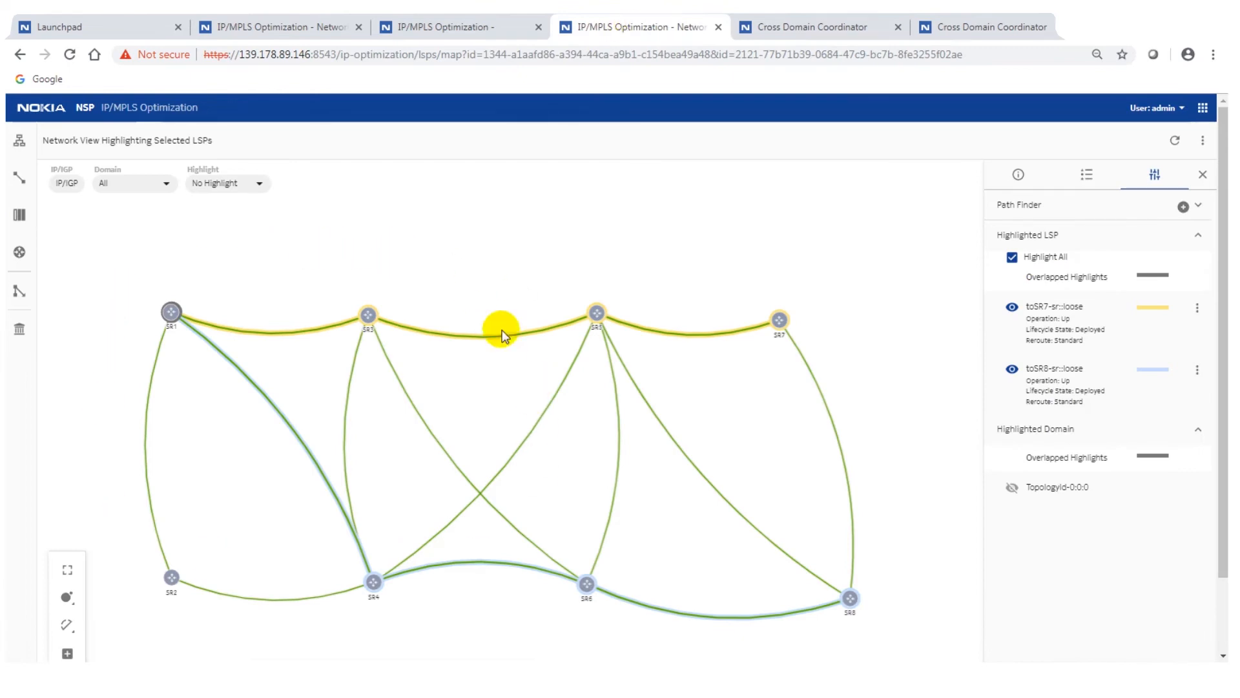
mouse_move(314, 393)
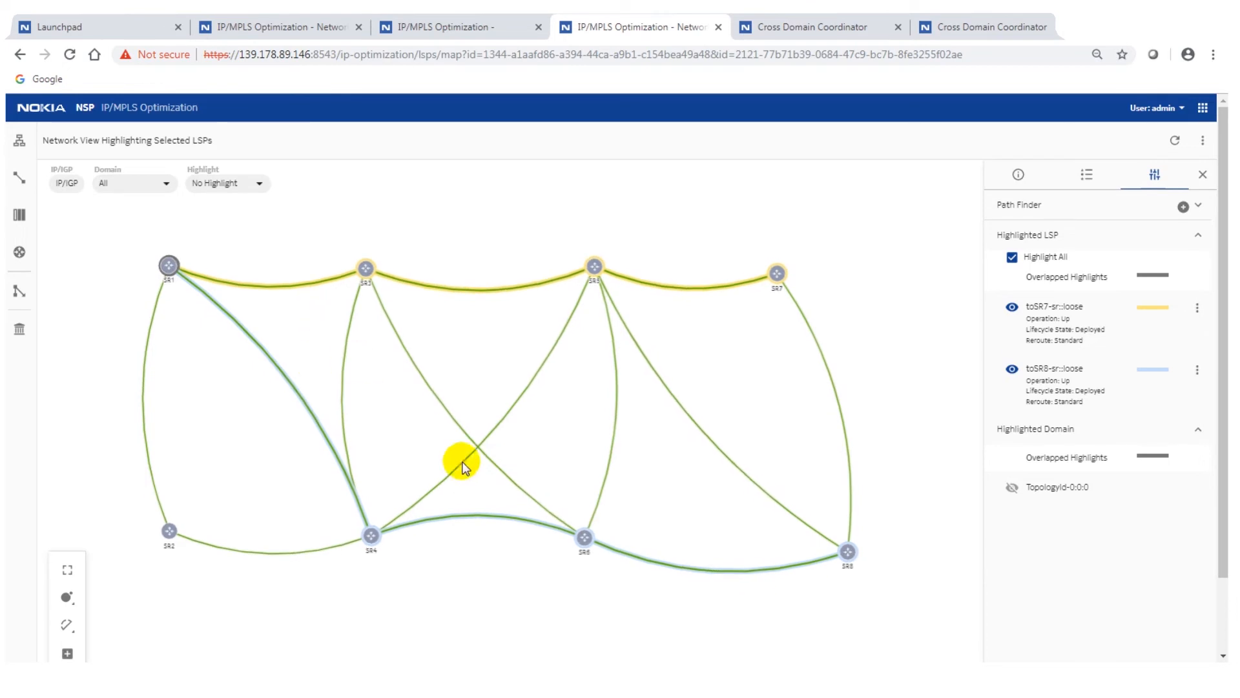
mouse_move(526, 607)
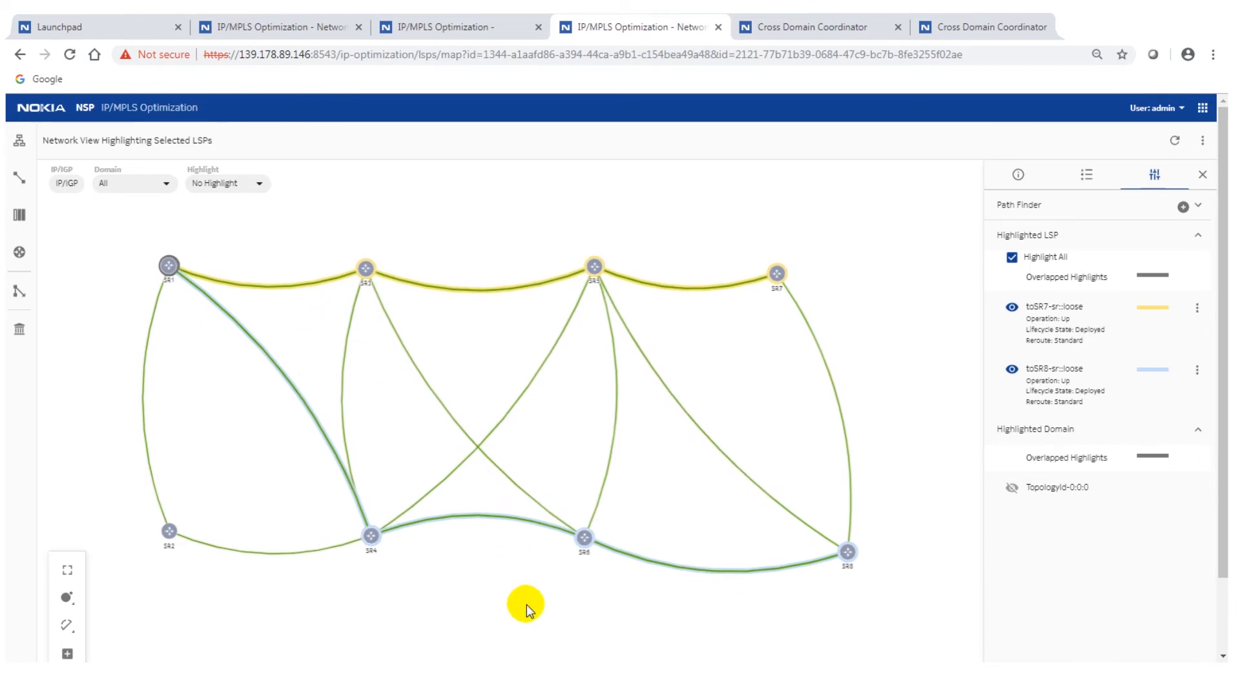
mouse_move(174, 325)
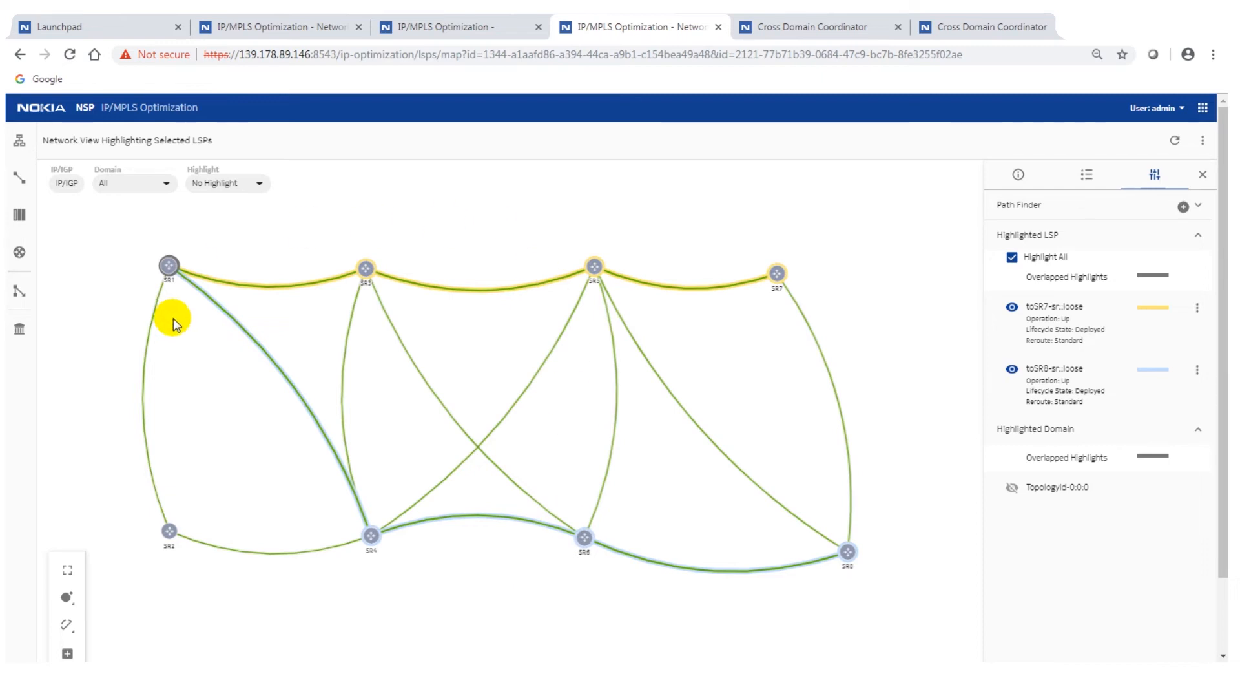
mouse_move(365, 291)
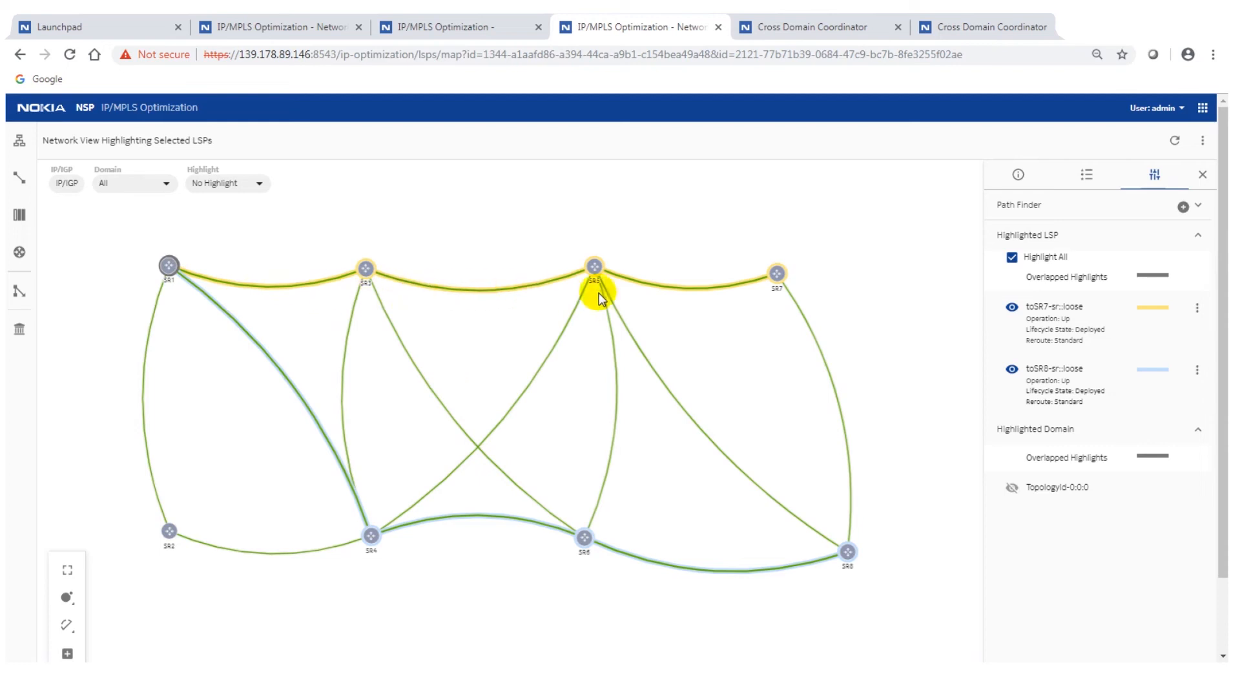
mouse_move(531, 541)
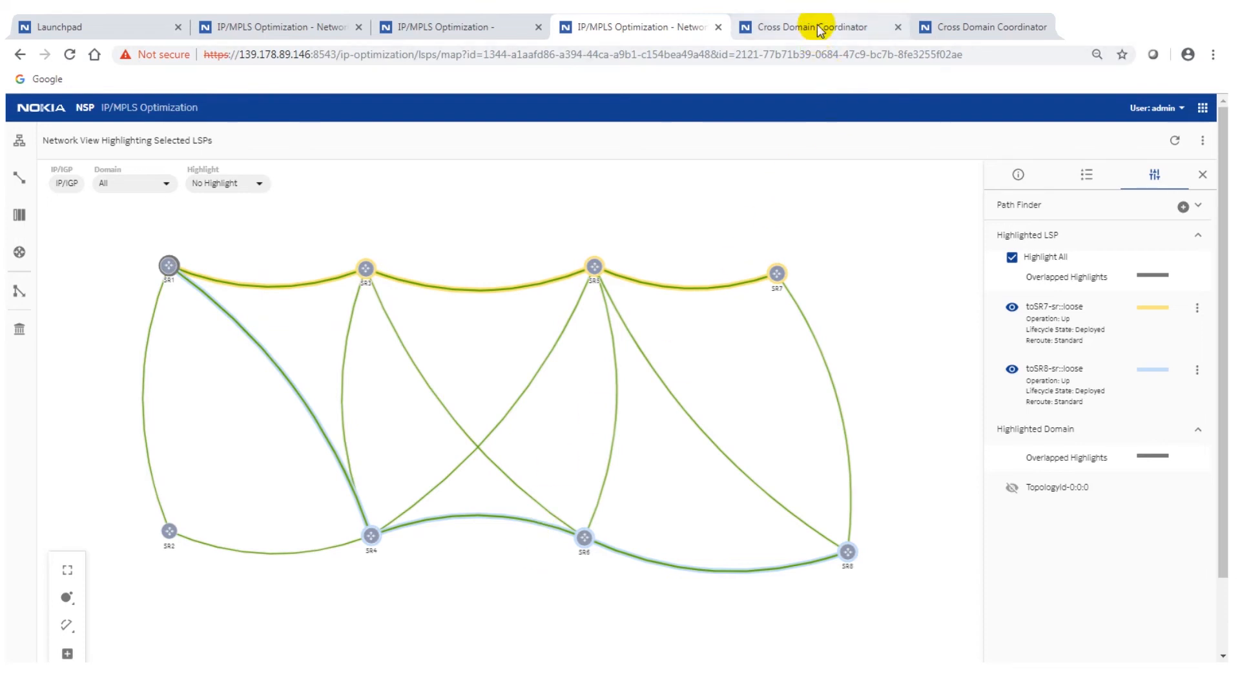
- Activate maintenance mode on the SR3–SR5 IGP link (10.3.5.3, 10.3.5.5) and confirm it
click(805, 25)
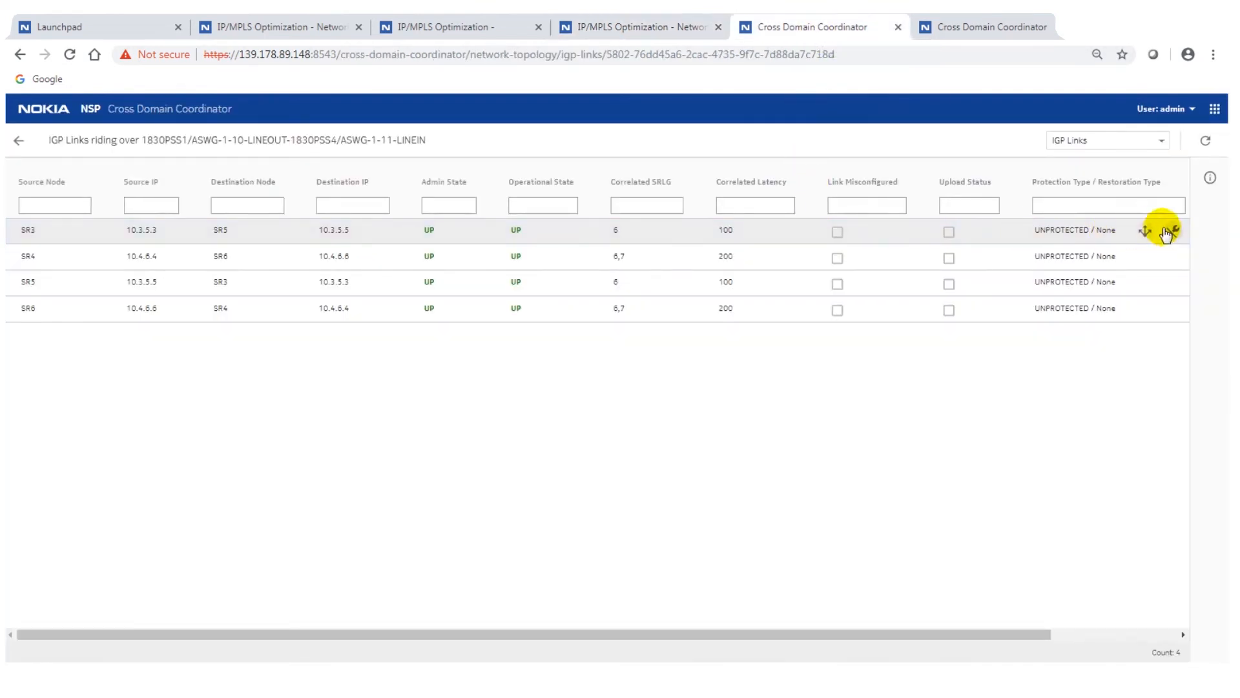
mouse_move(1175, 230)
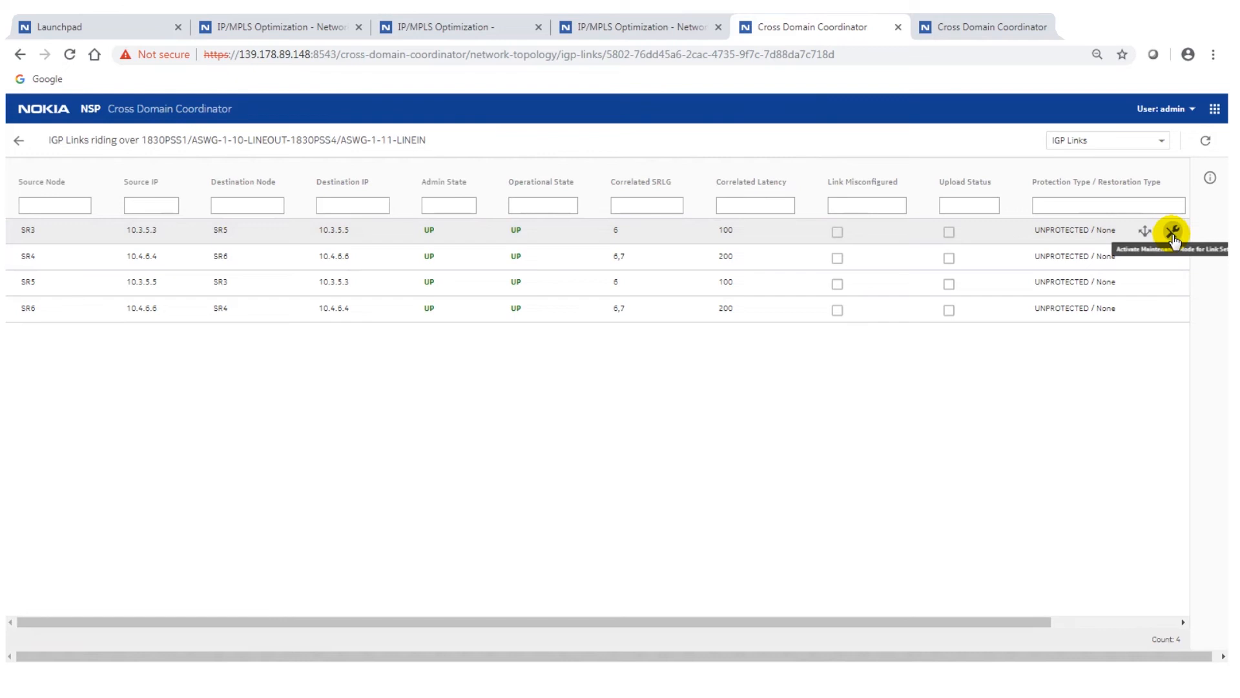
click(1173, 230)
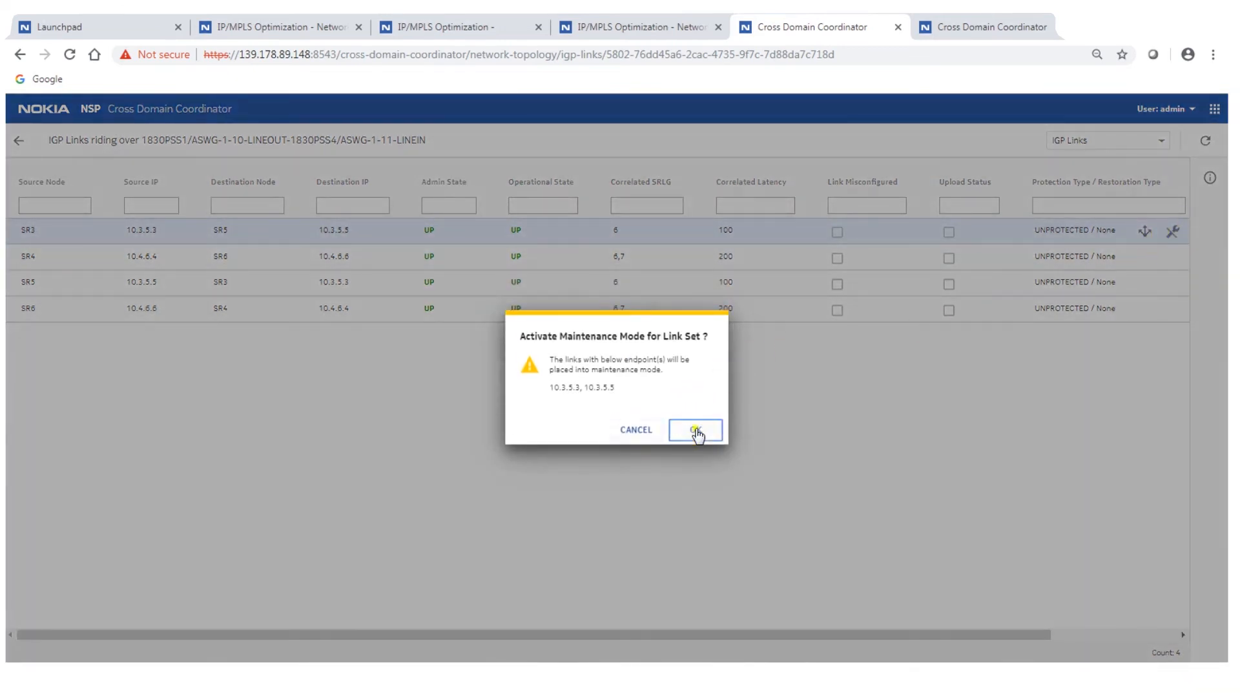
click(694, 429)
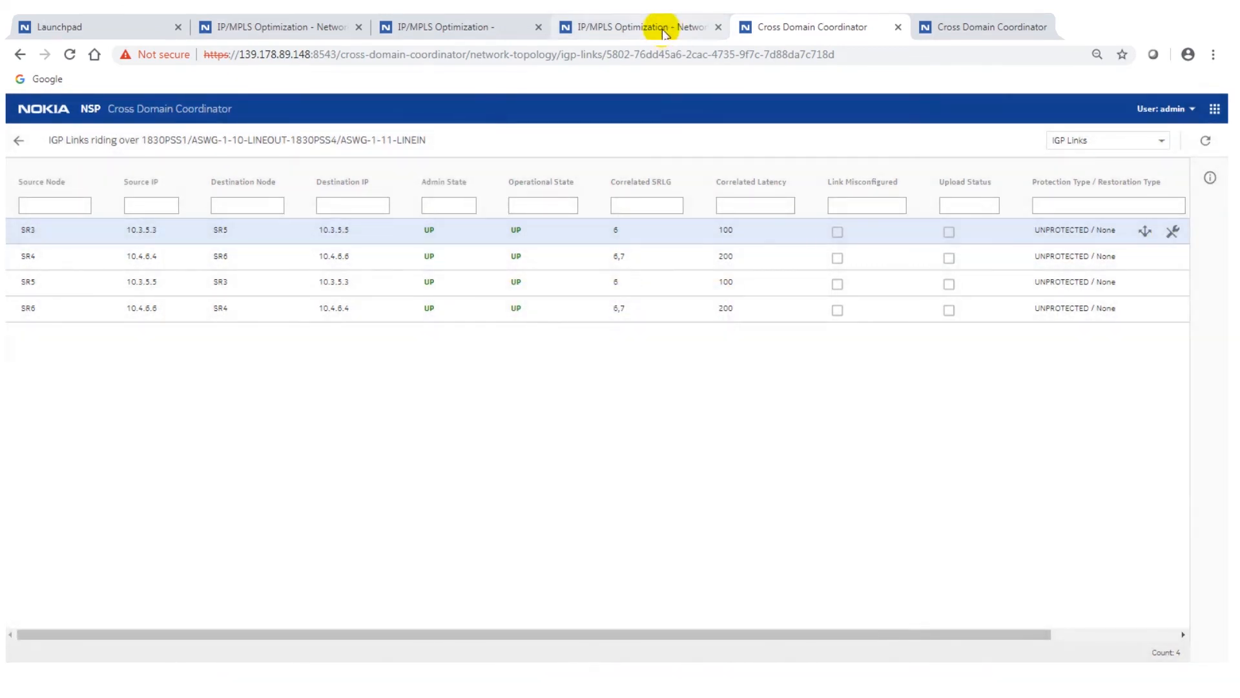
- Return to the IP/MPLS Optimization LSP map where toSR7 reroutes via SR1–SR2–SR4–SR5
click(633, 27)
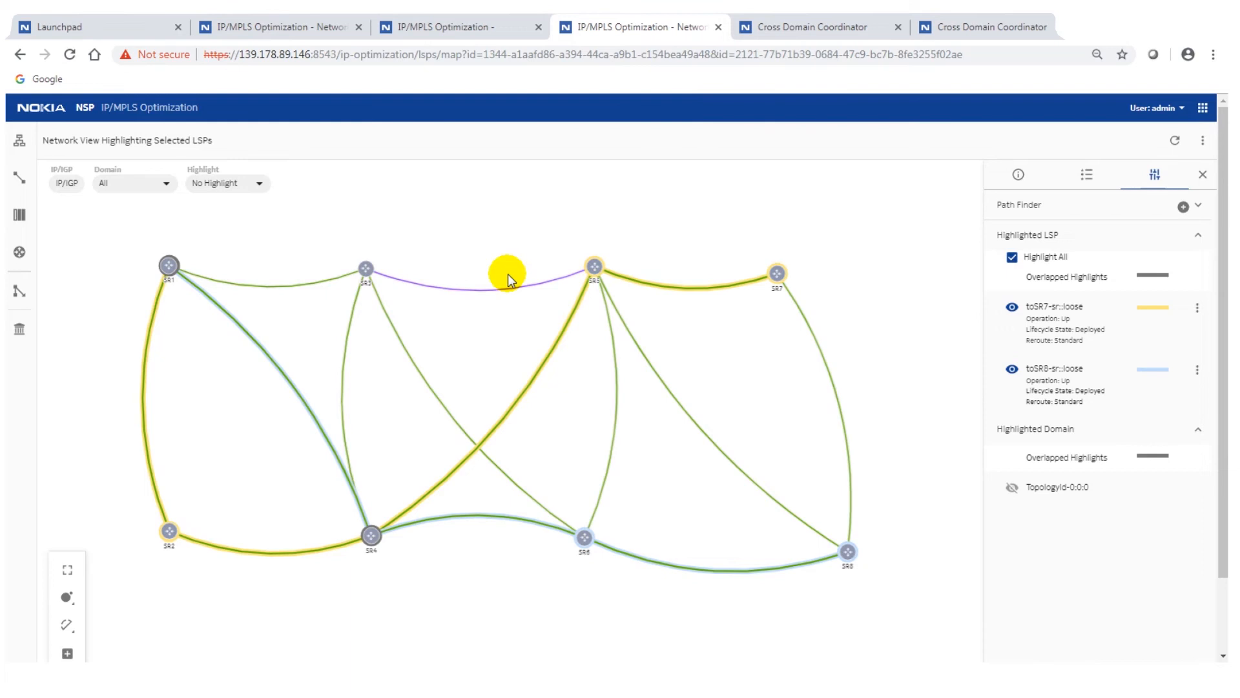
mouse_move(575, 245)
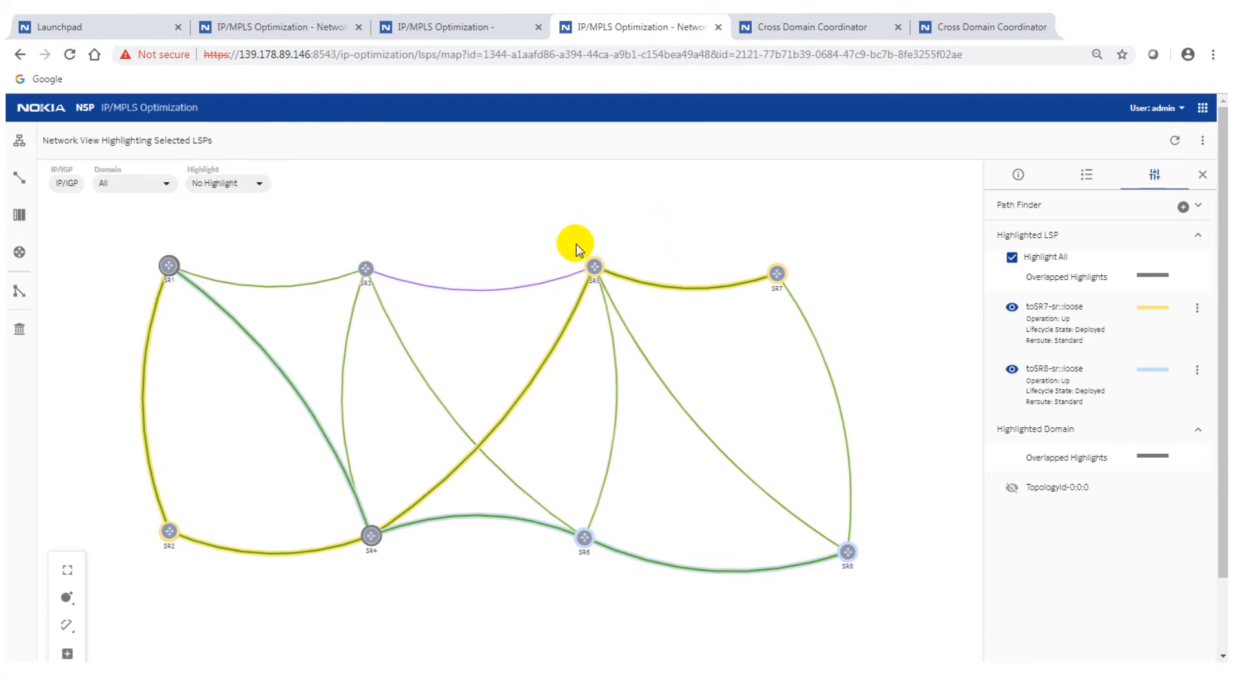
mouse_move(199, 399)
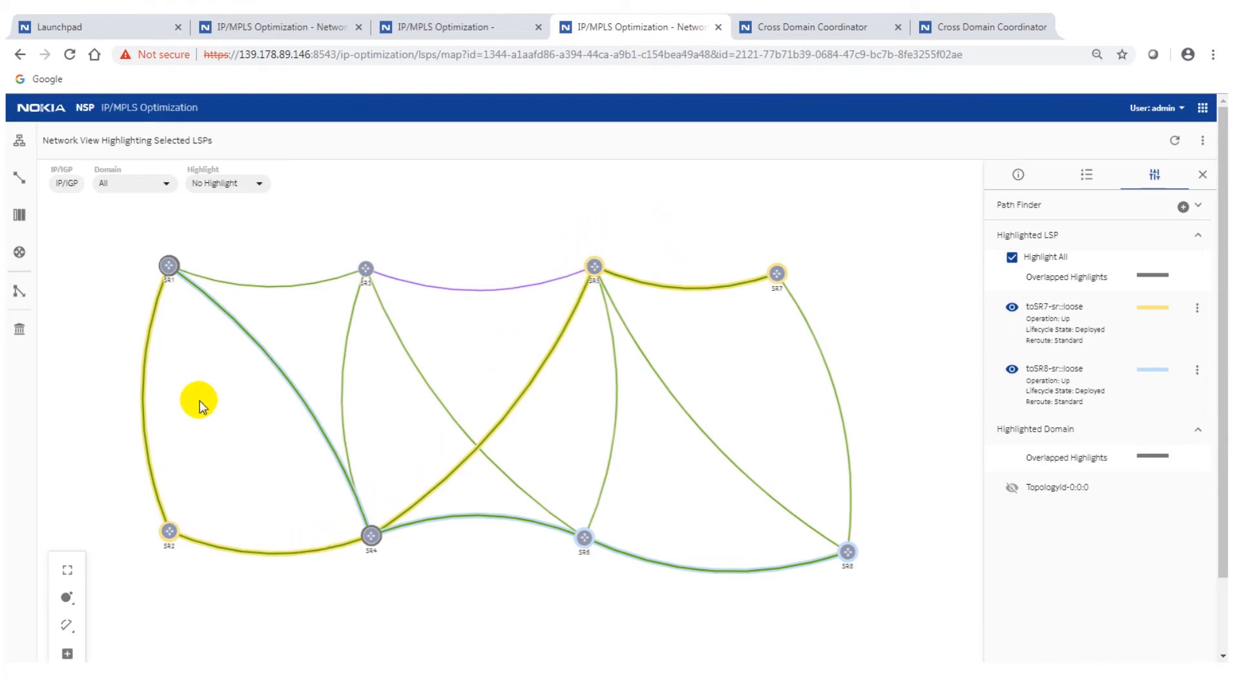
mouse_move(204, 360)
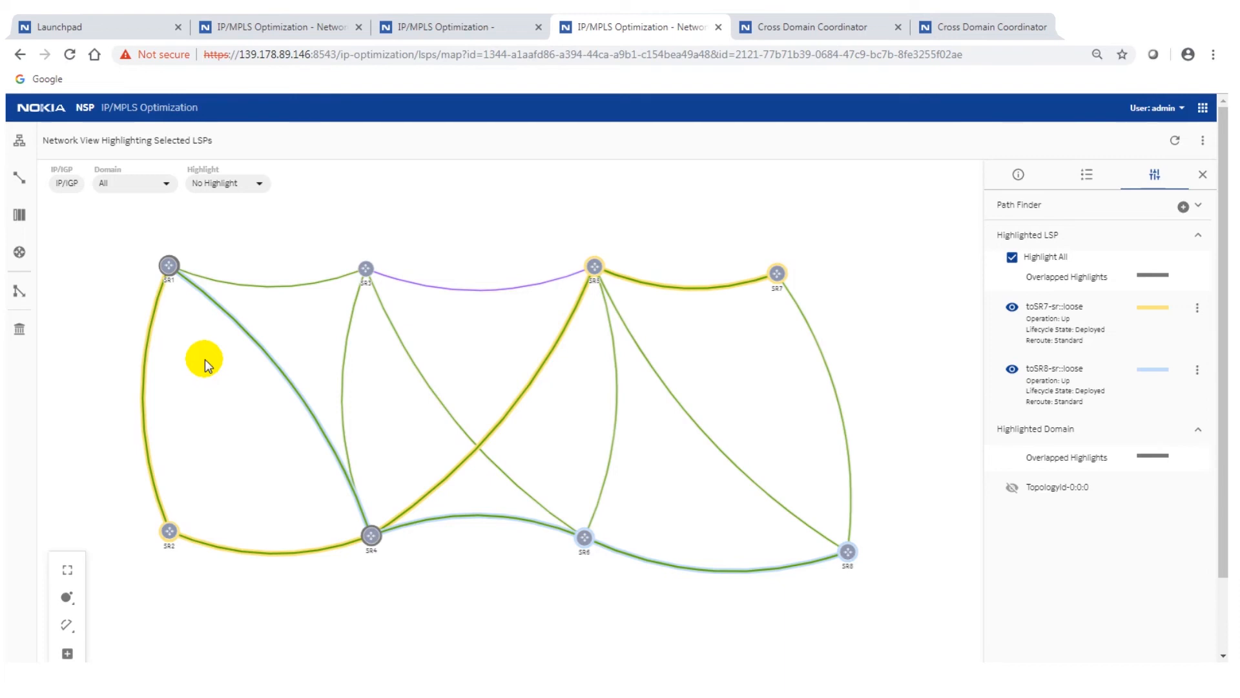
mouse_move(215, 361)
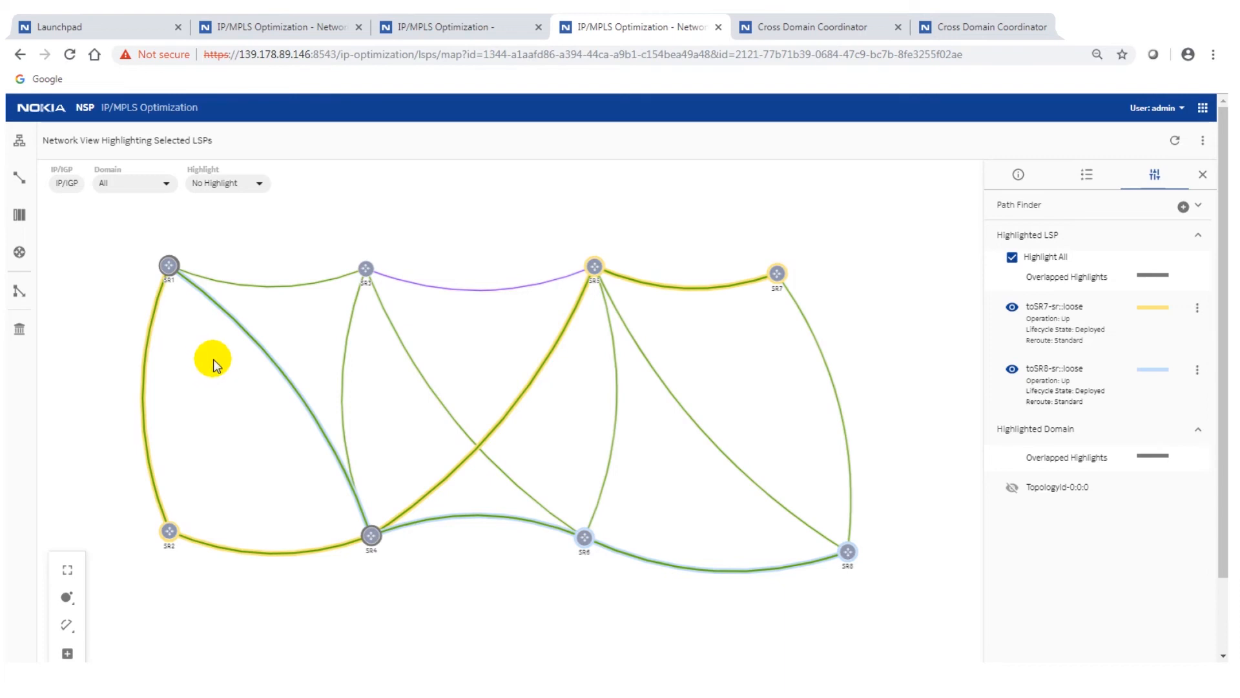
mouse_move(223, 378)
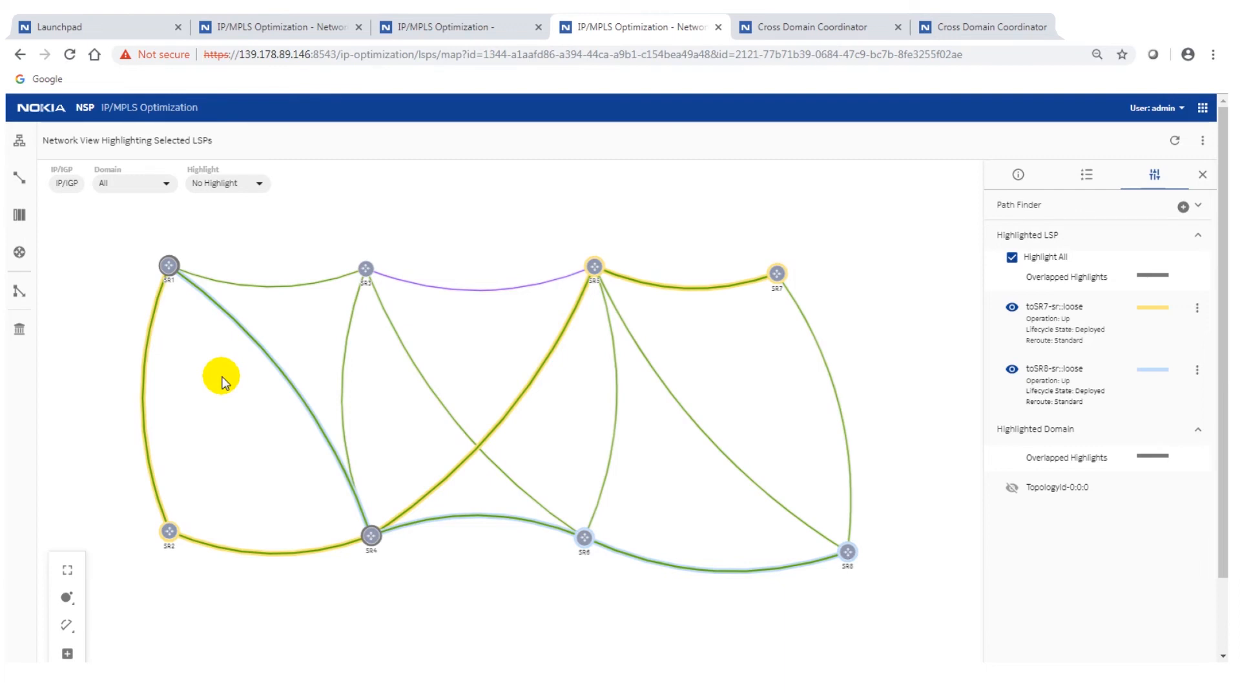
mouse_move(461, 379)
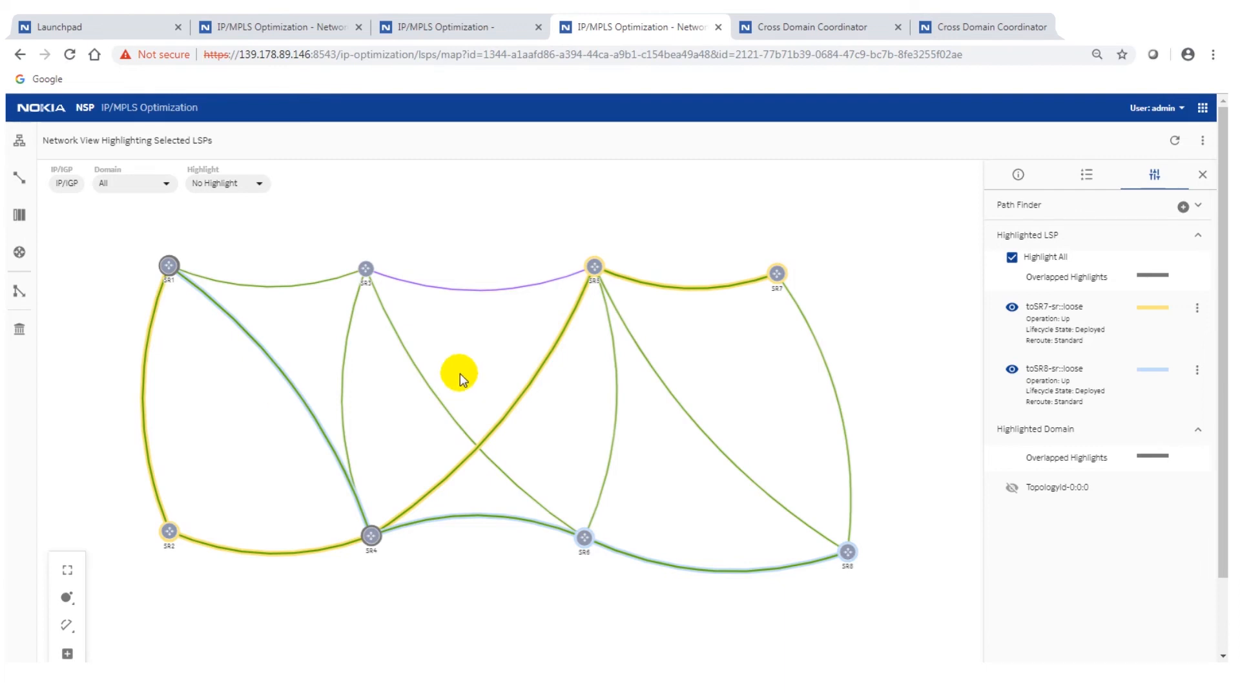
mouse_move(478, 341)
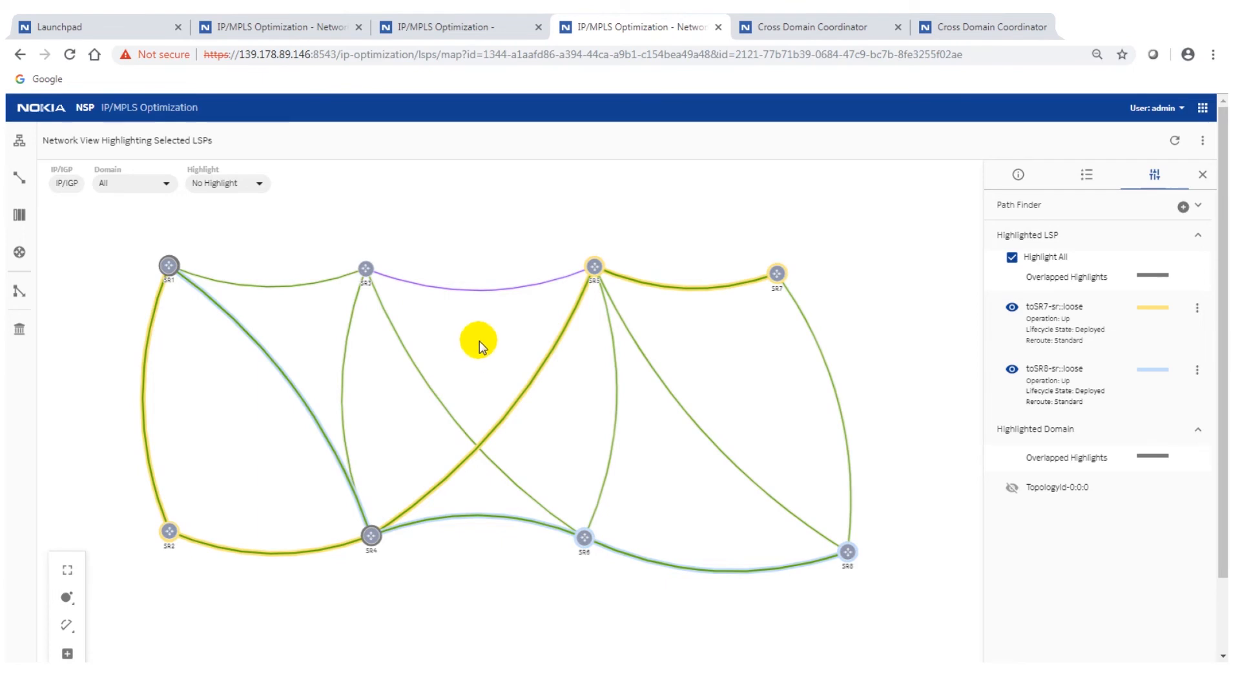
mouse_move(478, 396)
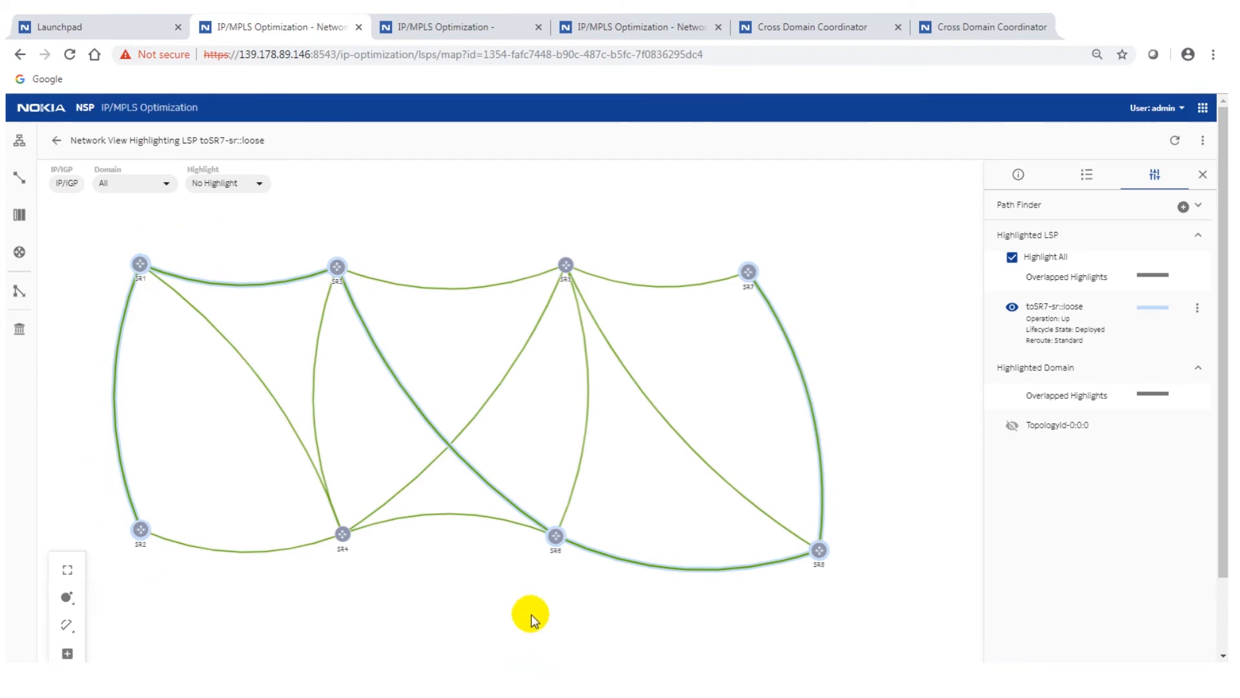
mouse_move(156, 464)
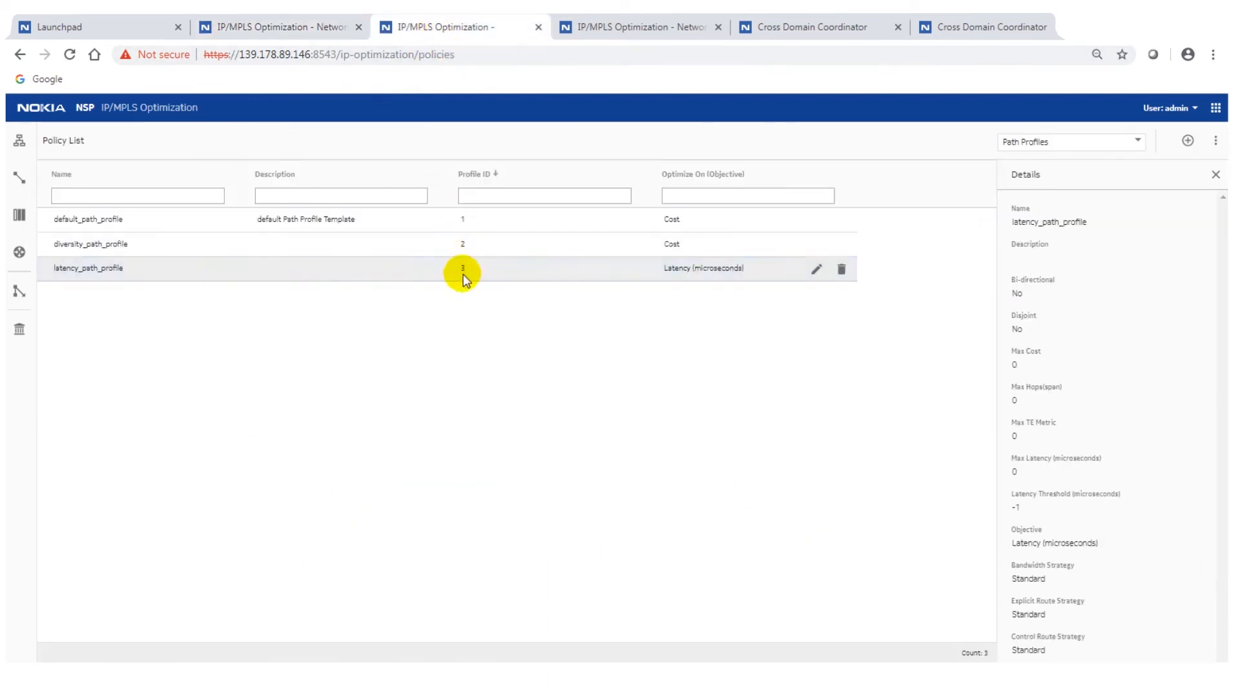
mouse_move(387, 271)
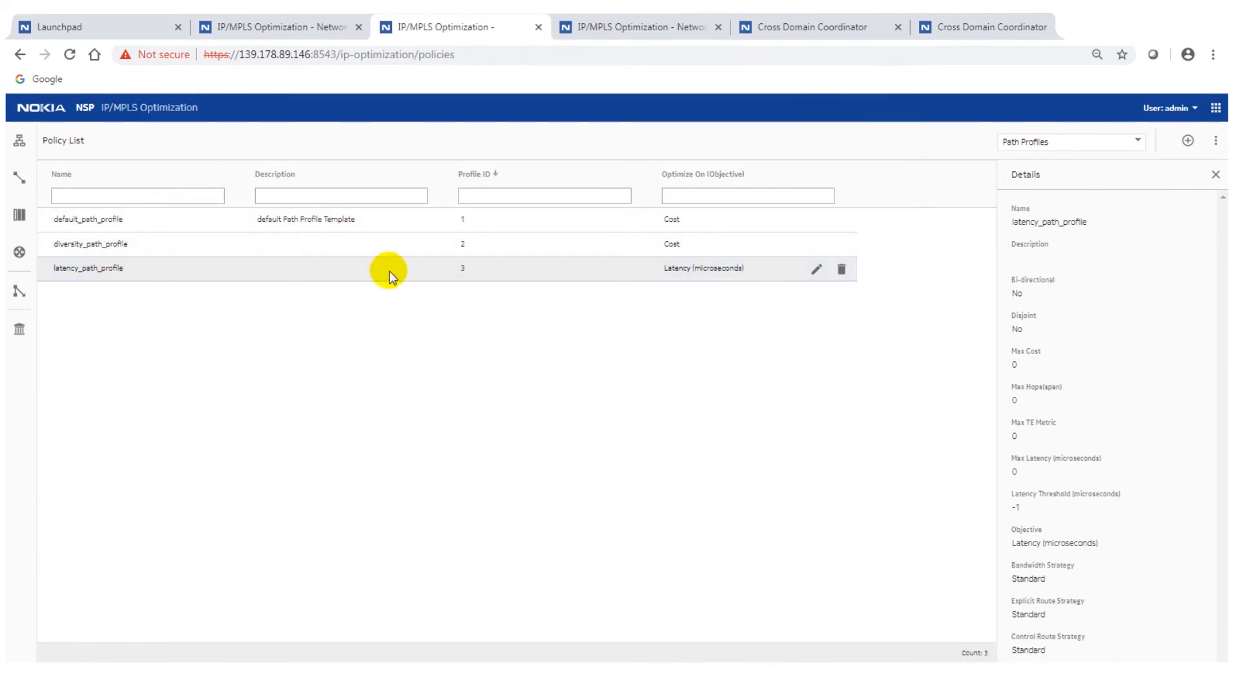
mouse_move(459, 276)
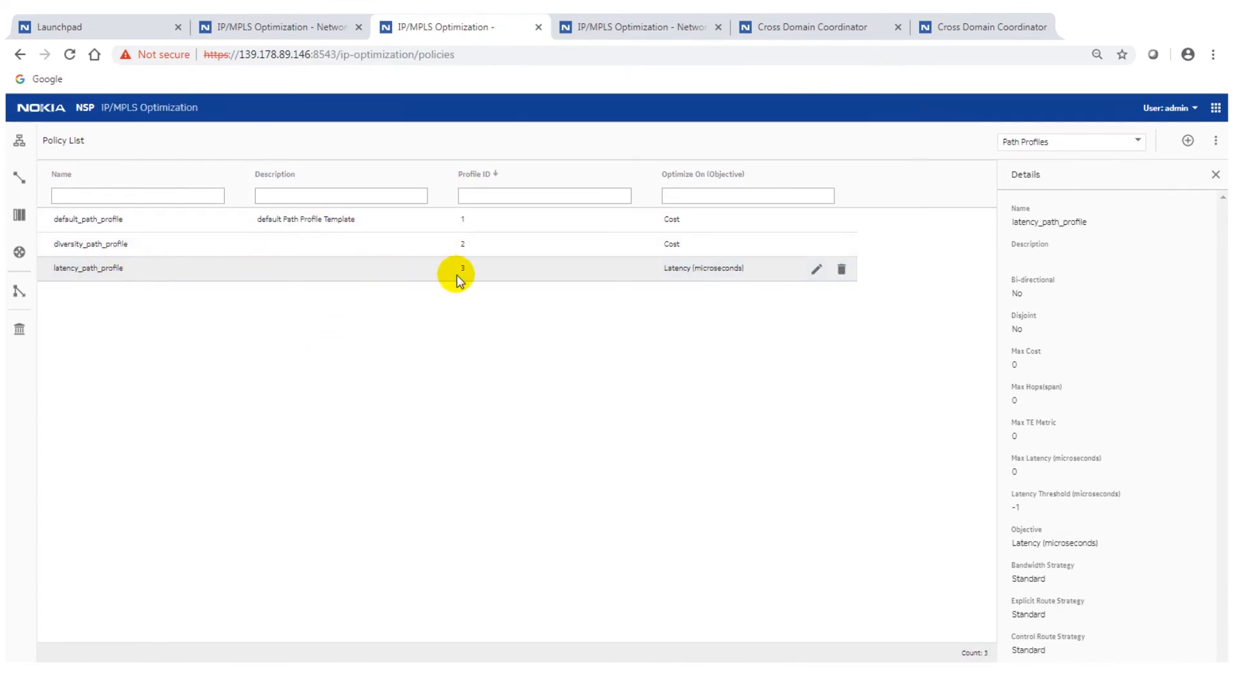
mouse_move(816, 269)
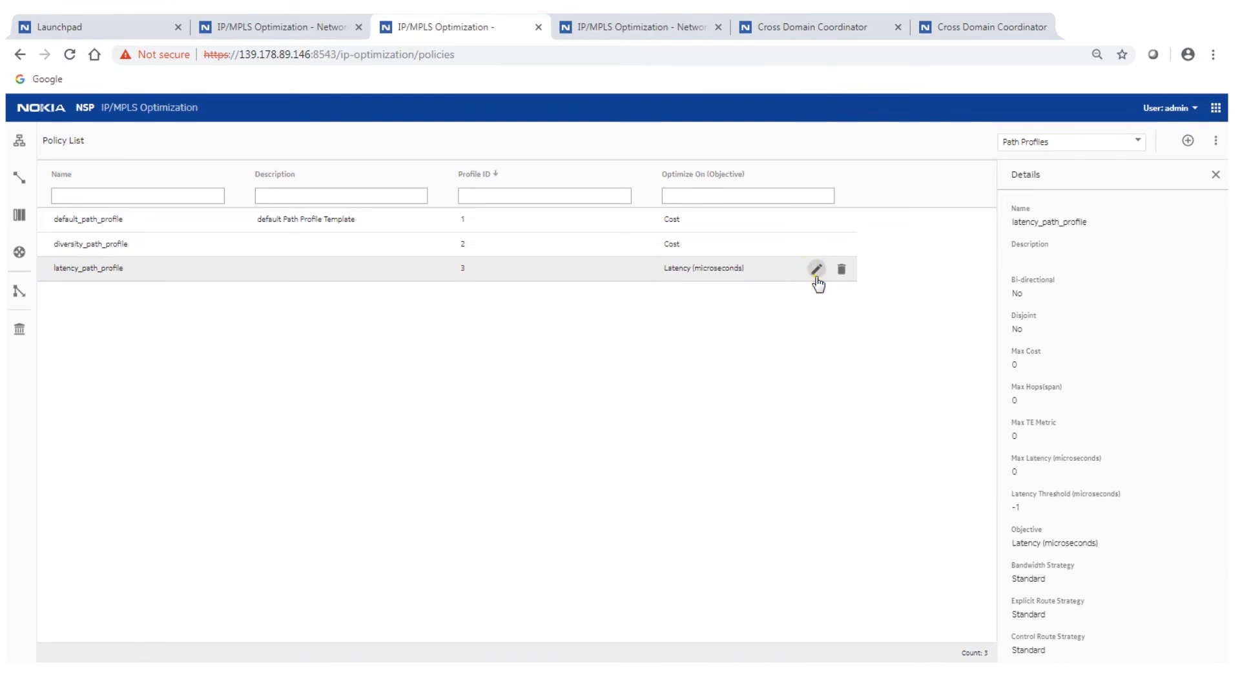
- Edit latency_path_profile, keep Optimize On as Latency (microseconds), and save it
click(815, 268)
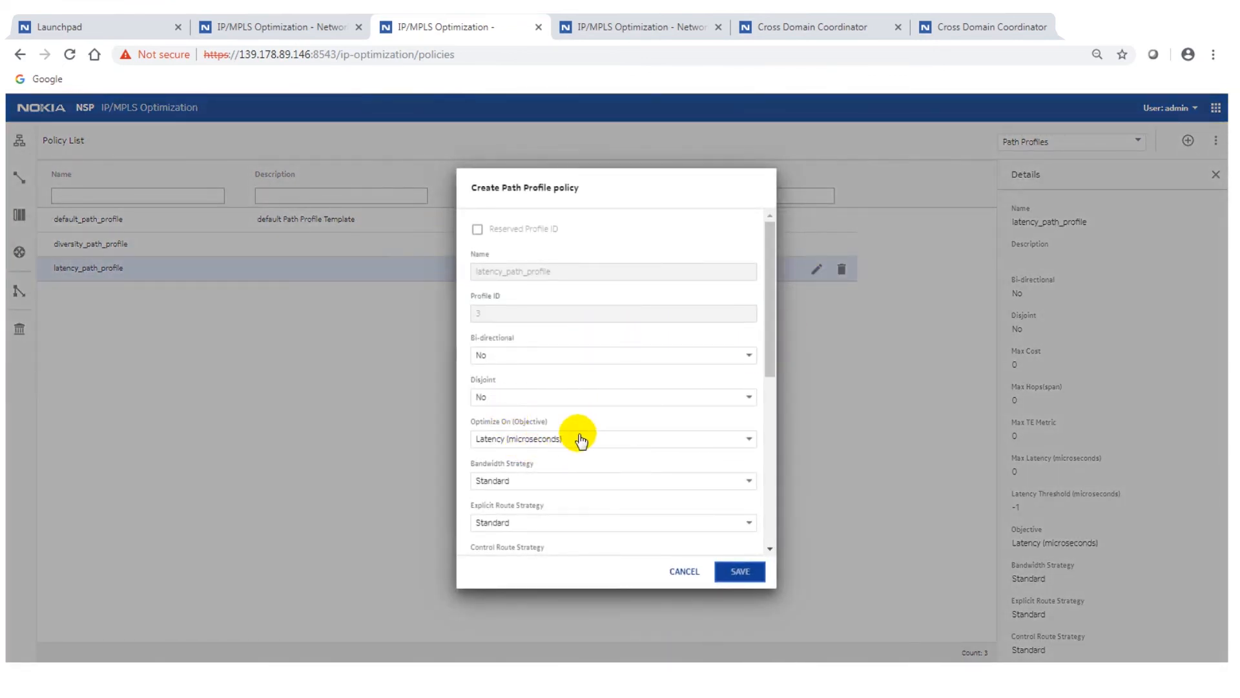
mouse_move(739, 604)
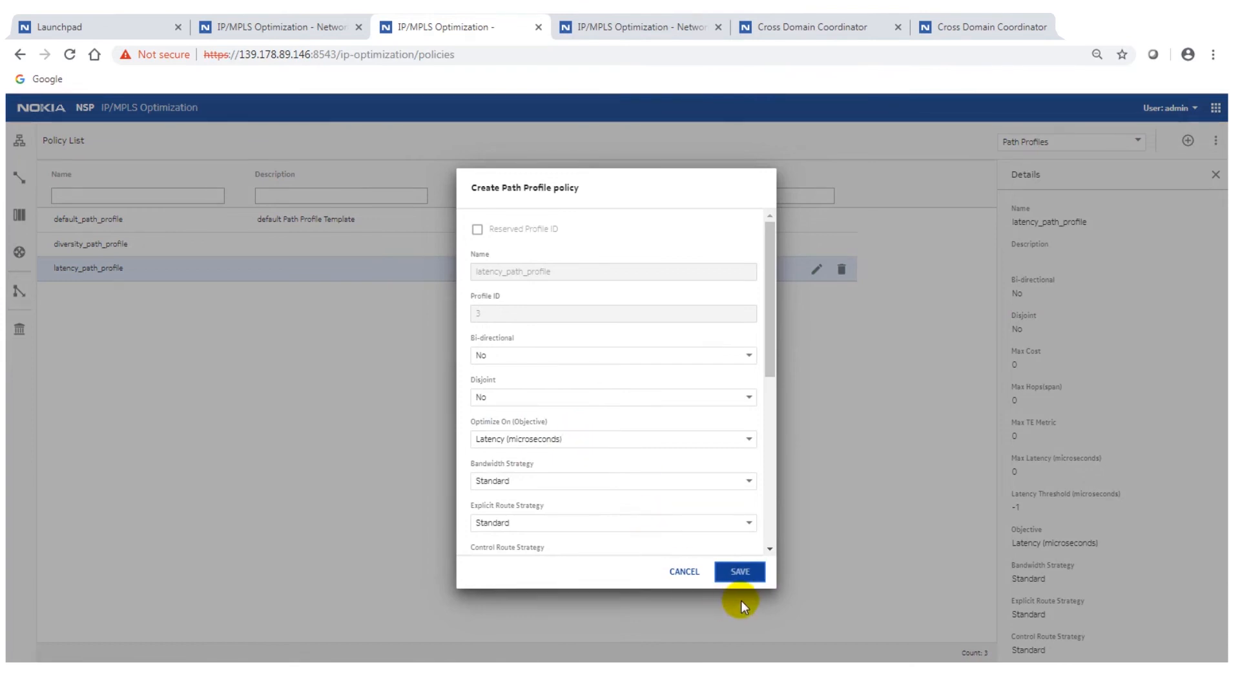
click(739, 571)
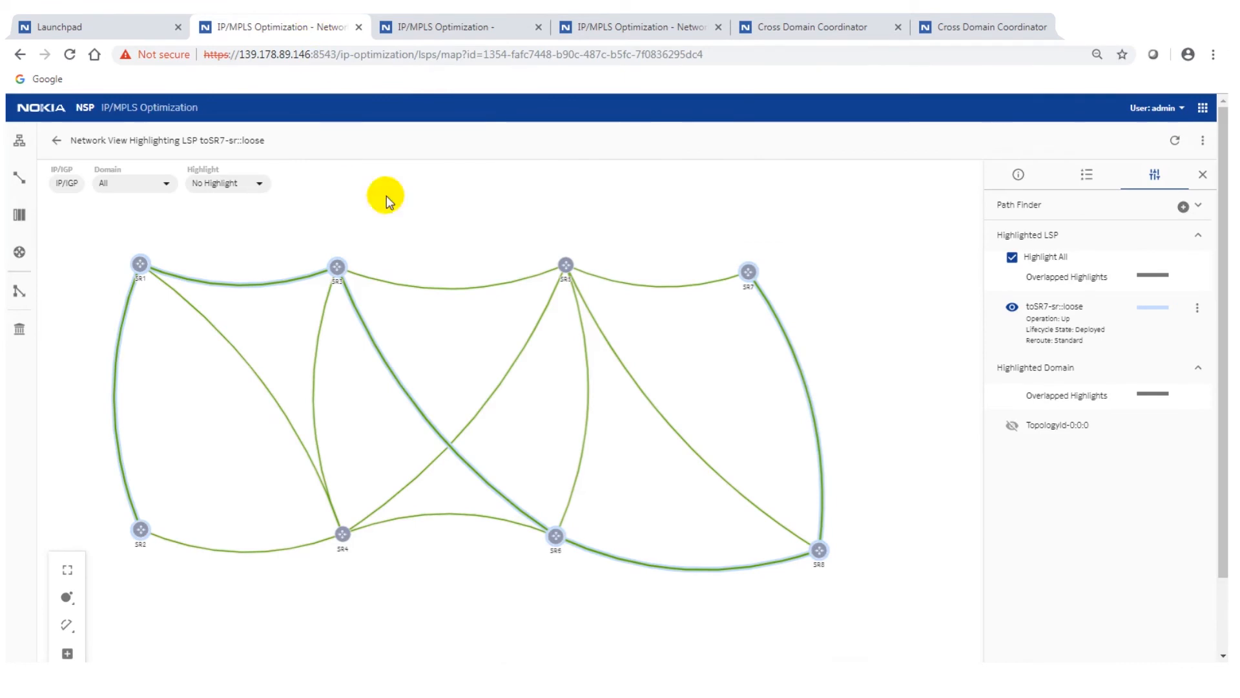
mouse_move(317, 268)
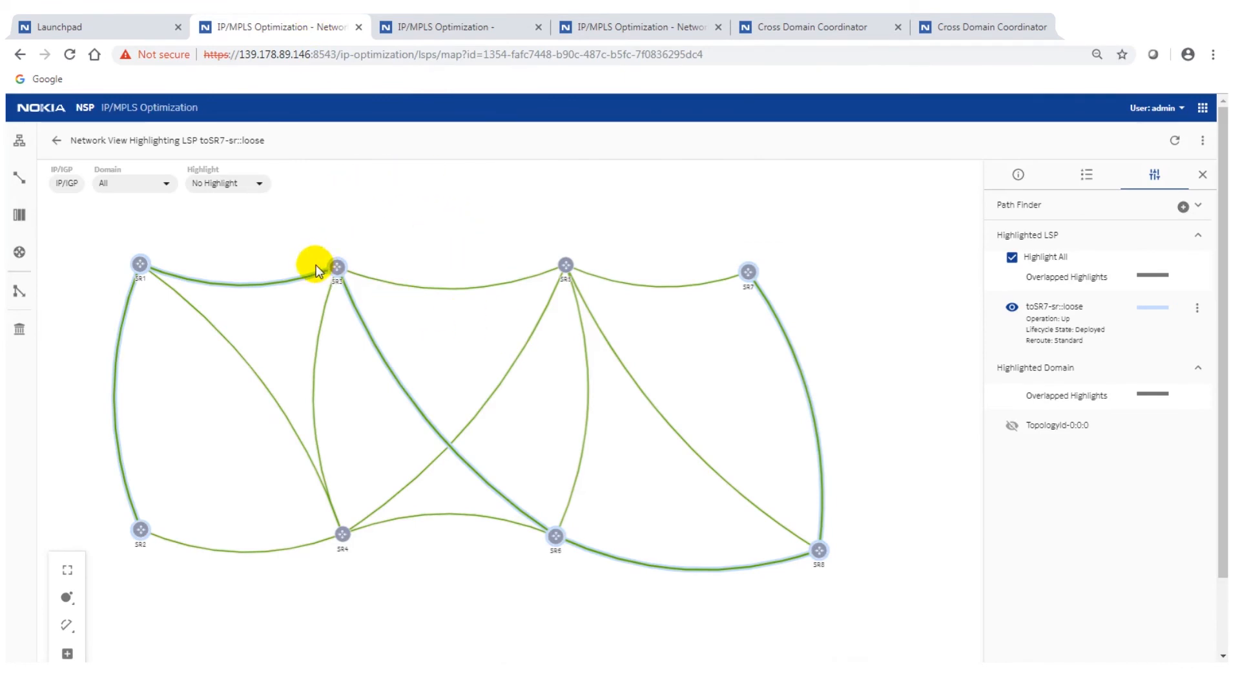
mouse_move(510, 236)
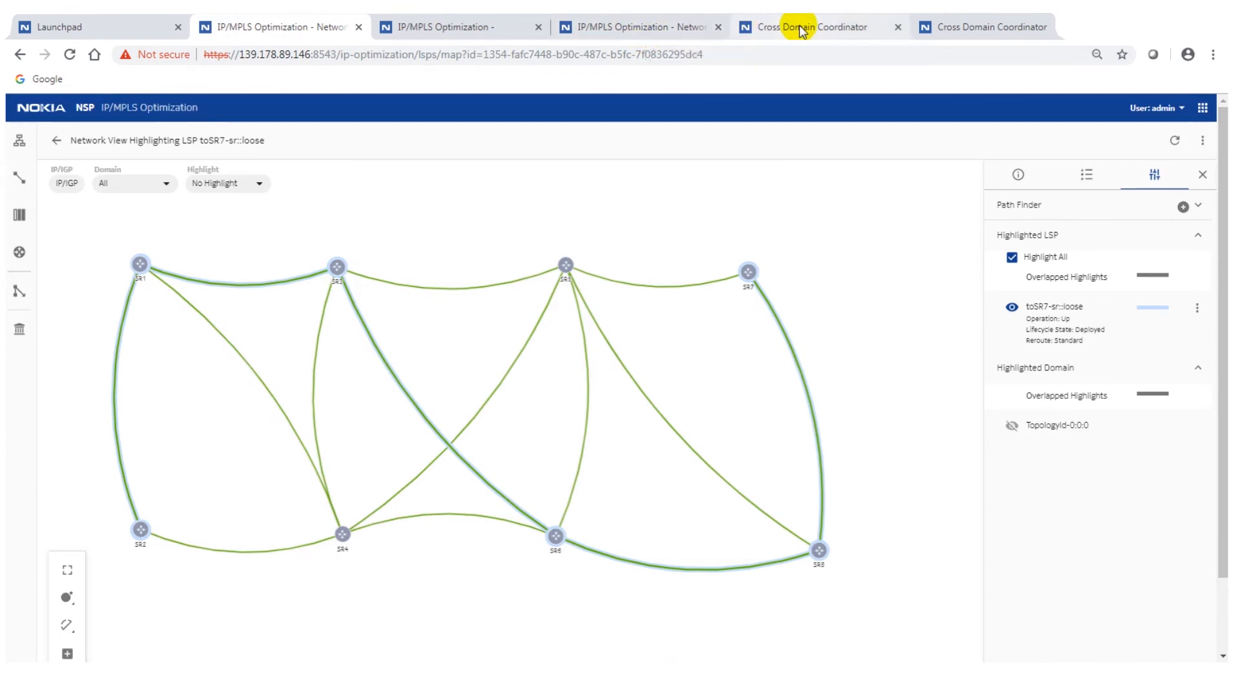
- Switch to the Cross Domain Coordinator network map of routers and optical nodes
click(806, 26)
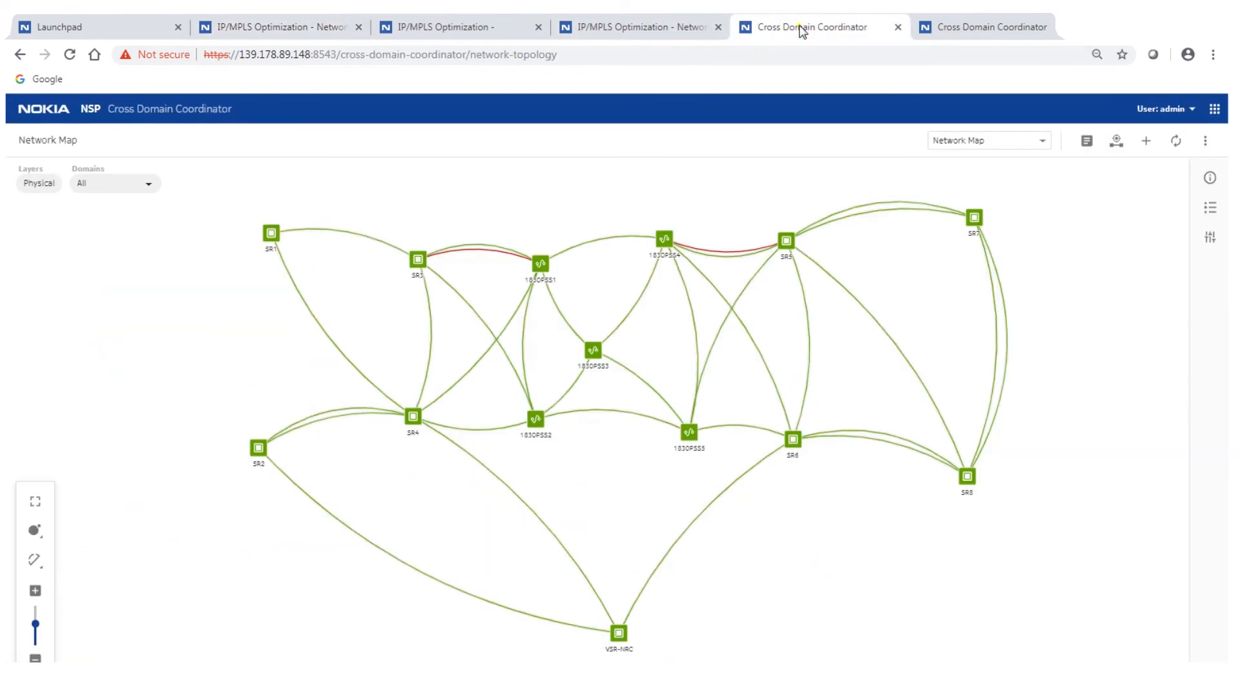
- Show the IP-Optical Correlation list of eight IGP links with correlated SRLG and latency
click(1043, 140)
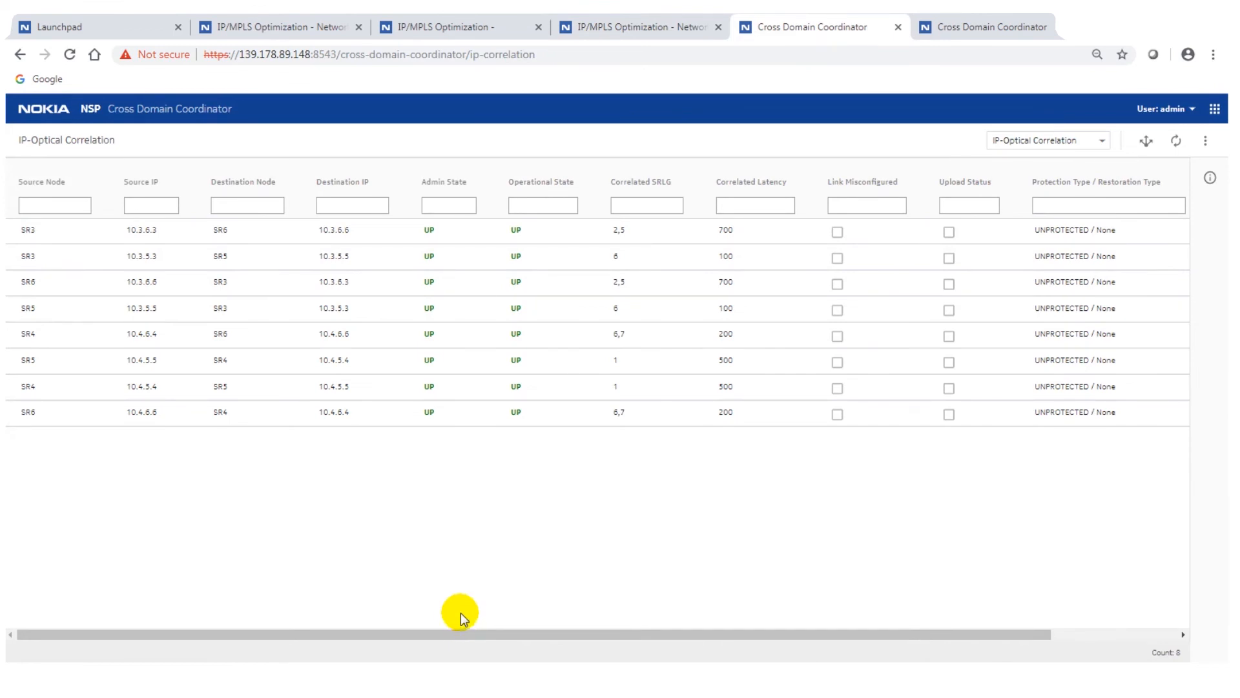
mouse_move(650, 229)
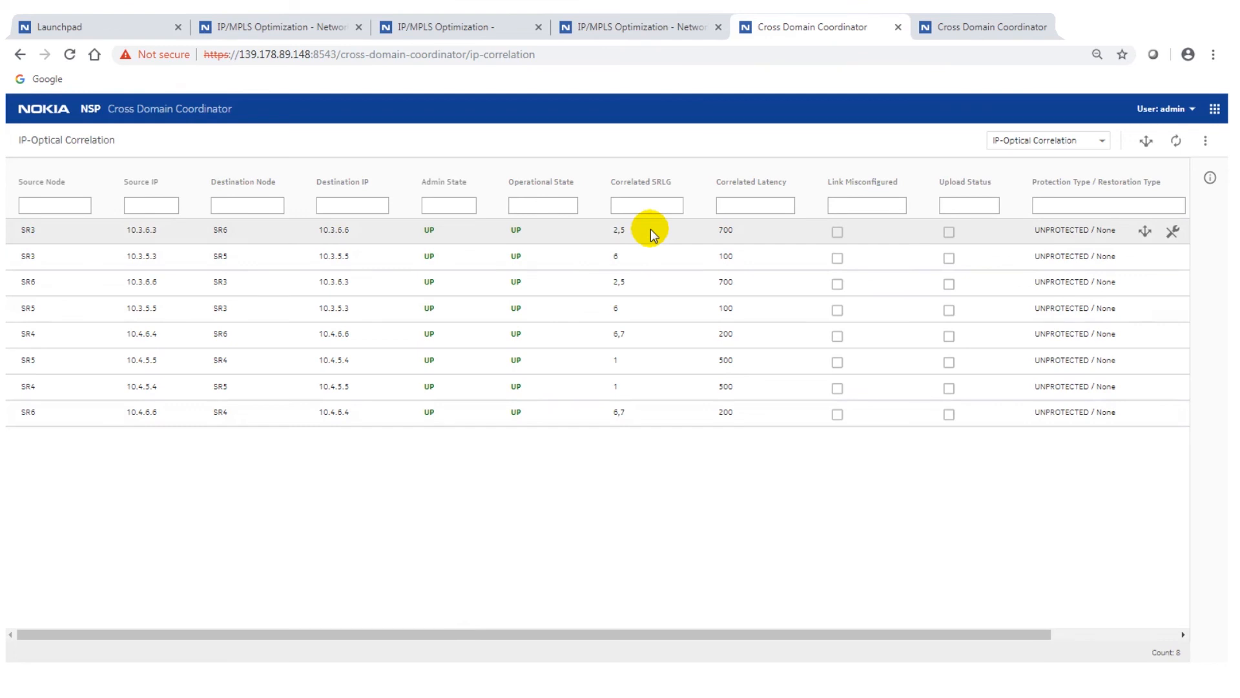
mouse_move(672, 239)
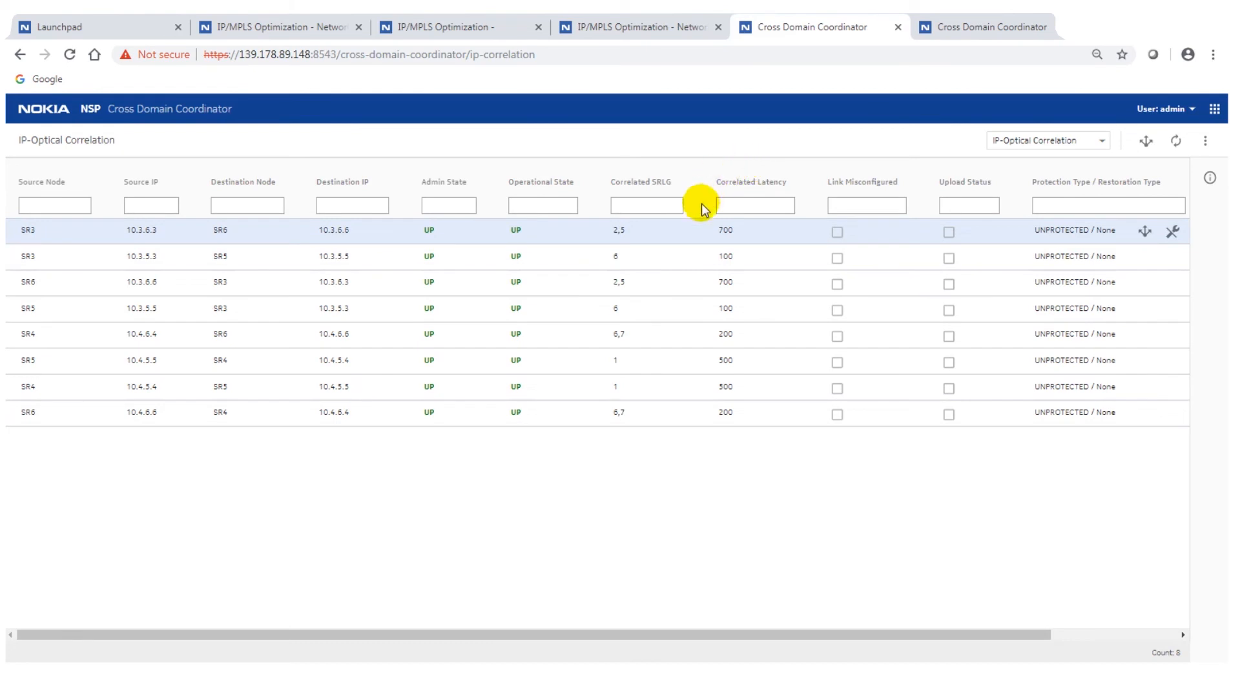
mouse_move(719, 199)
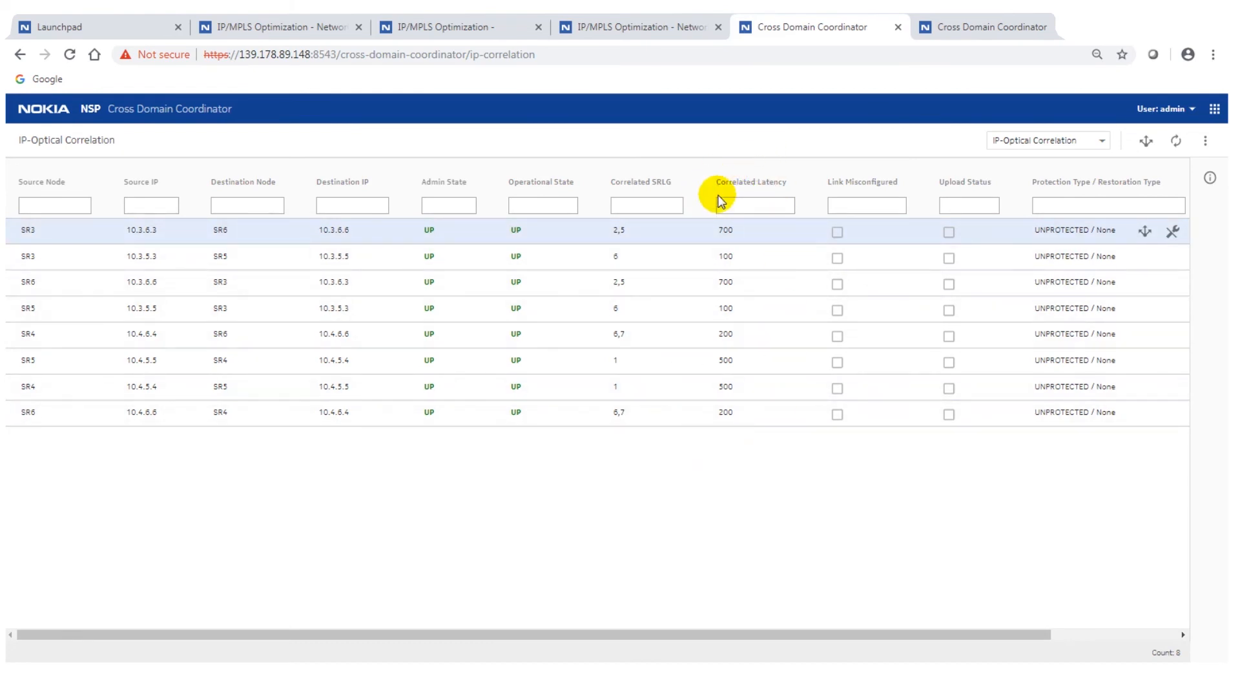
click(1145, 140)
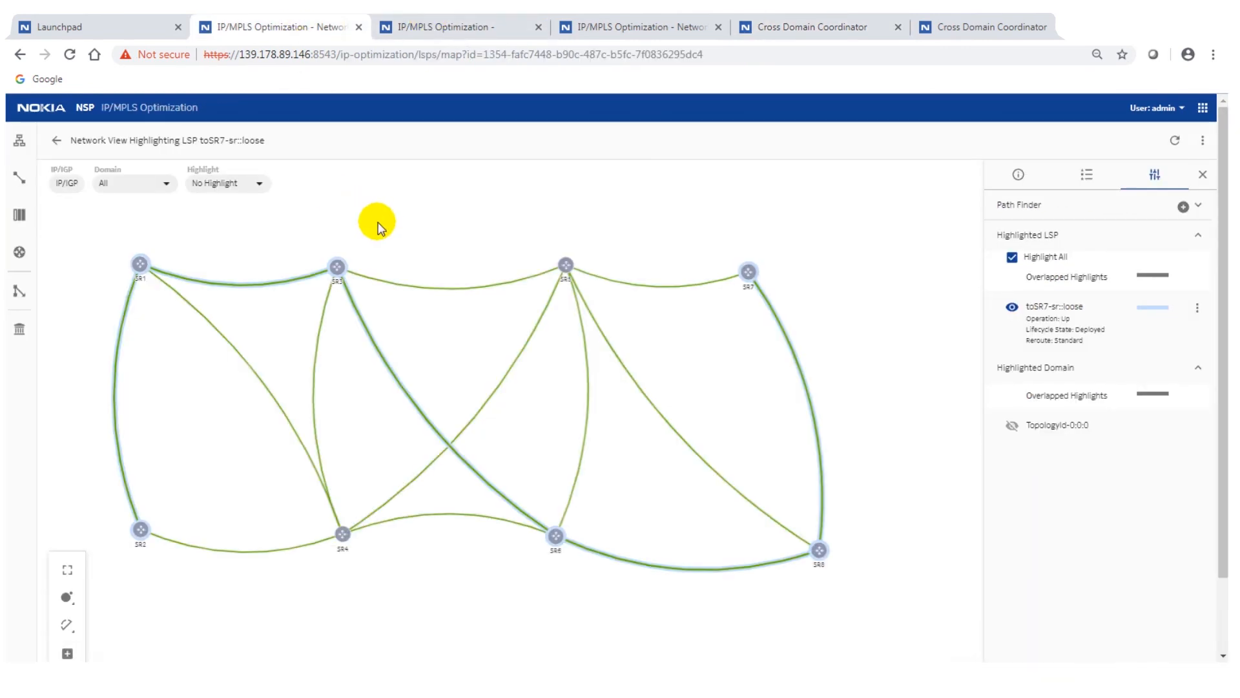
mouse_move(390, 221)
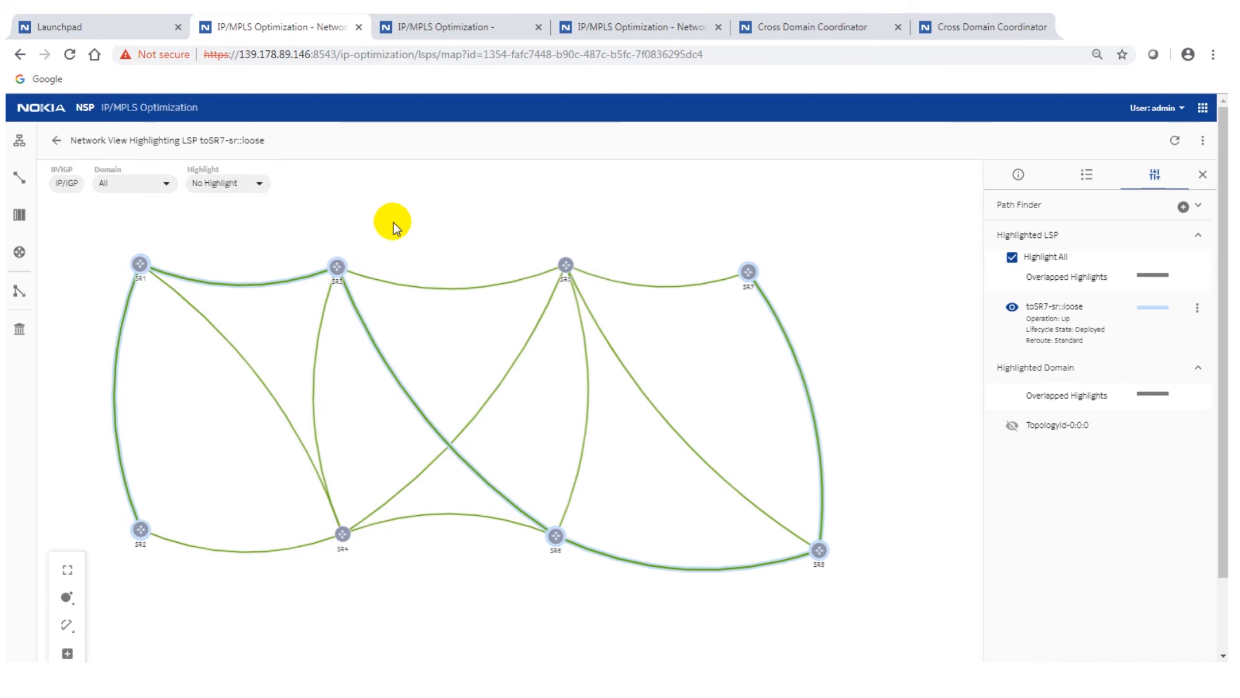
mouse_move(491, 235)
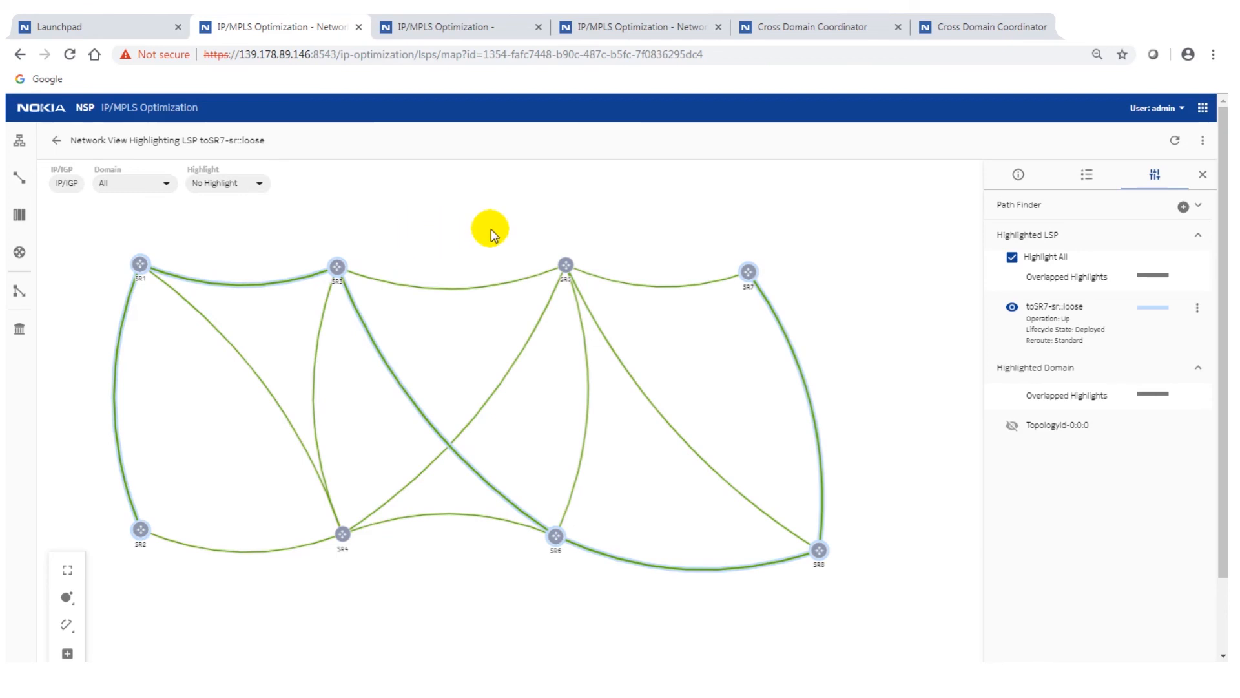
mouse_move(1199, 368)
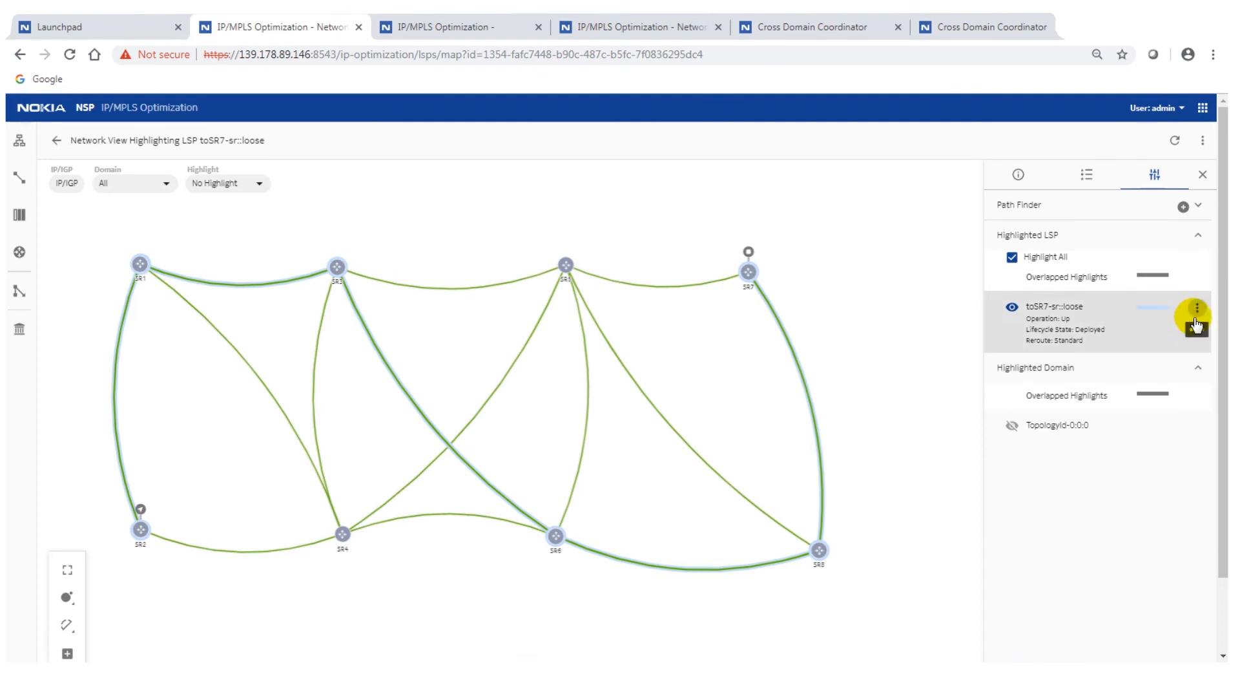
- Reroute the toSR7 LSP from its actions menu so it runs SR2–SR1–SR3–SR5 to SR7
click(1195, 308)
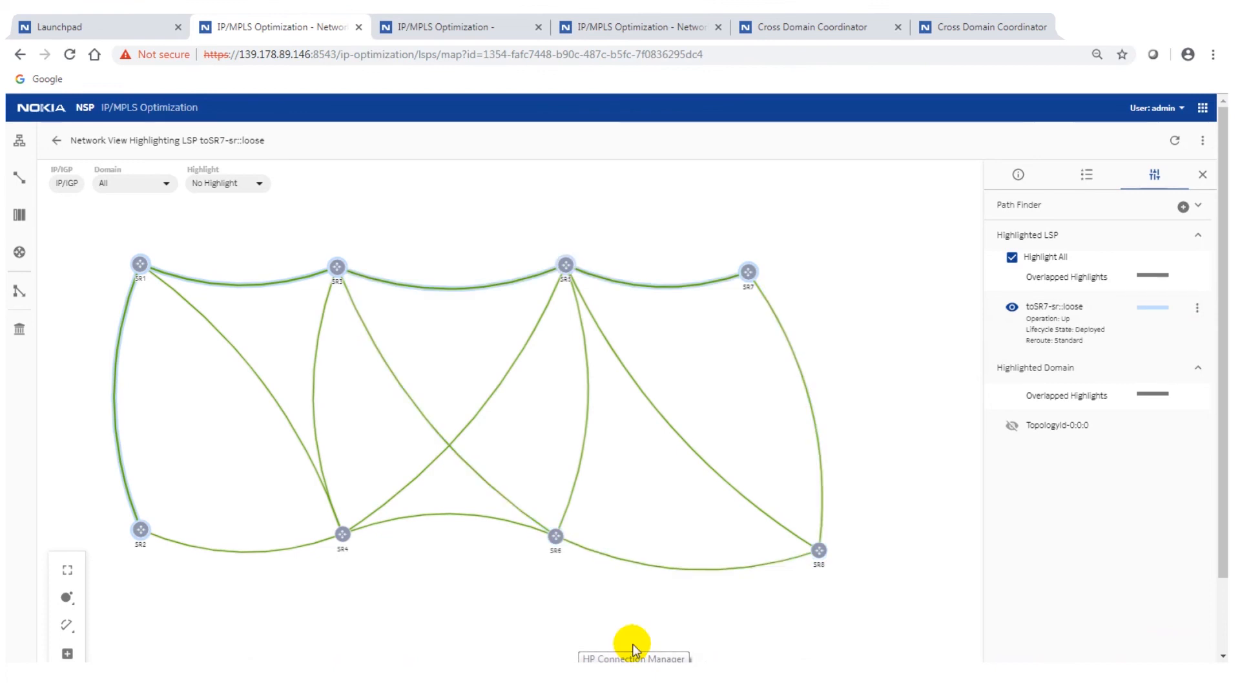
mouse_move(631, 644)
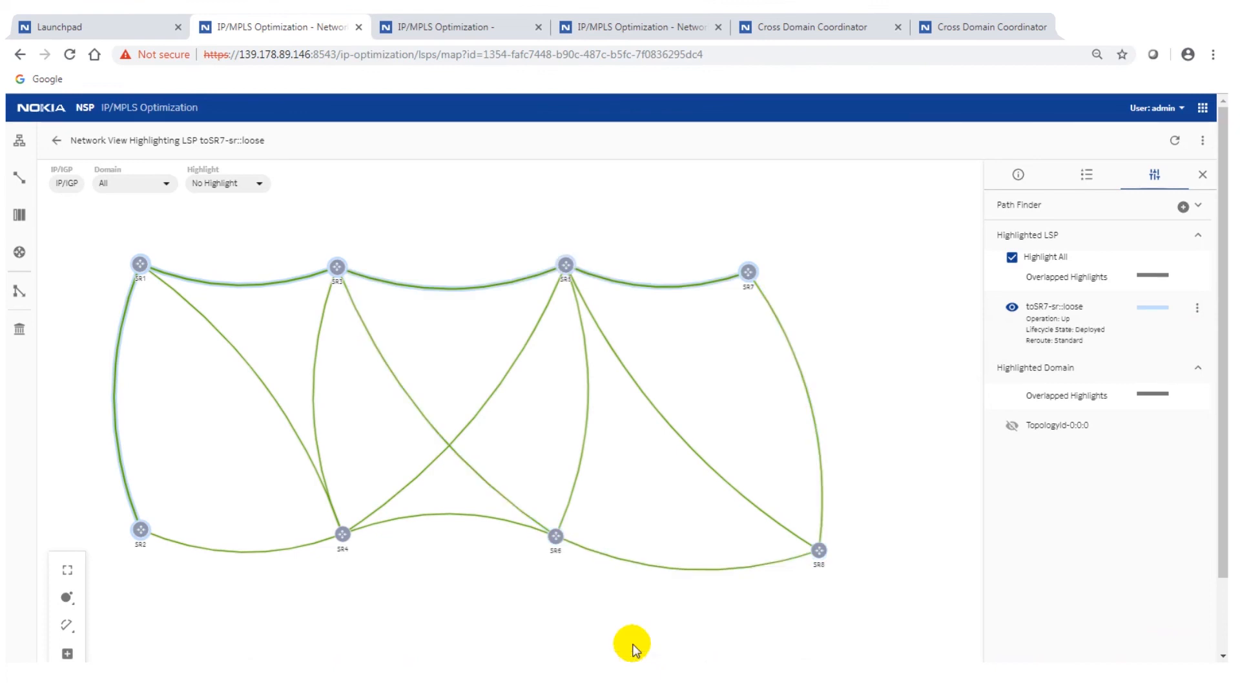
mouse_move(585, 576)
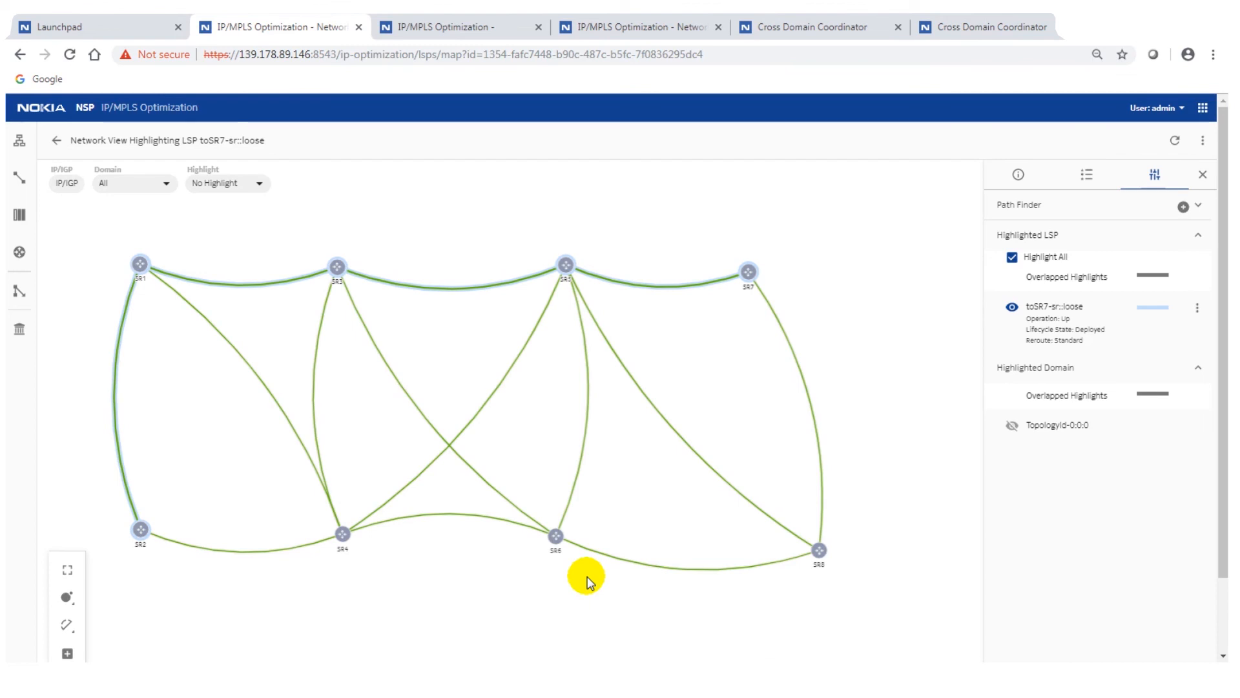
mouse_move(447, 589)
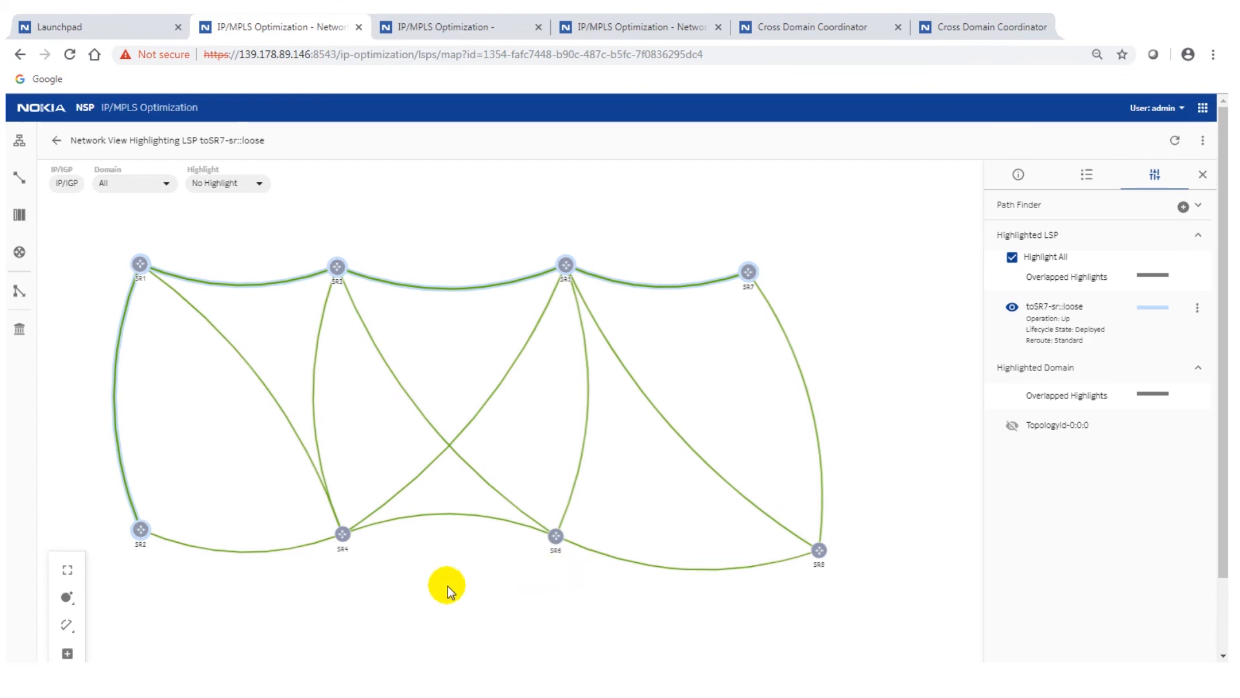
mouse_move(461, 622)
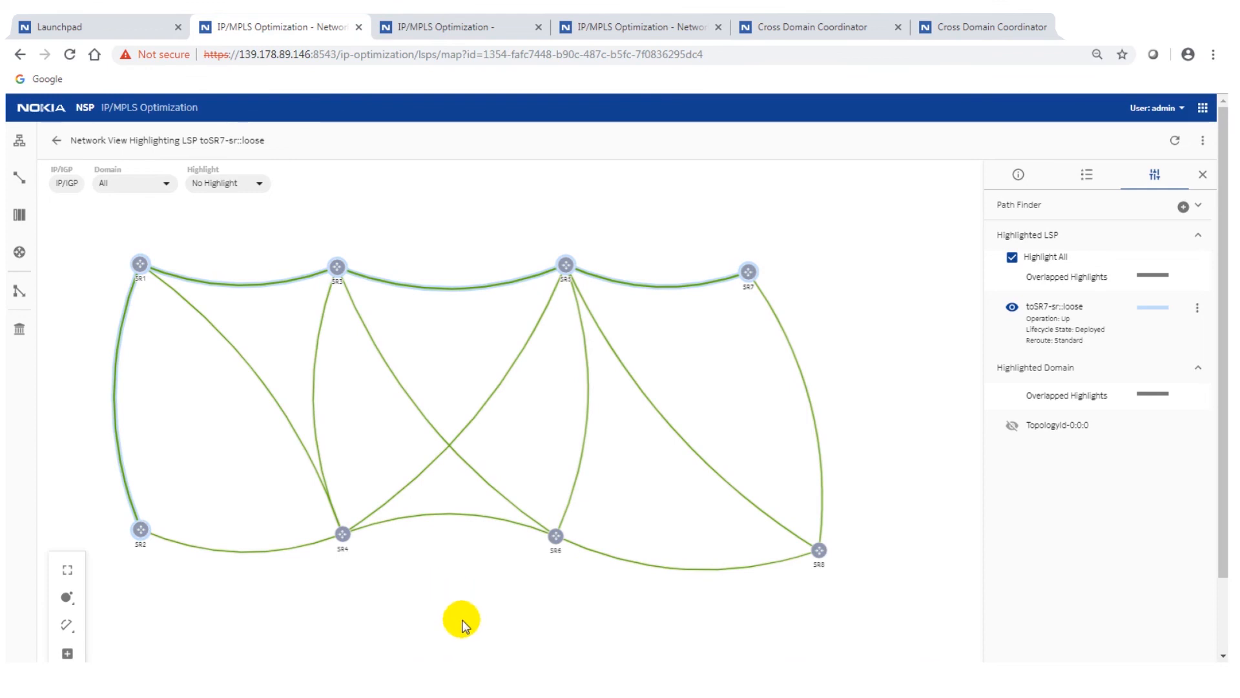
mouse_move(451, 544)
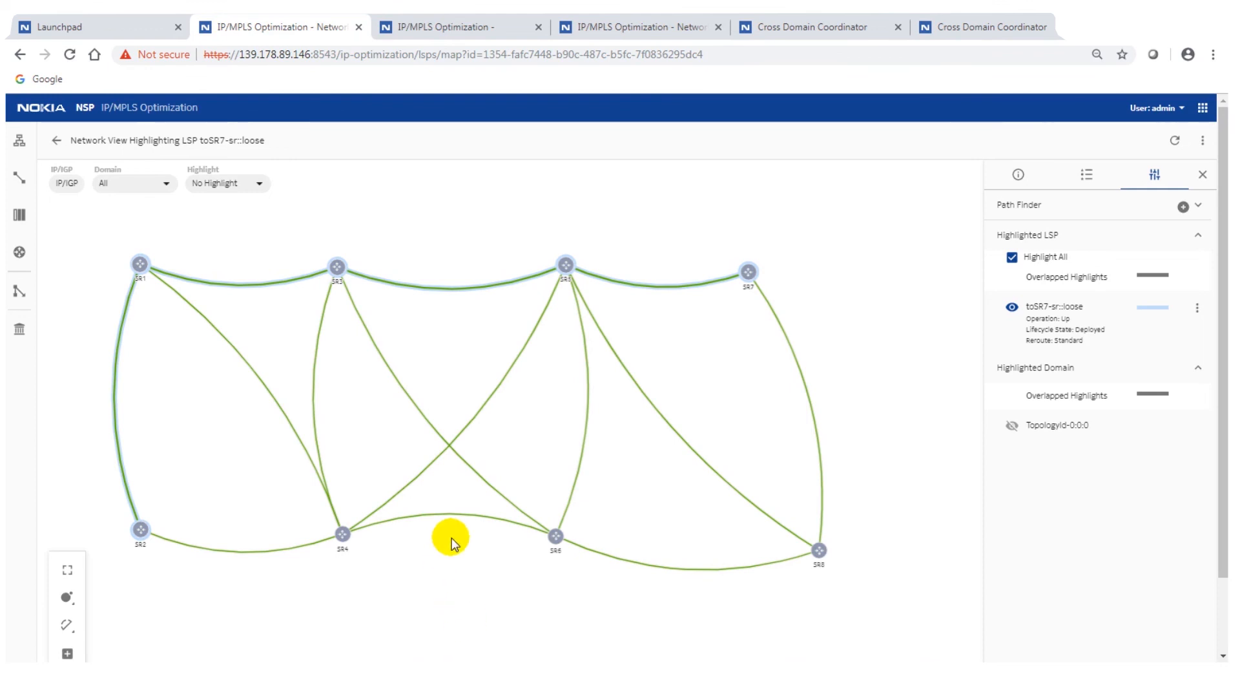
mouse_move(608, 152)
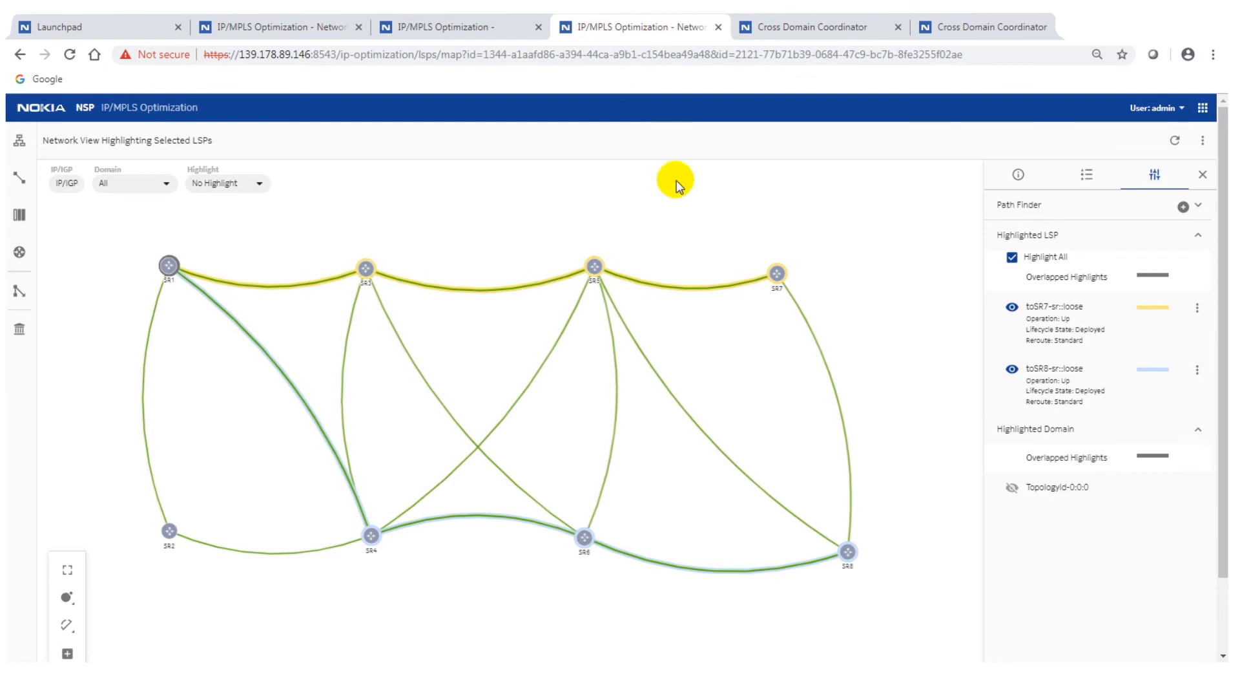
mouse_move(554, 358)
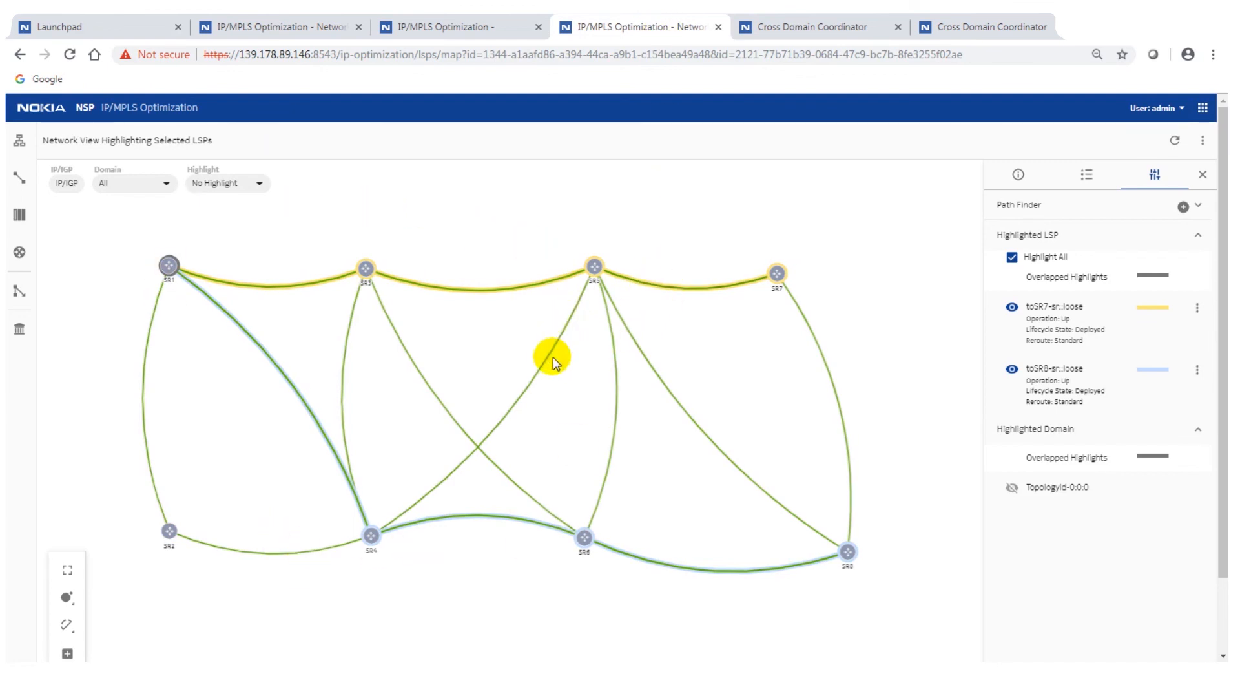
mouse_move(427, 327)
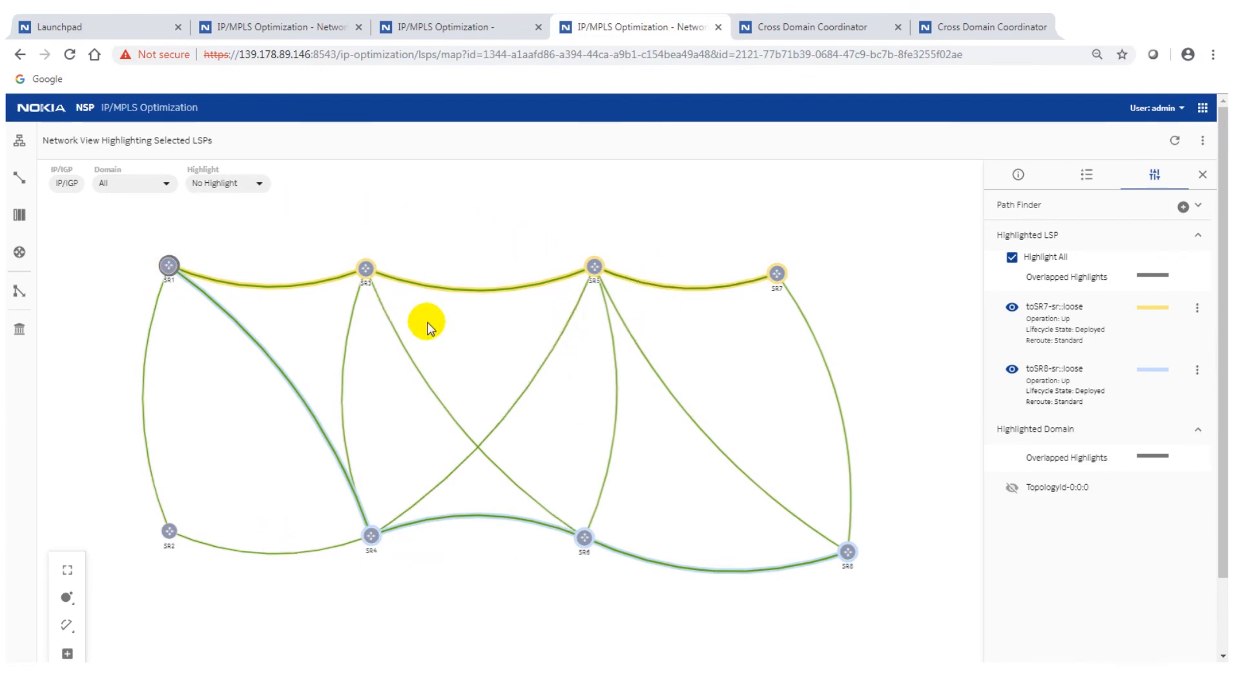
mouse_move(457, 324)
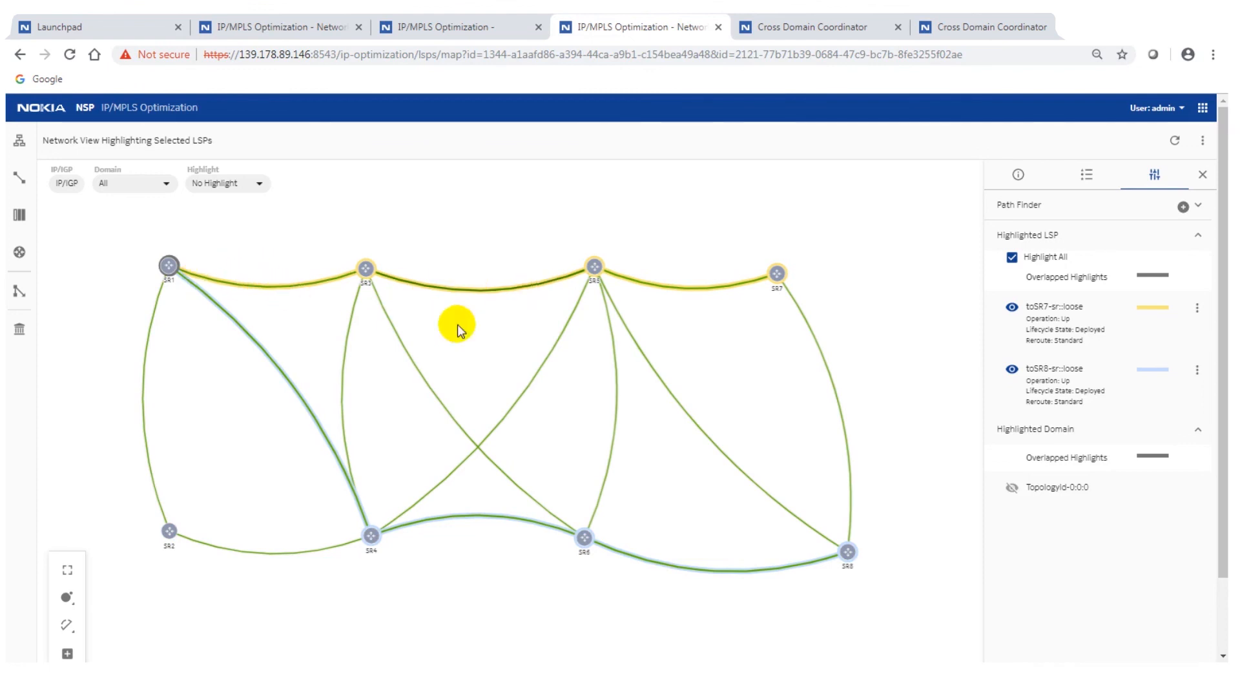
mouse_move(617, 526)
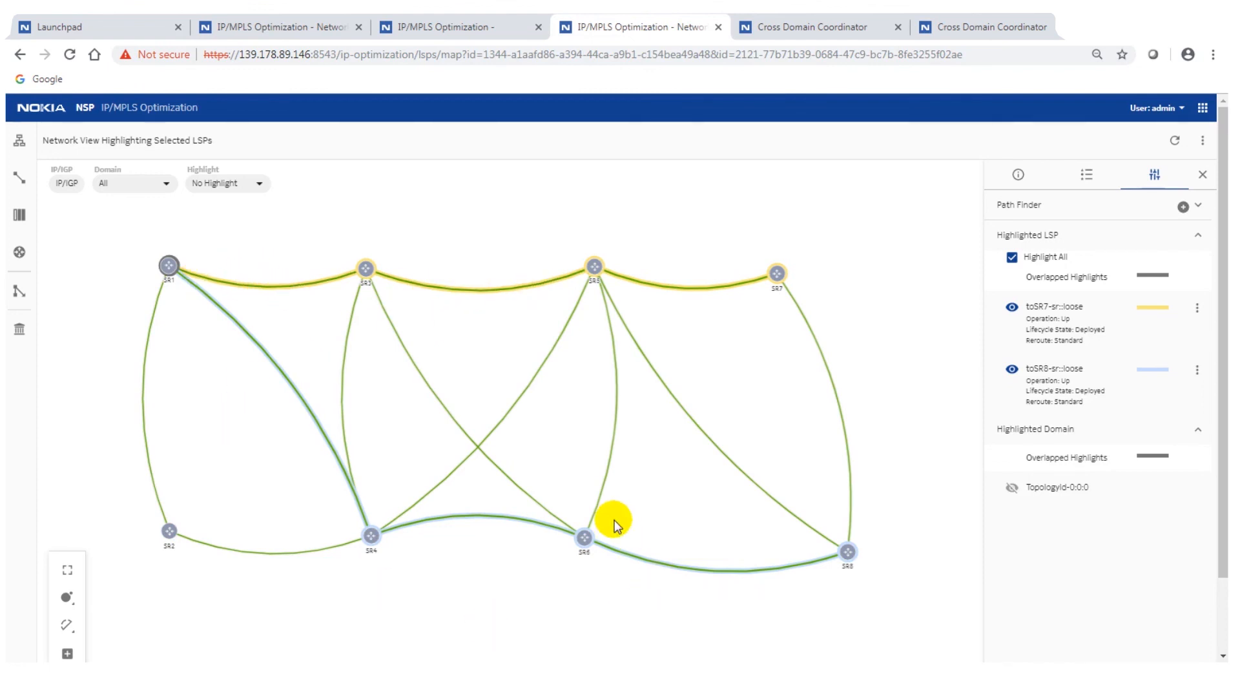
mouse_move(489, 590)
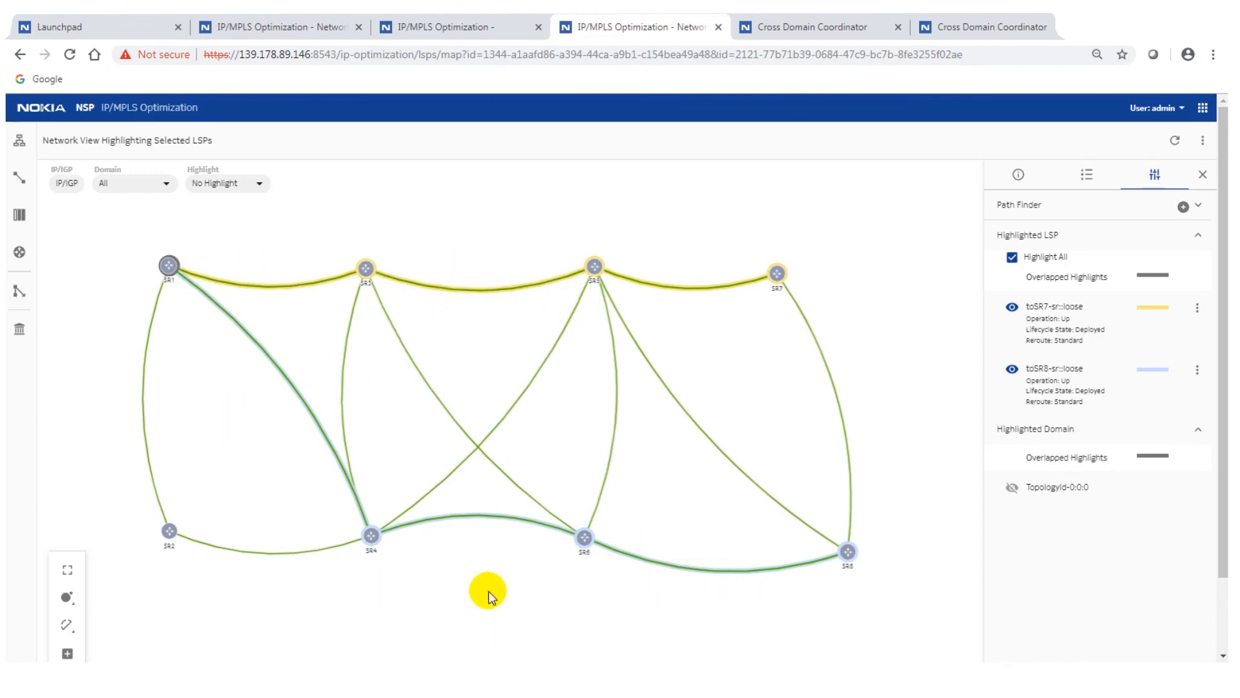
mouse_move(364, 269)
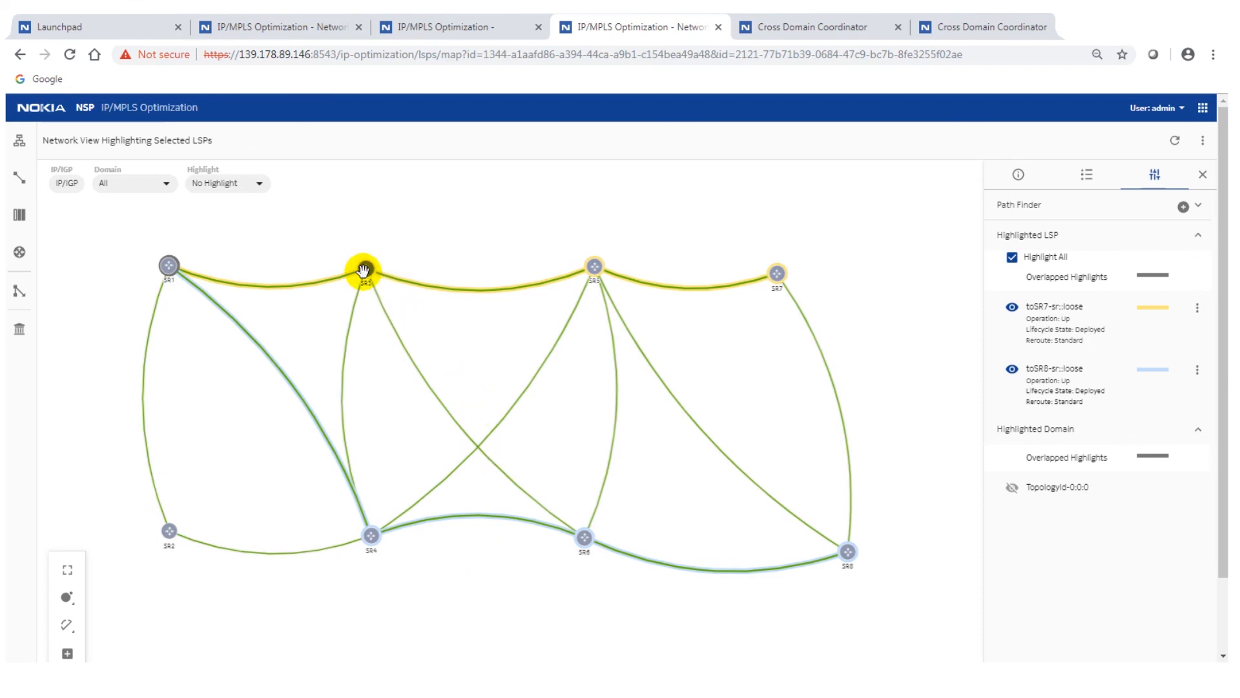
mouse_move(473, 280)
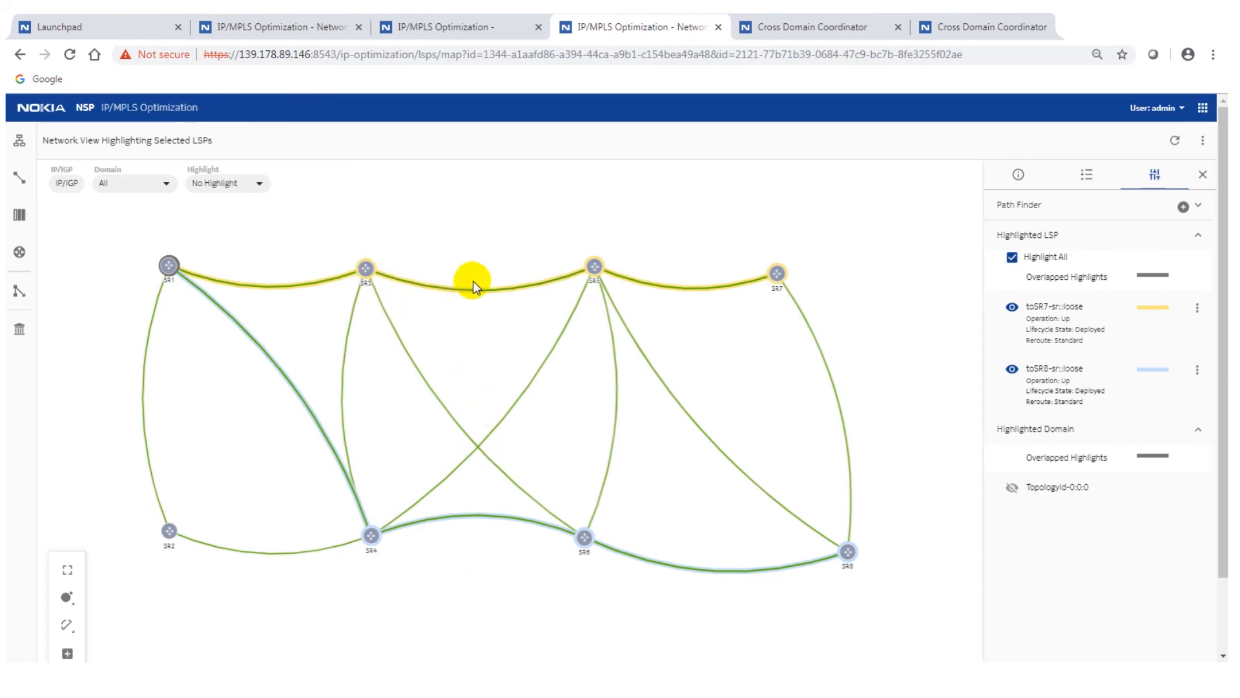
mouse_move(392, 421)
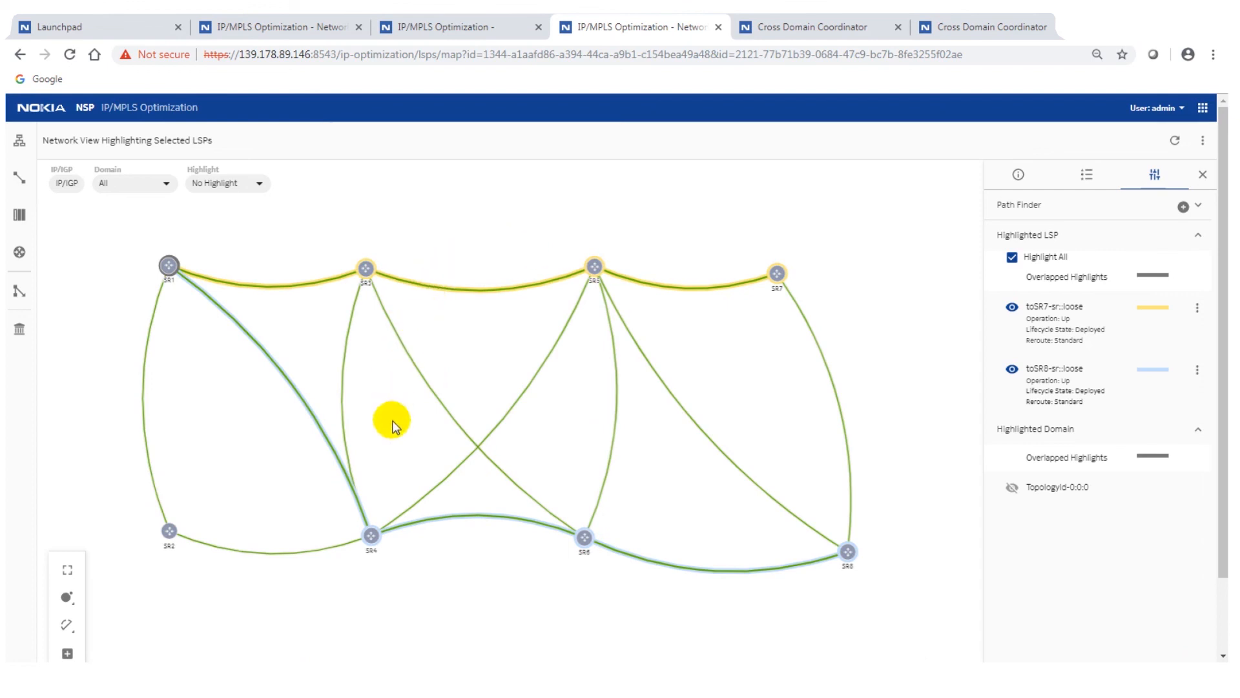
mouse_move(513, 239)
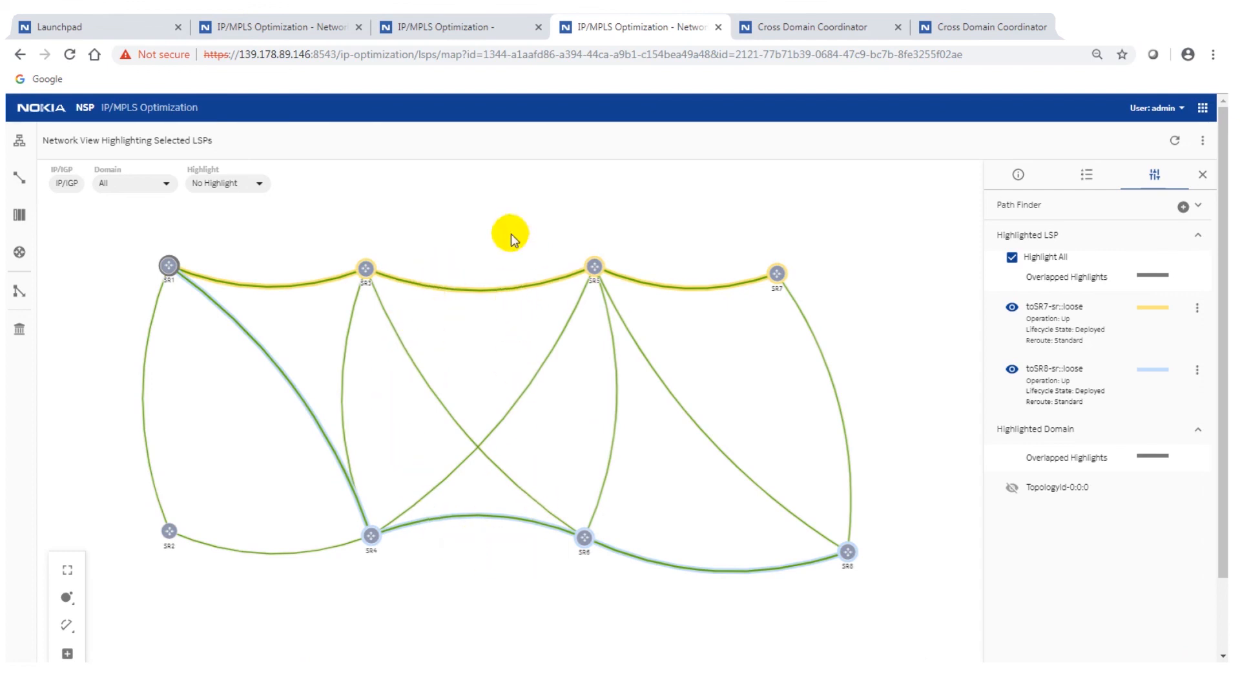
mouse_move(503, 302)
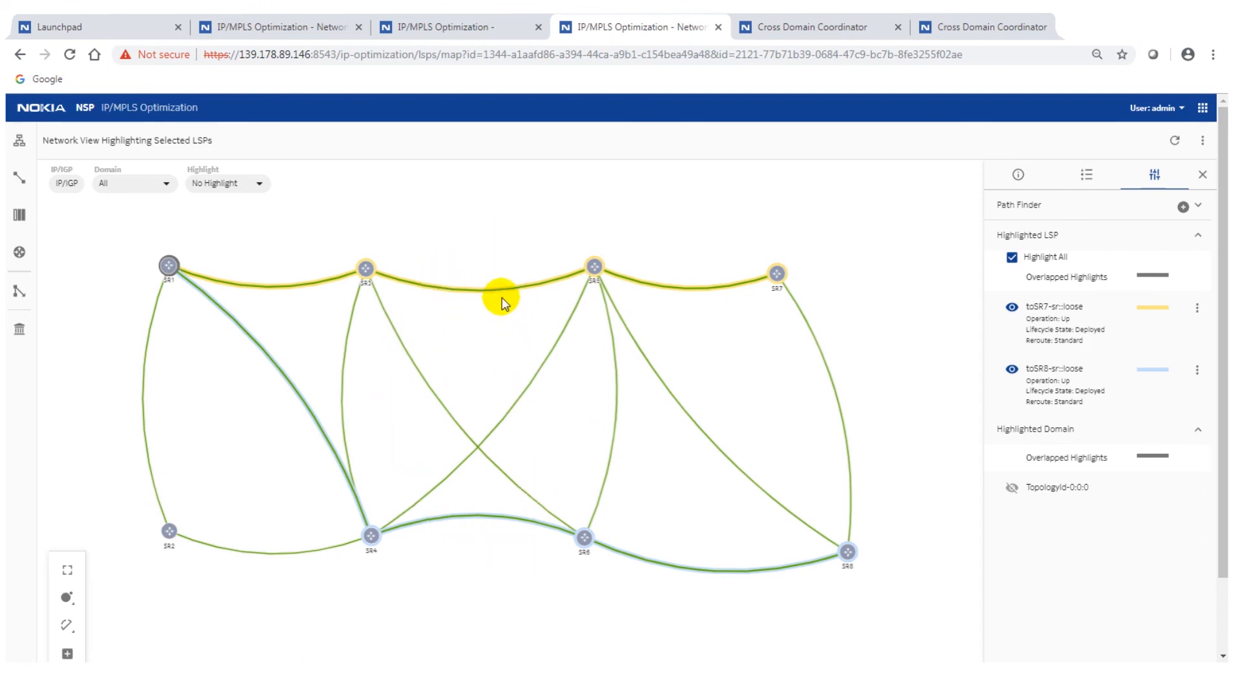
mouse_move(762, 120)
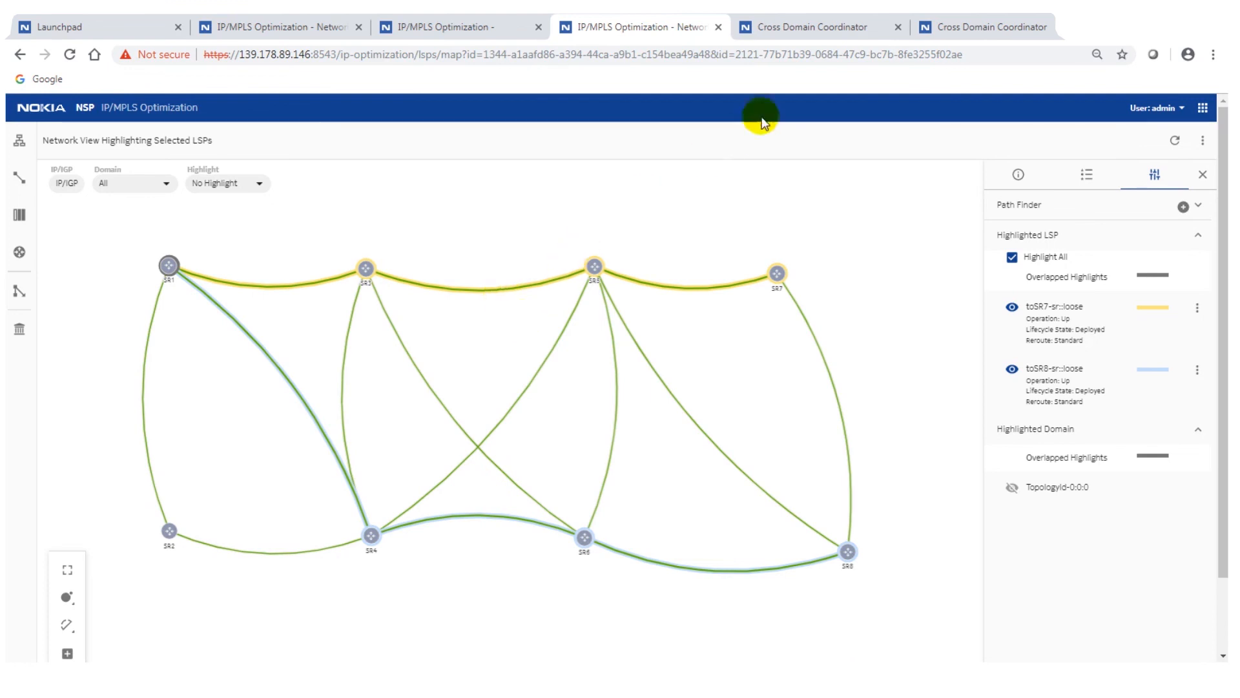
mouse_move(830, 27)
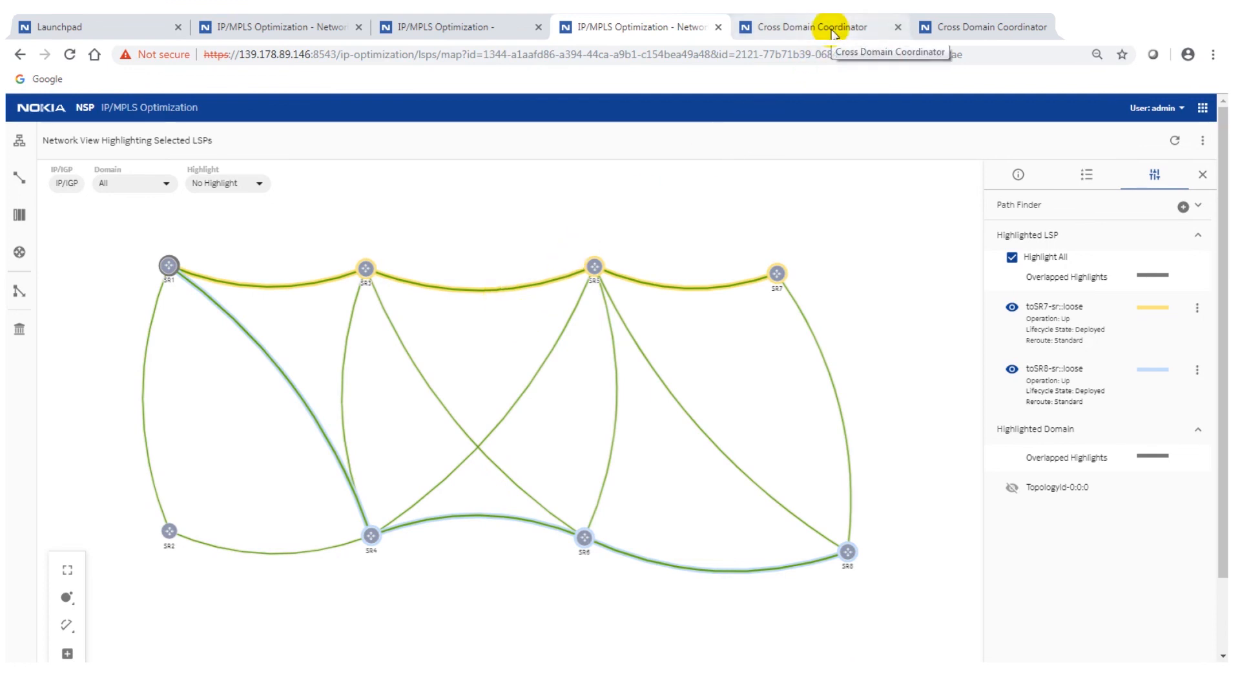
- Select the 1830PSS1–1830PSS4 optical link and list the four IGP links riding over it
click(988, 25)
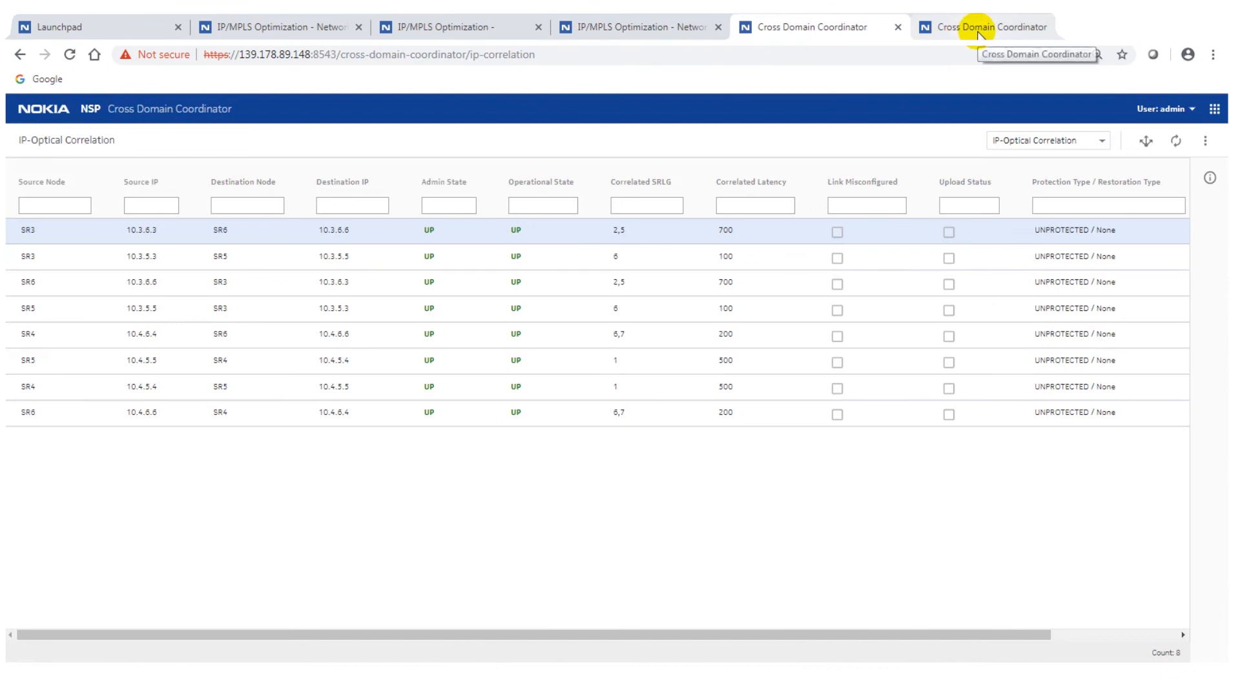
click(984, 26)
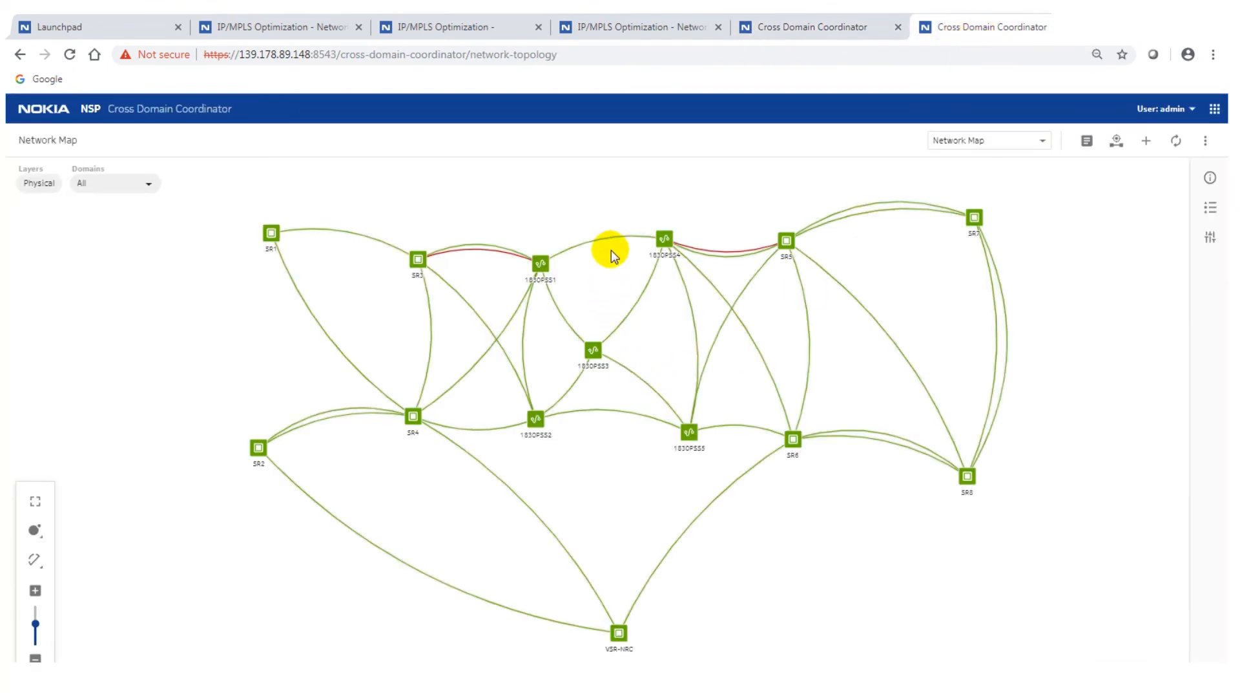
mouse_move(615, 244)
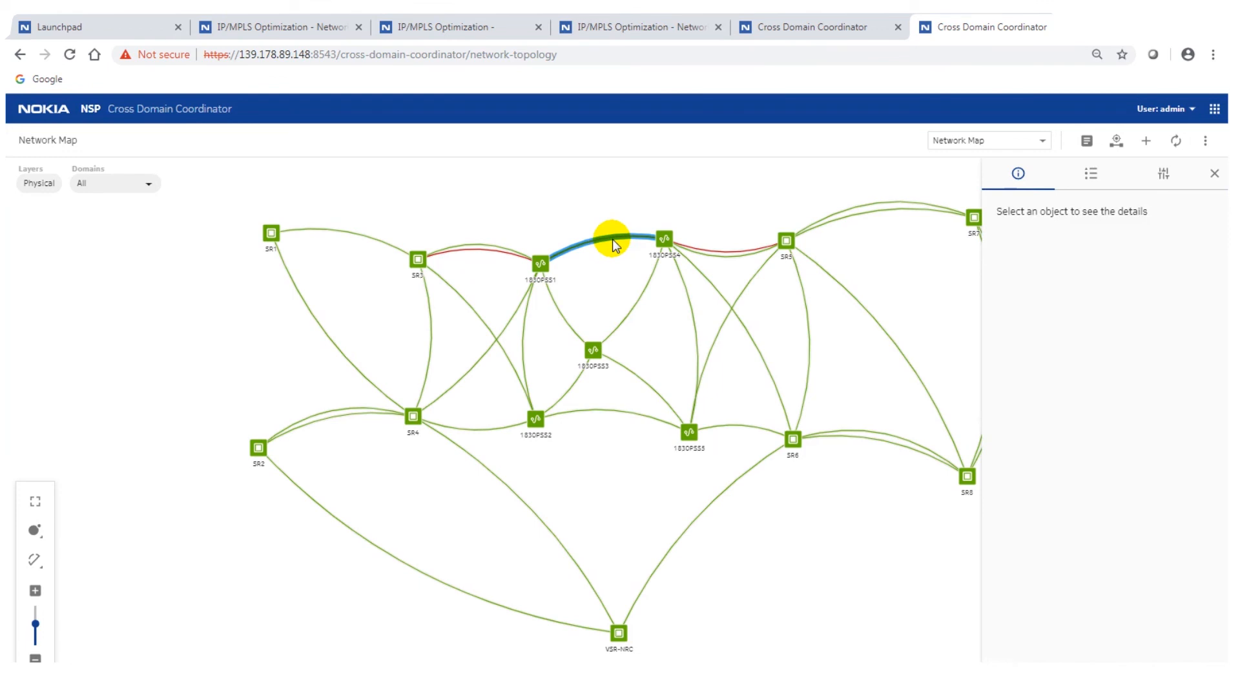
click(613, 239)
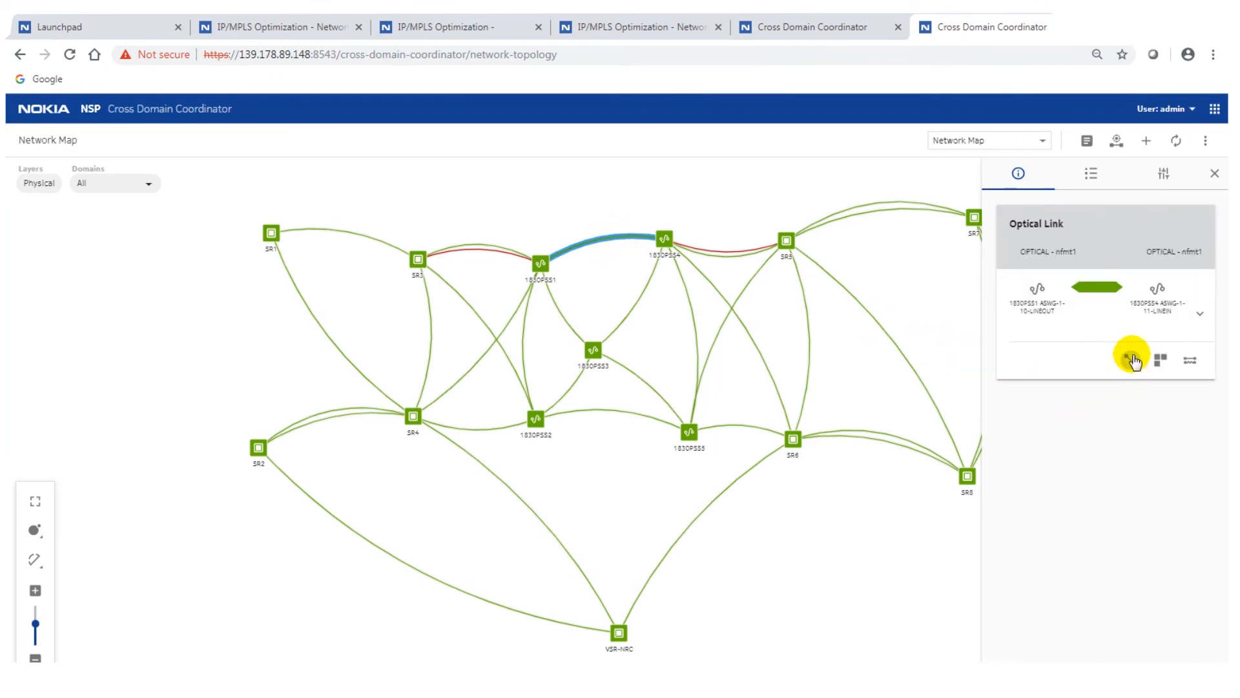
click(1132, 358)
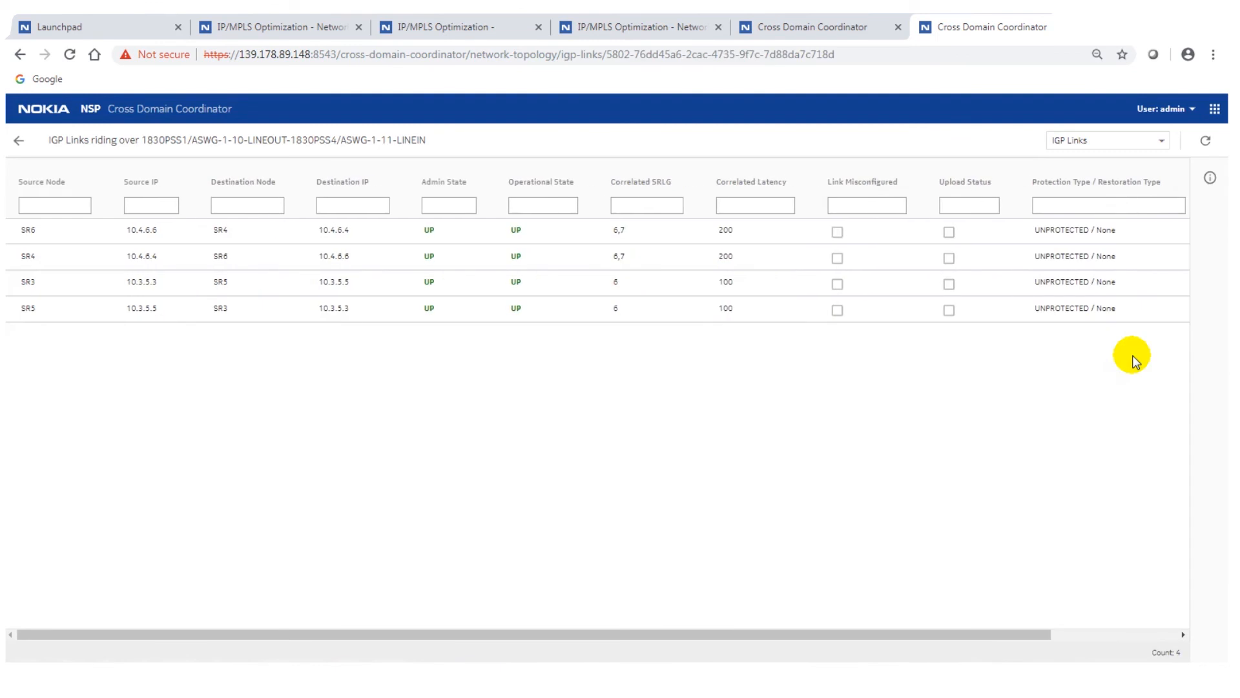
mouse_move(707, 445)
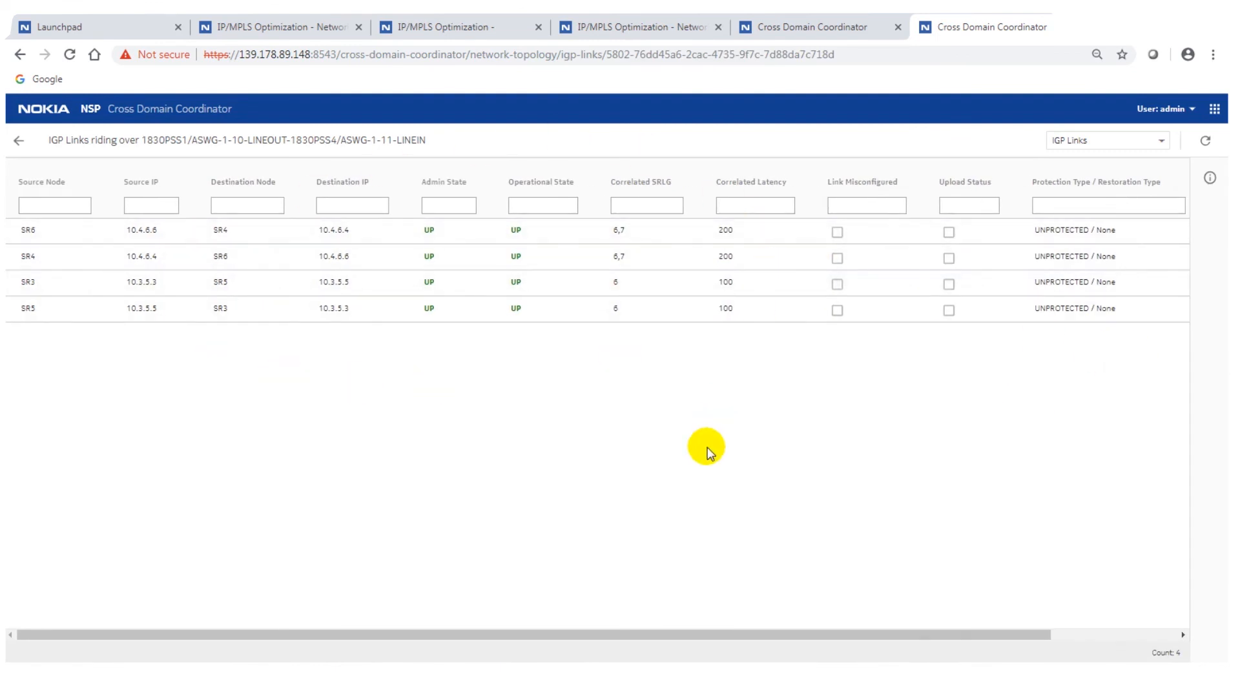
mouse_move(710, 366)
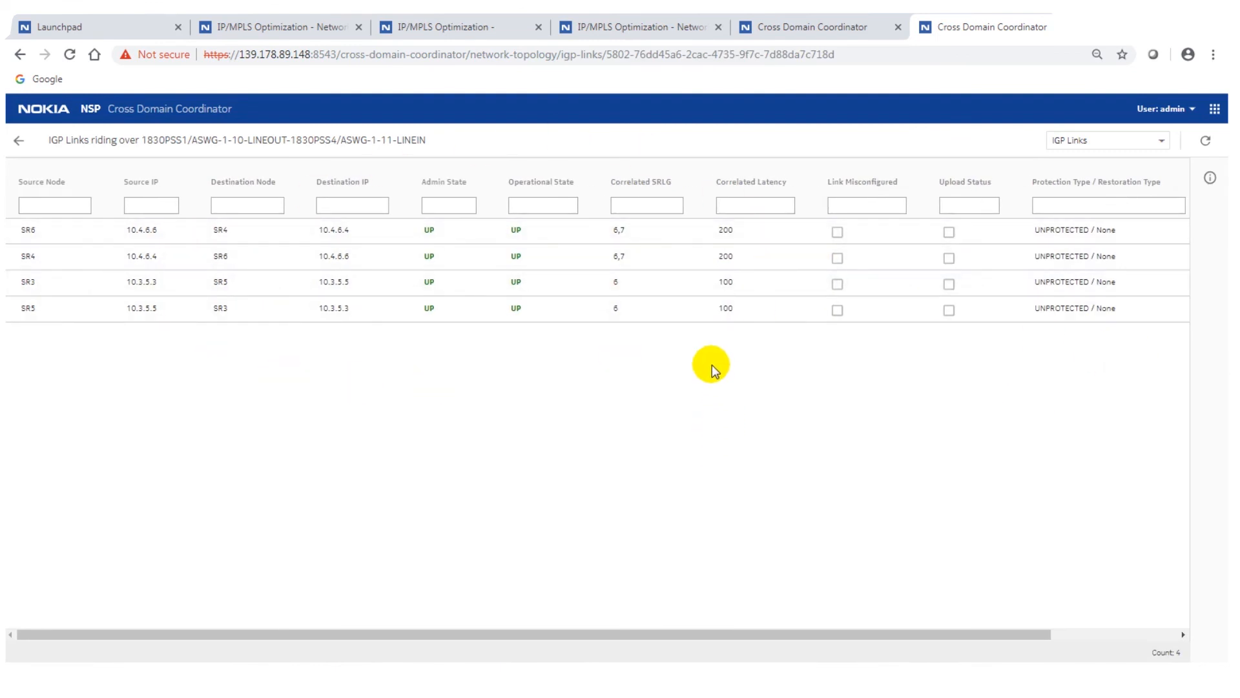
mouse_move(741, 340)
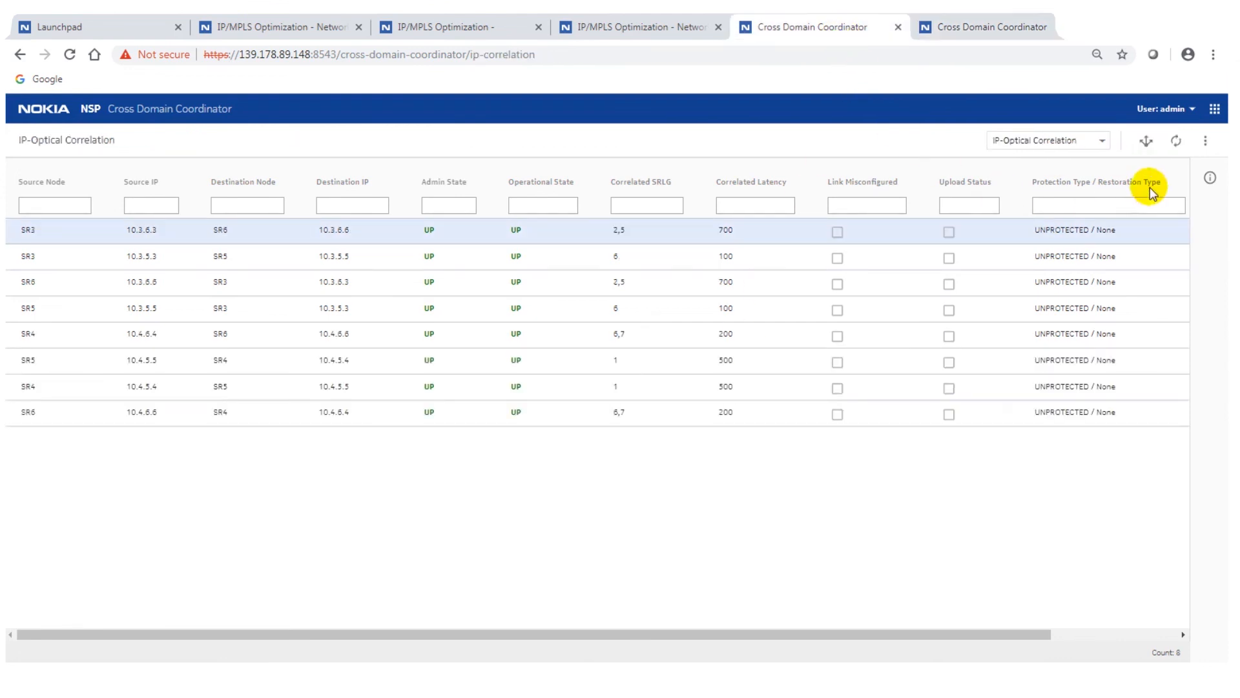
- Return to the IP/MPLS Optimization LSP map with the toSR7 and toSR8 paths
click(1146, 140)
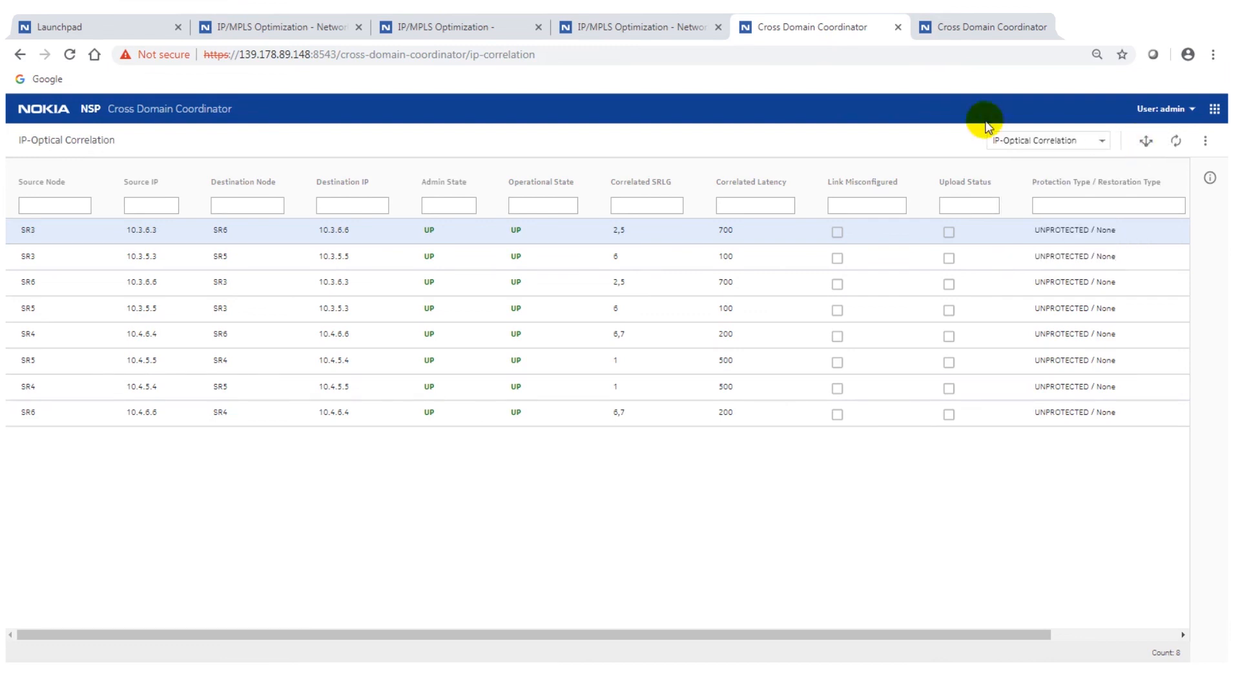
click(633, 26)
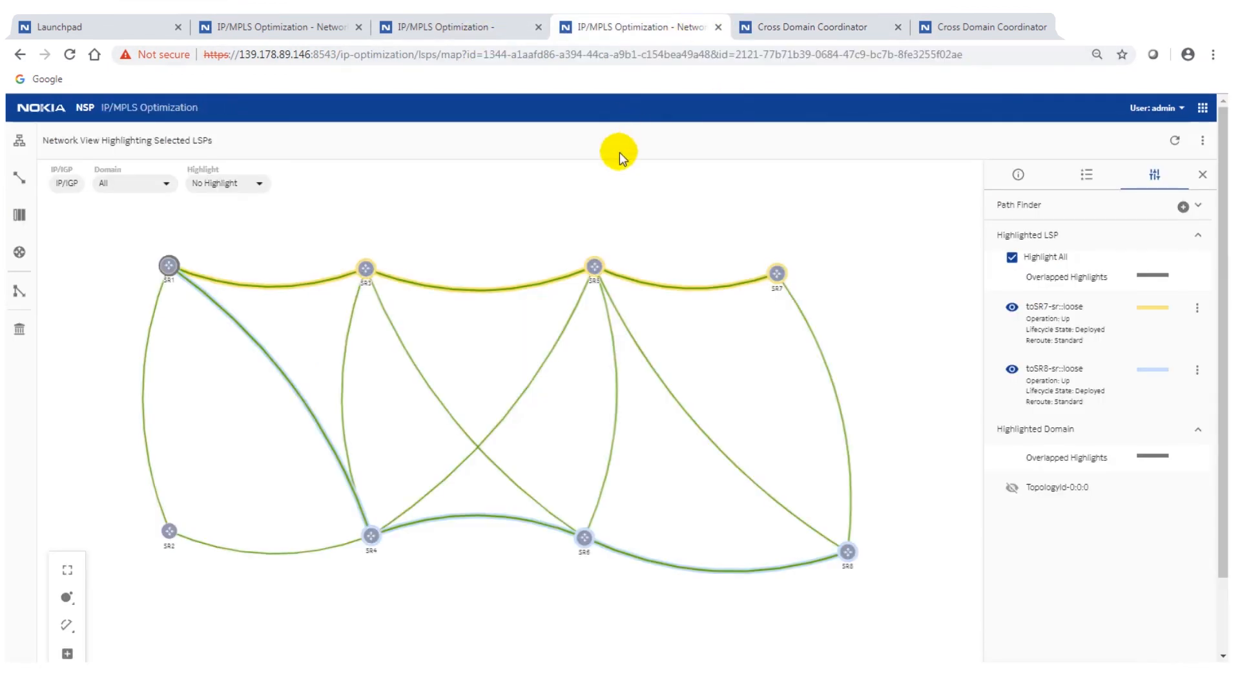
mouse_move(622, 206)
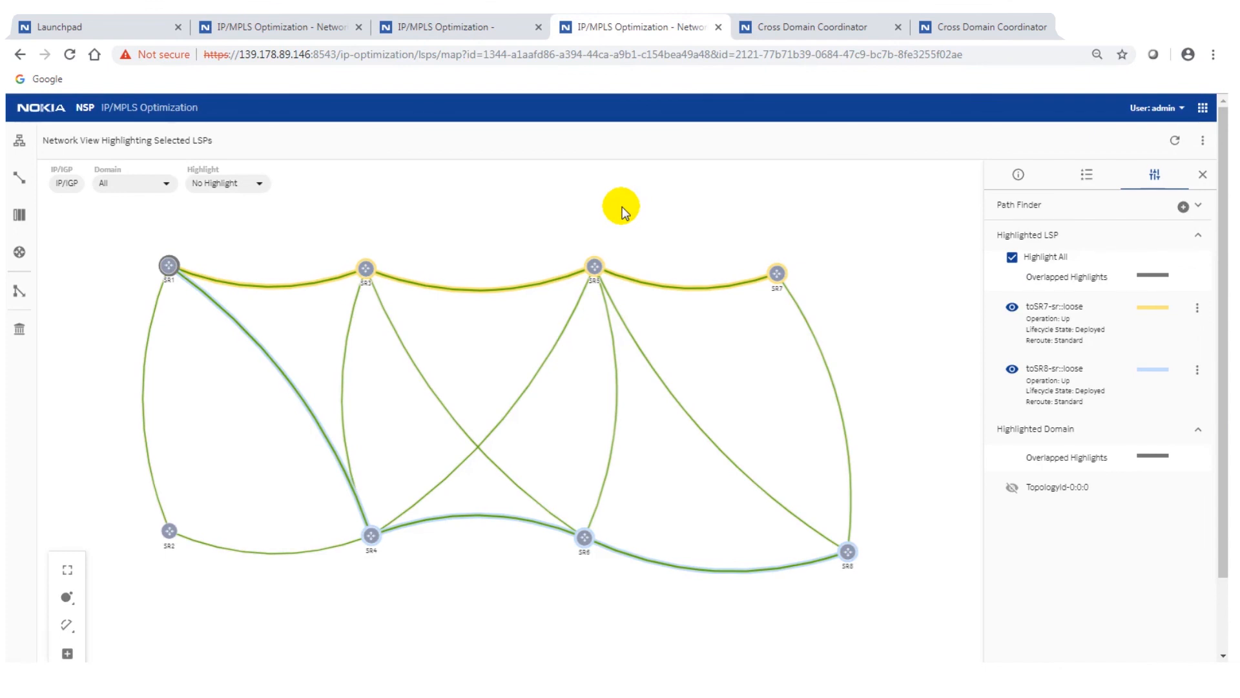
mouse_move(637, 197)
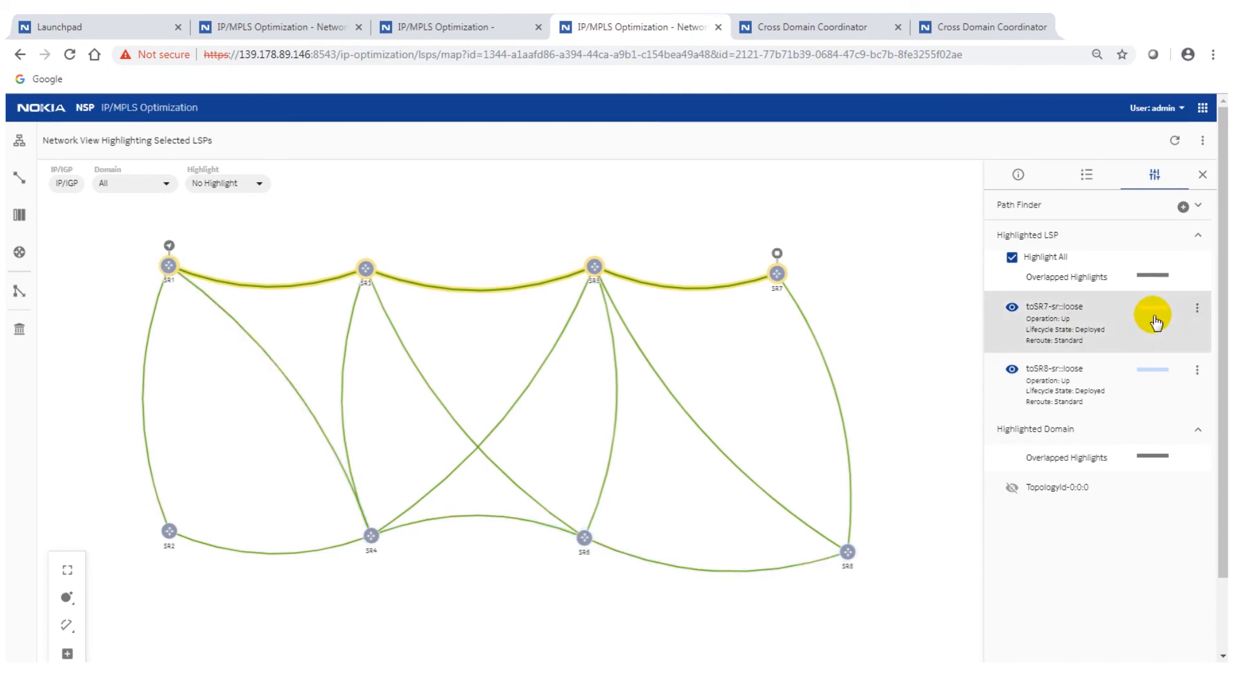
- Reroute the toSR7-sr::loose LSP so it runs via SR2 and SR4 to SR5 and SR7
click(1196, 308)
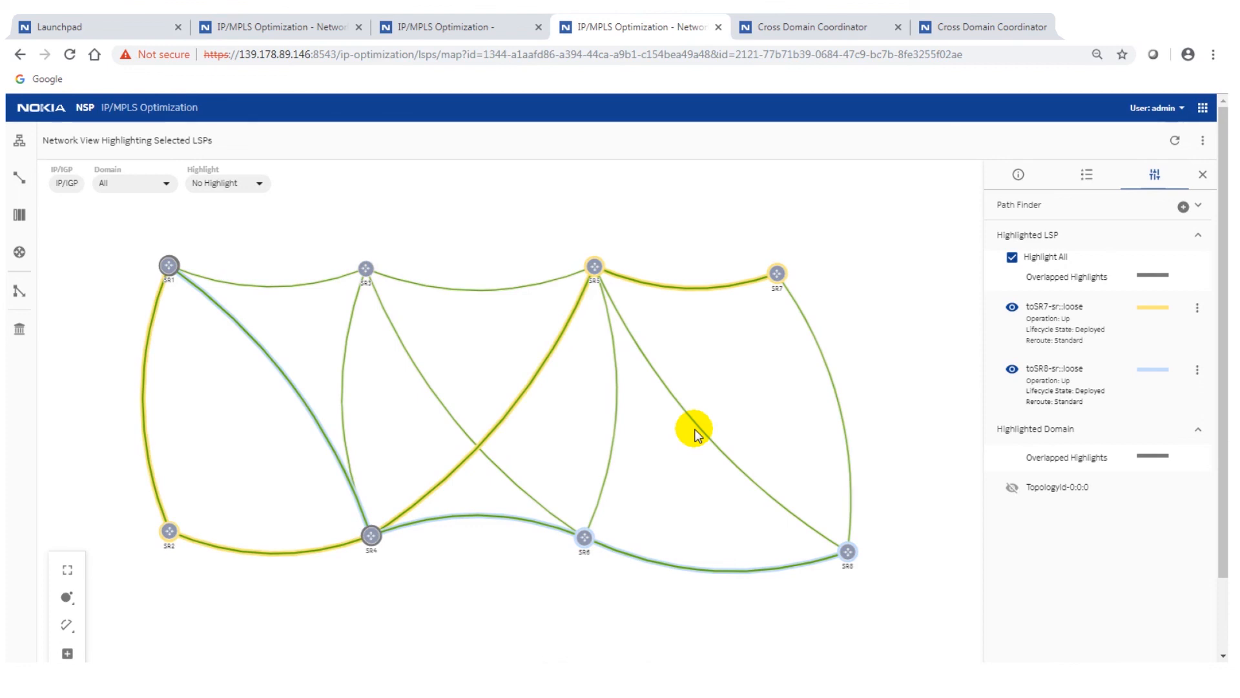
mouse_move(580, 332)
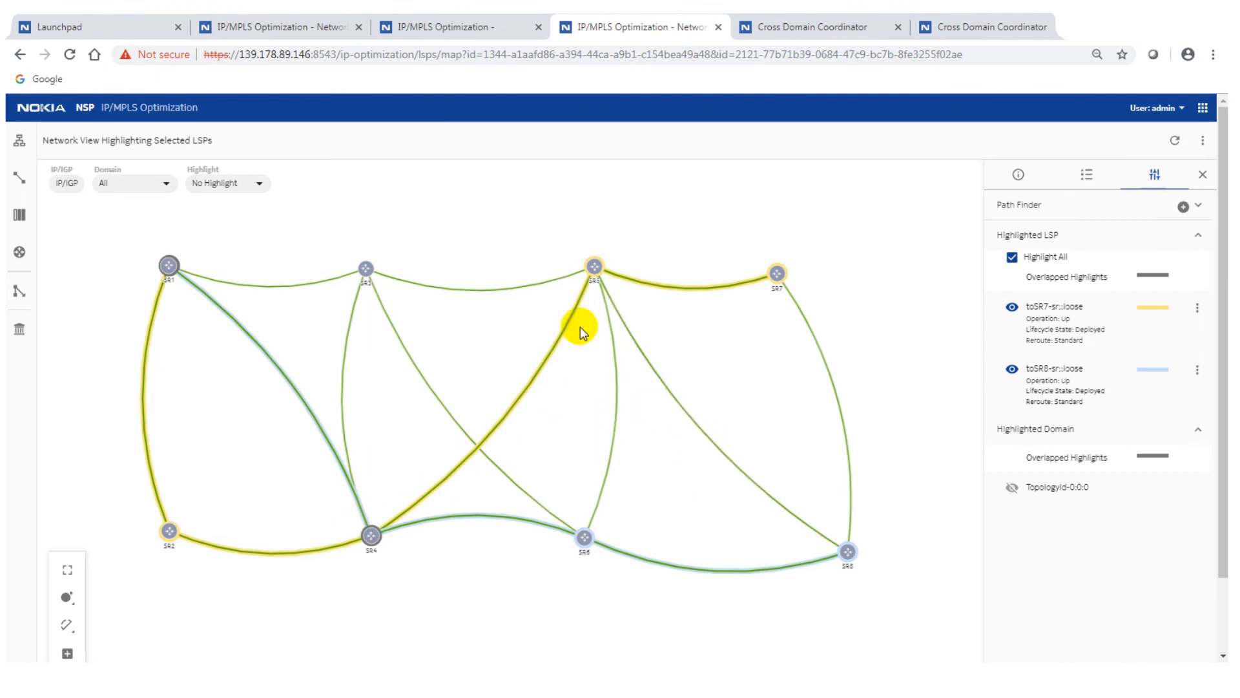
mouse_move(569, 444)
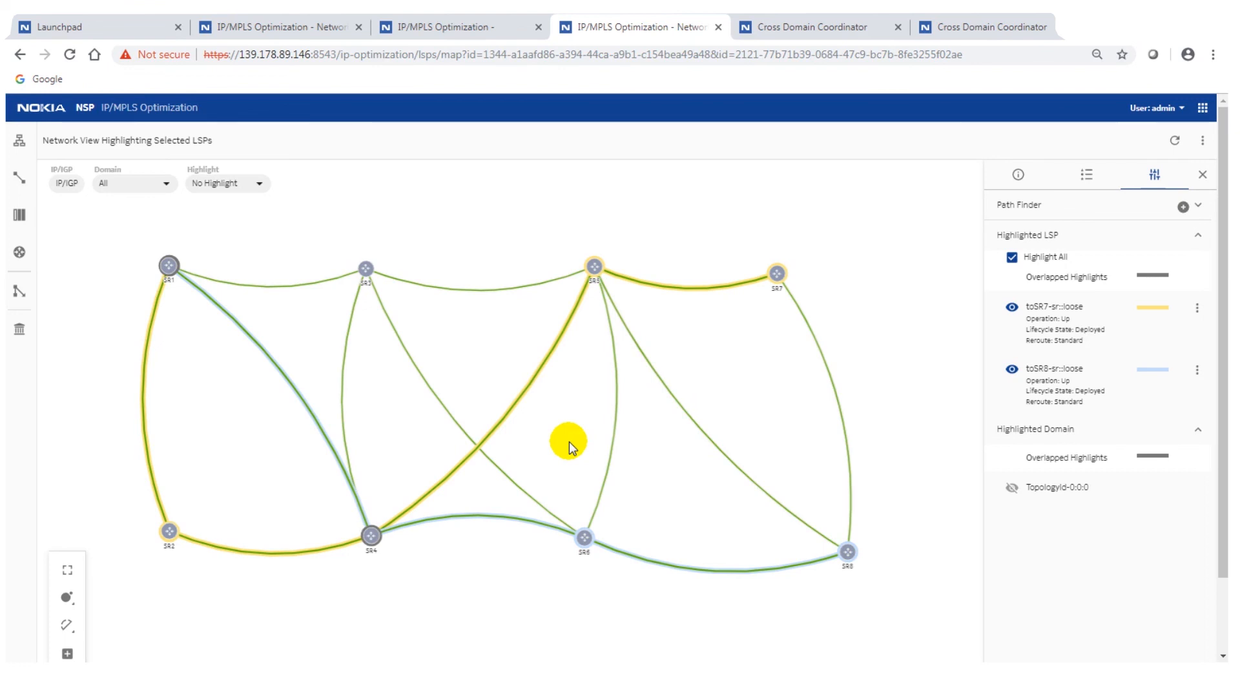
mouse_move(573, 429)
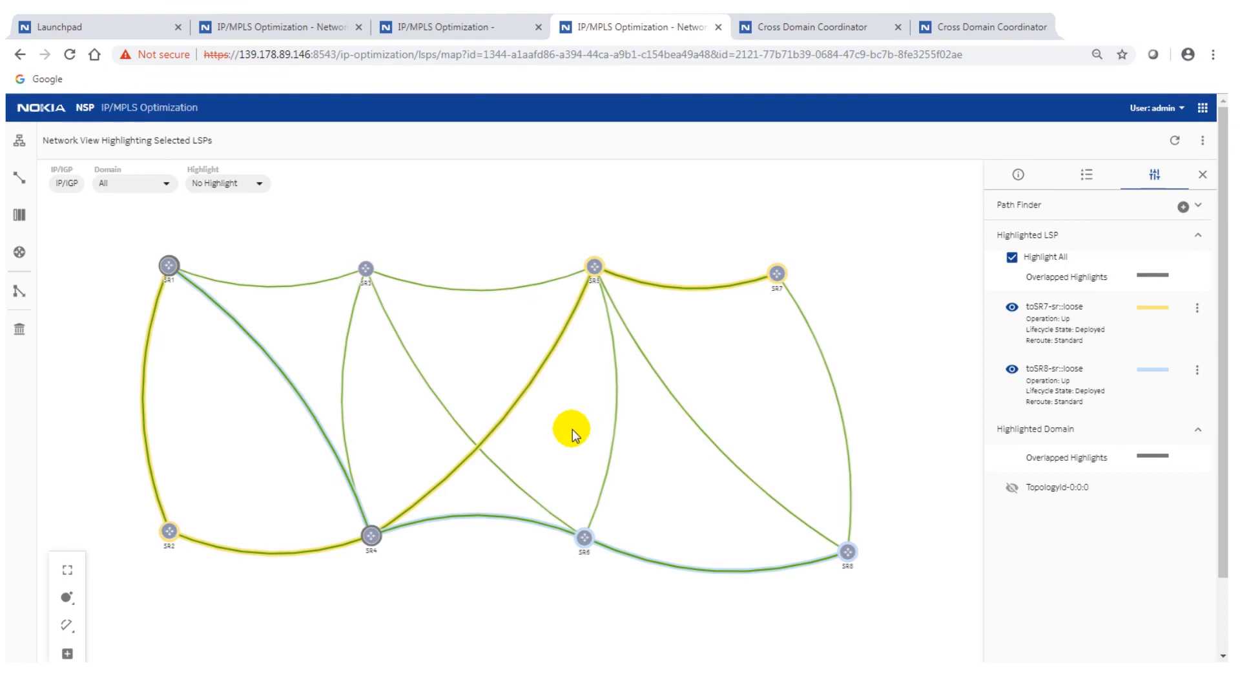